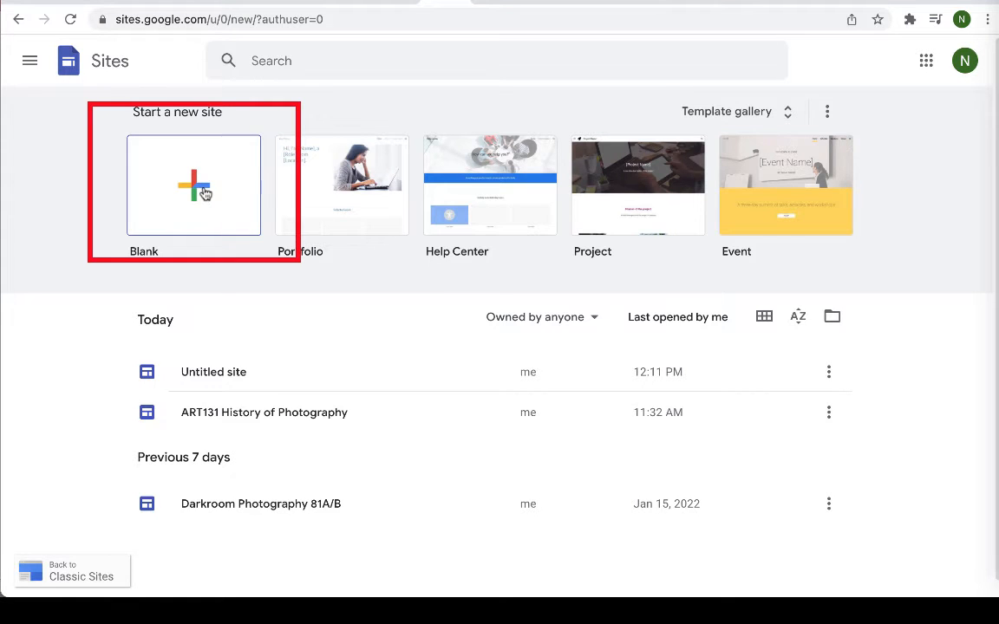
- Create a new site from the Blank template
click(193, 185)
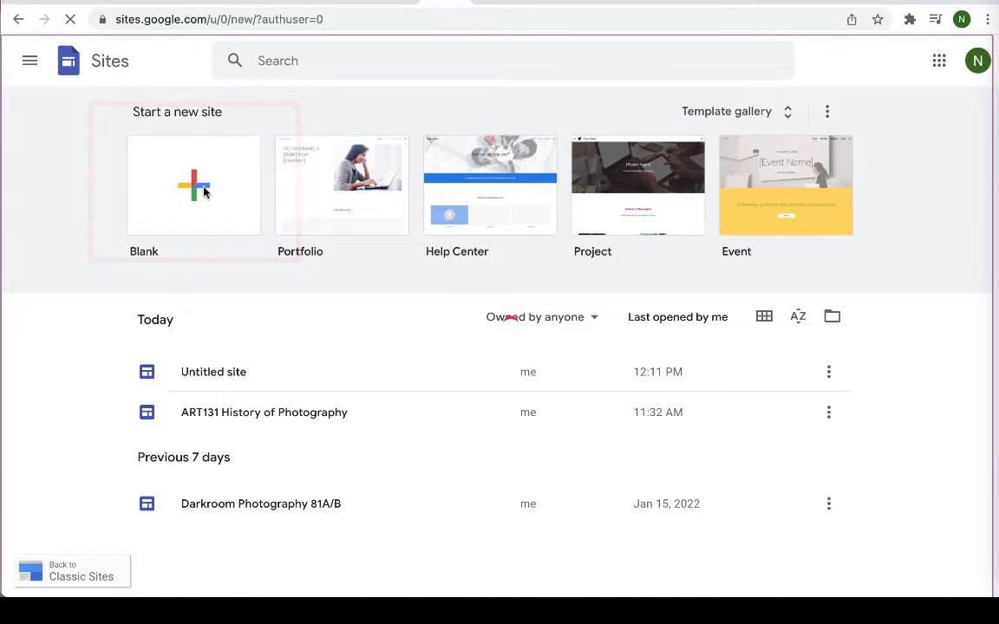
click(194, 184)
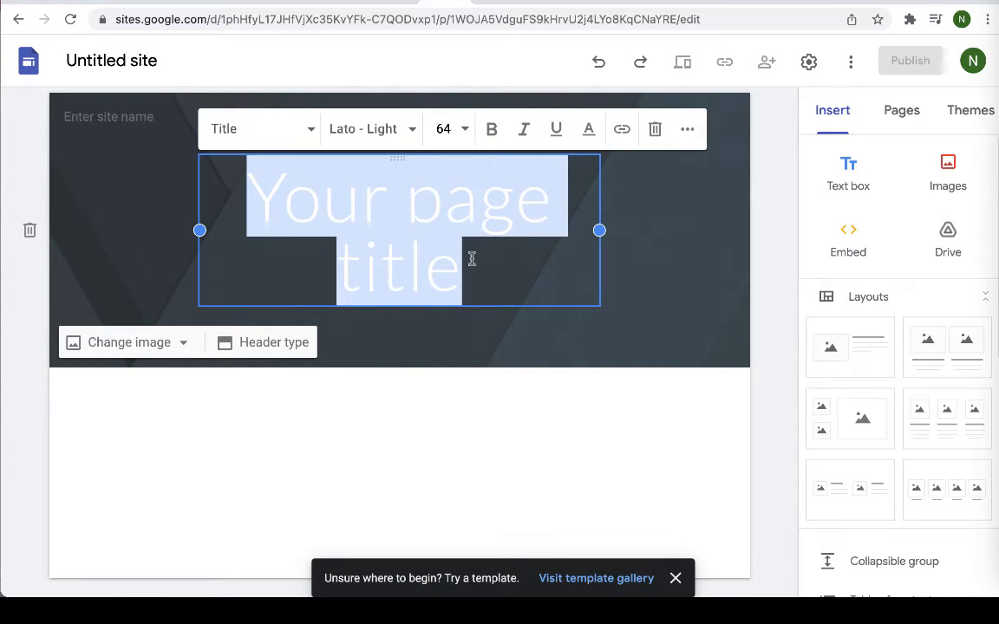
- Title the header 'History of Photography' in a smaller font that fits one line
text(Hi)
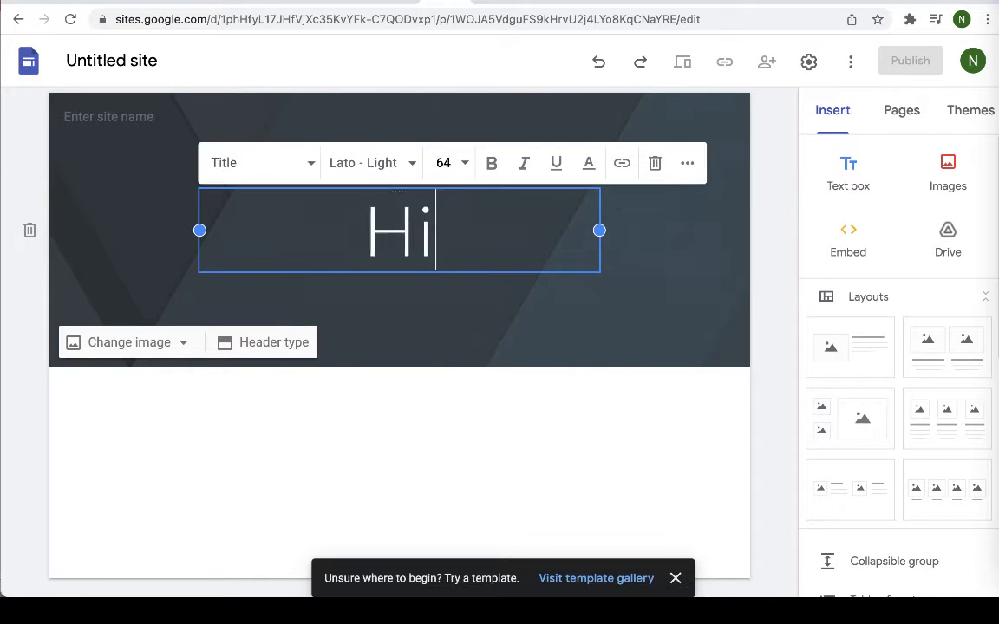
text(History of Photog)
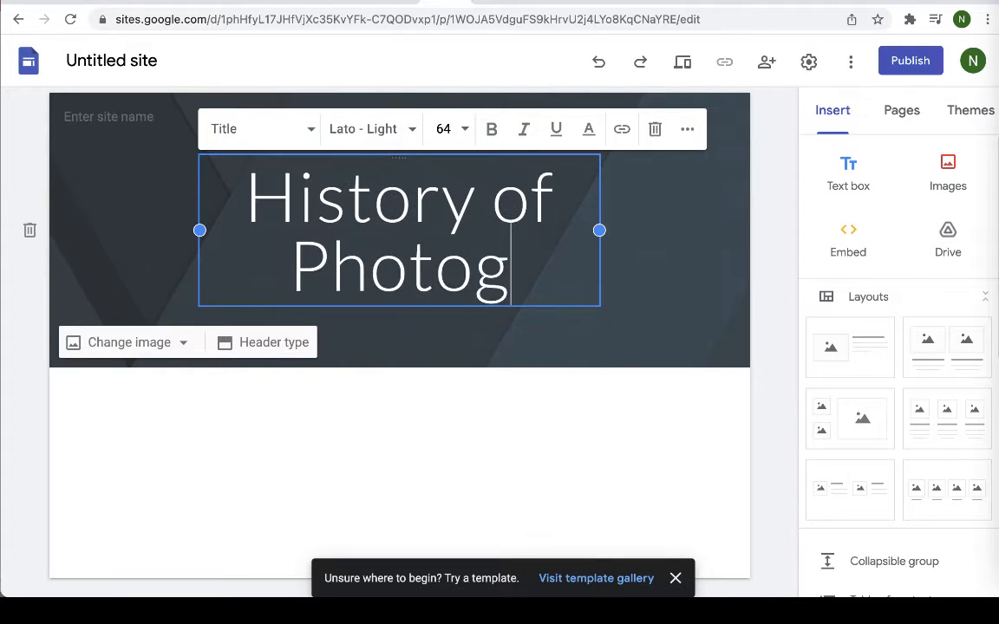
text(raphy)
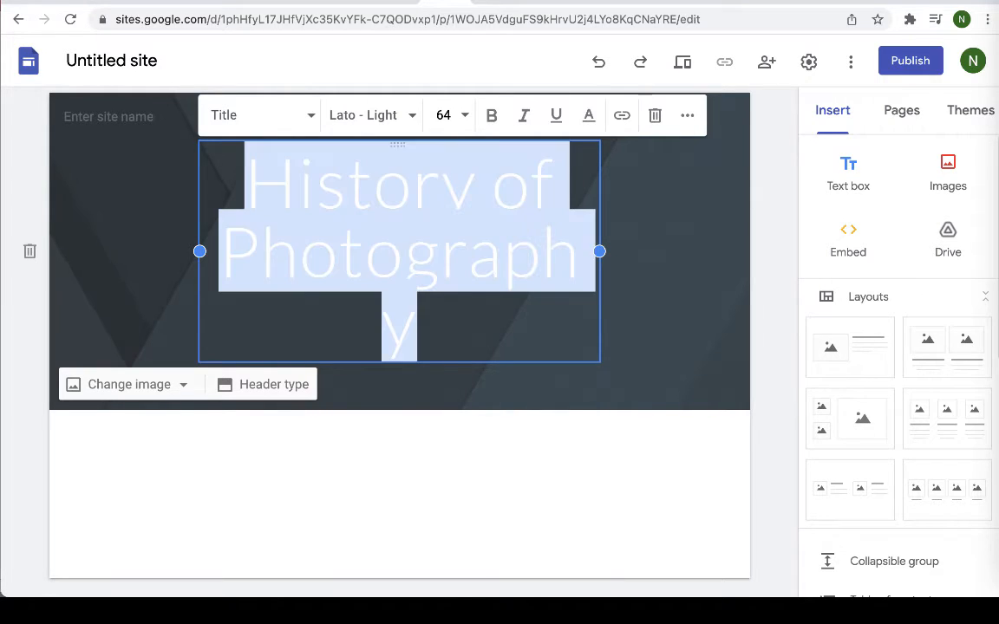
mouse_move(466, 122)
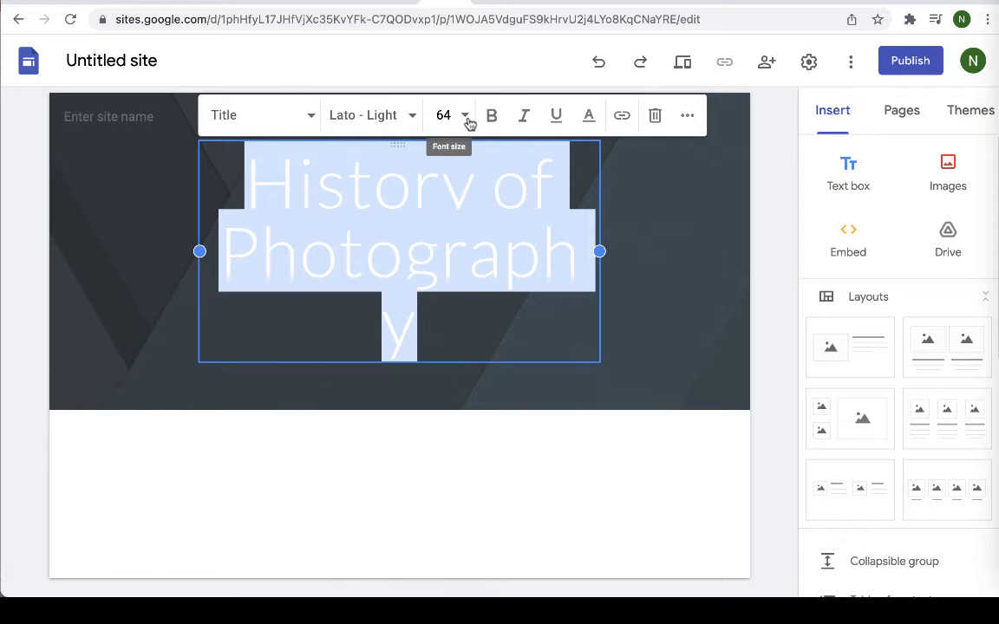
click(466, 115)
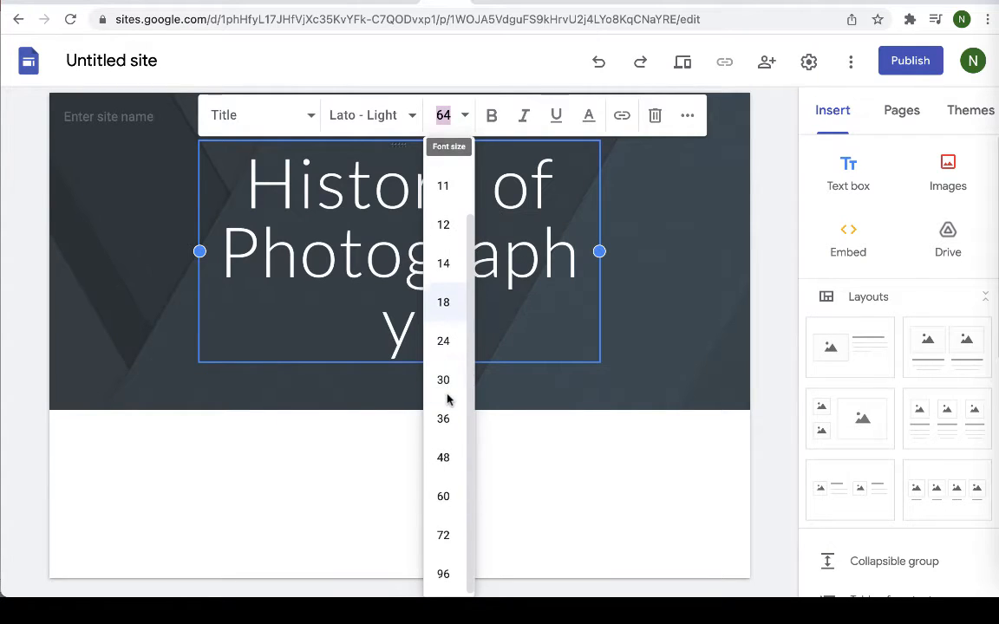
click(443, 457)
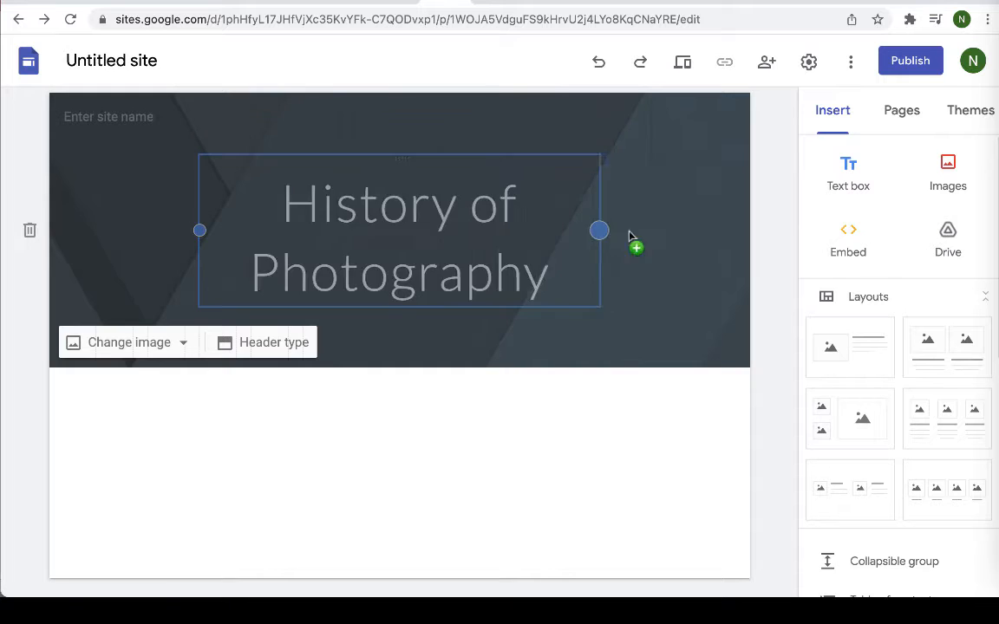
click(400, 238)
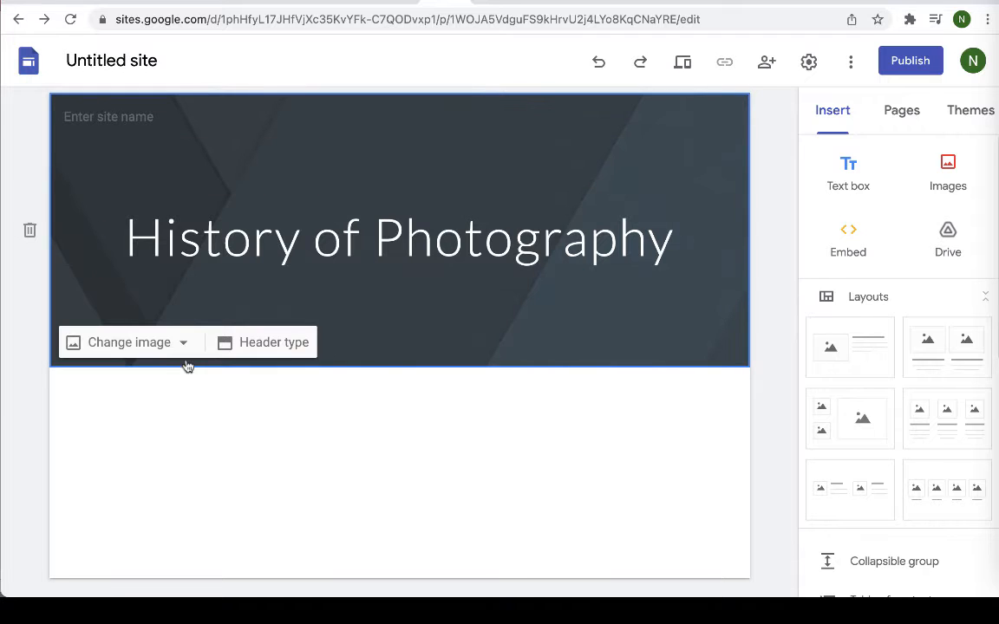
mouse_move(166, 347)
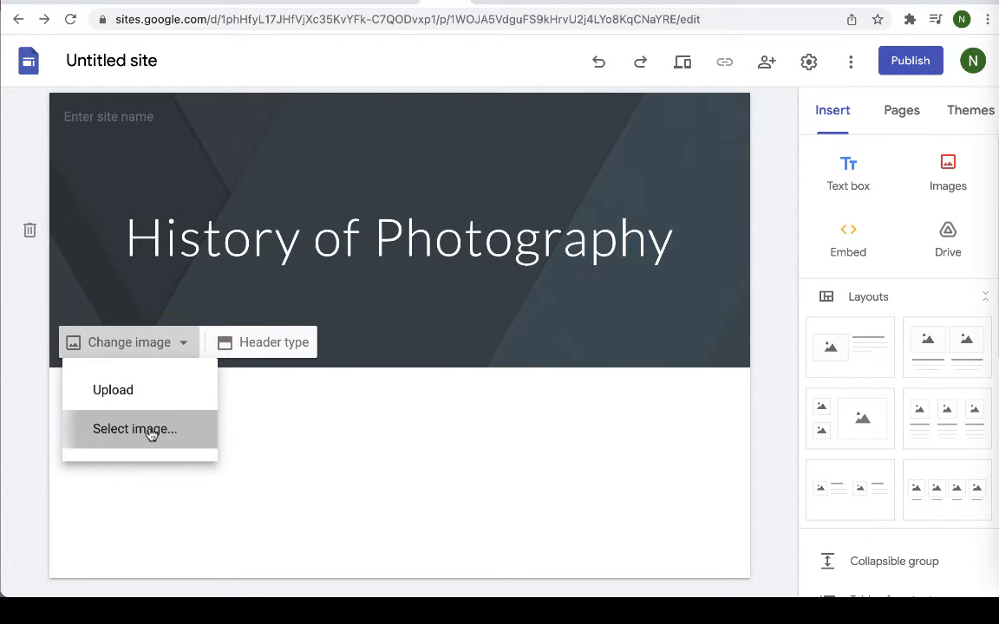
- Search images for 'daguerreotype' and set the two-person portrait as the header background
click(135, 428)
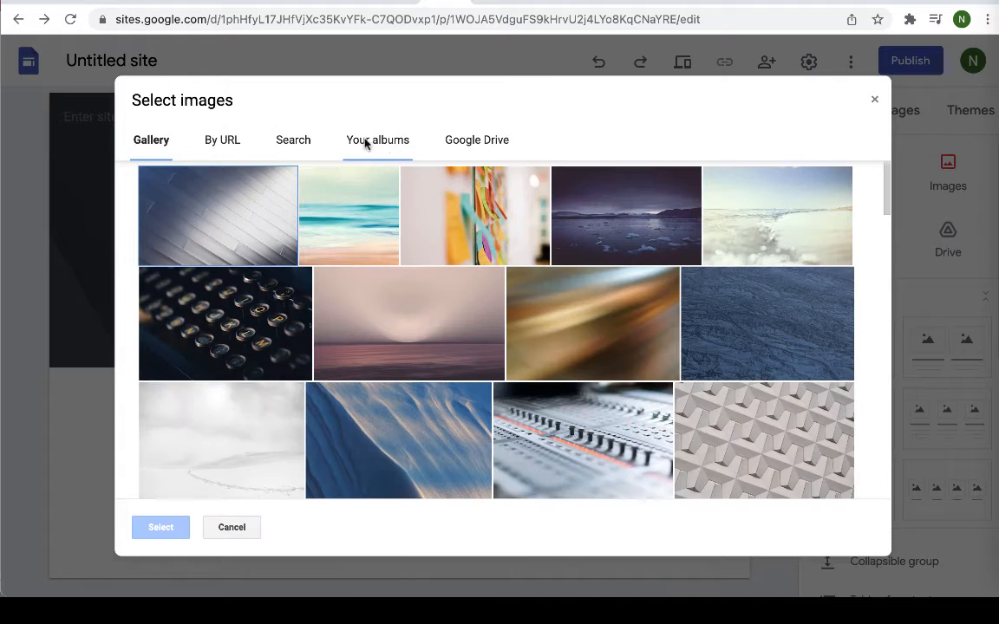
click(292, 140)
text(daguerr)
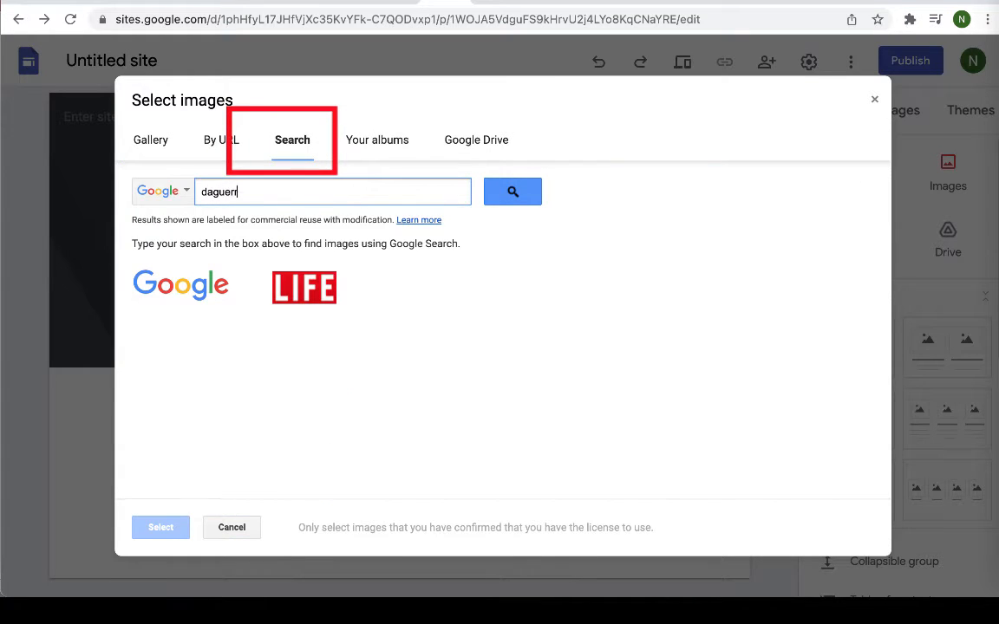
text(eotype)
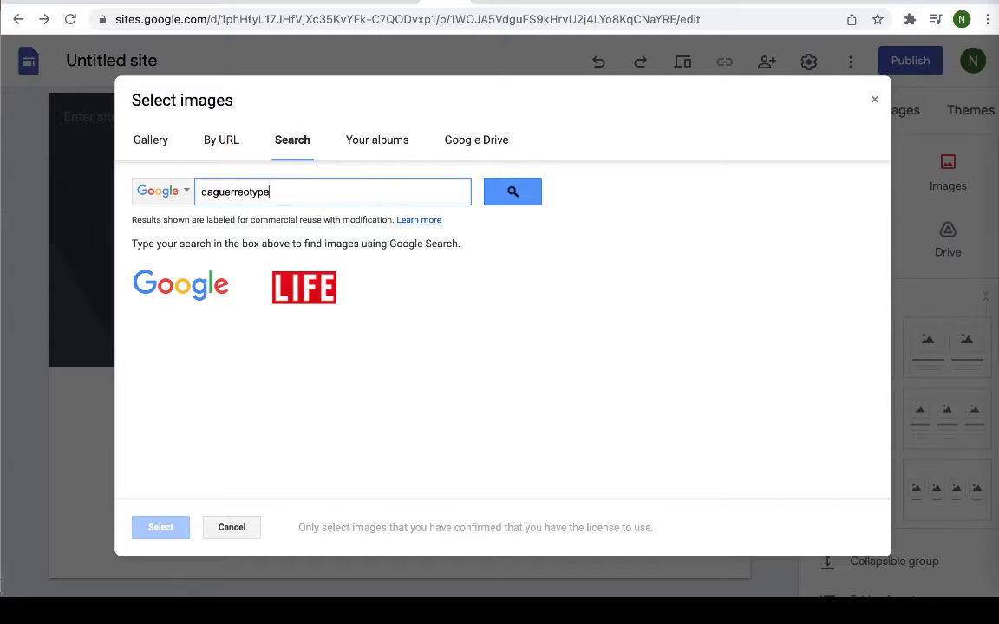
click(511, 192)
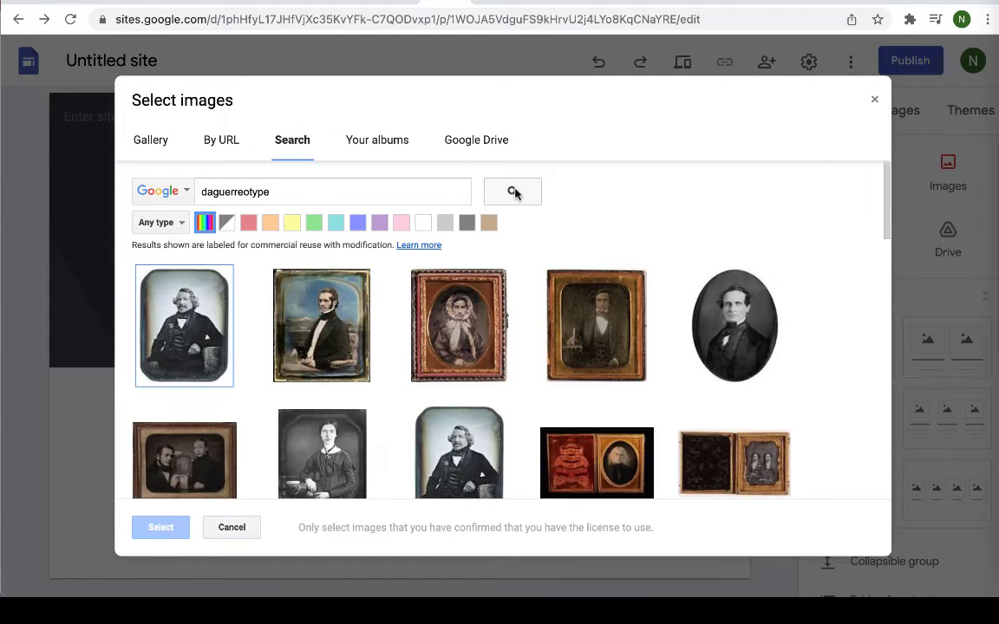
click(184, 326)
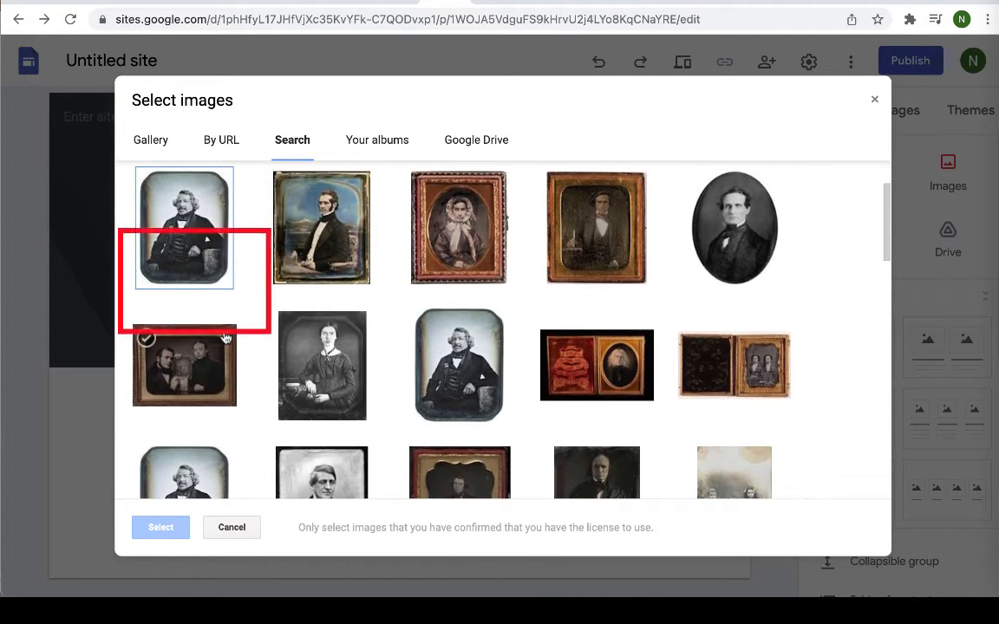
scroll(down, 3)
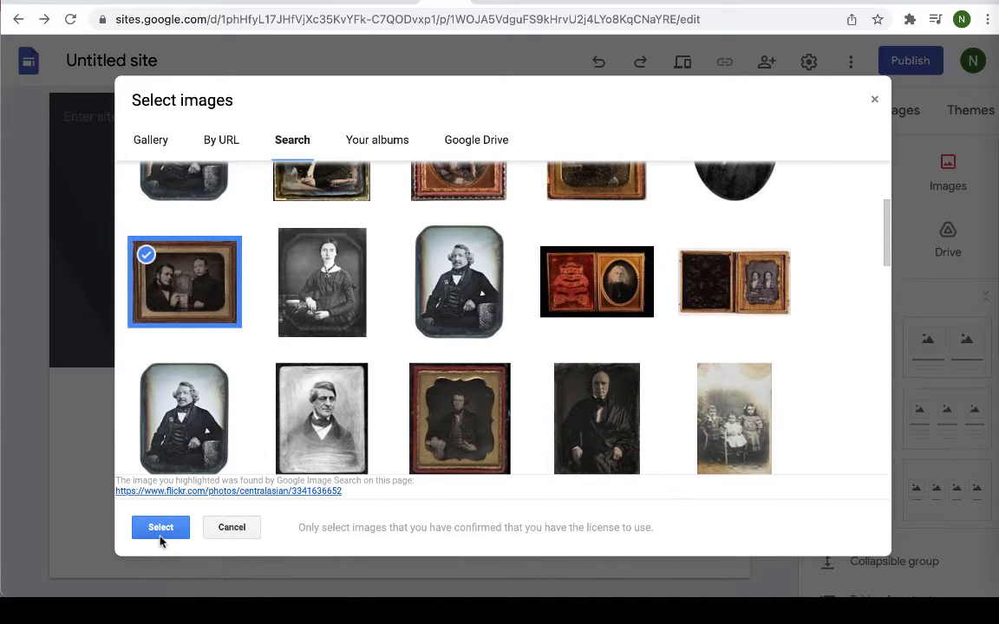
click(160, 527)
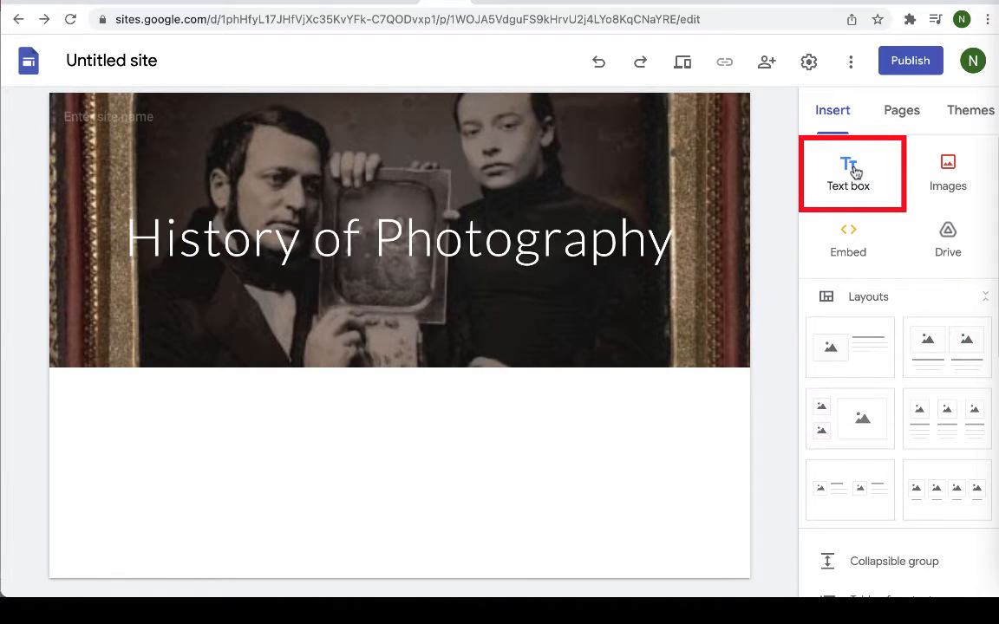
- Add a text box with a 'Welcome!' heading and a new paragraph line
click(848, 173)
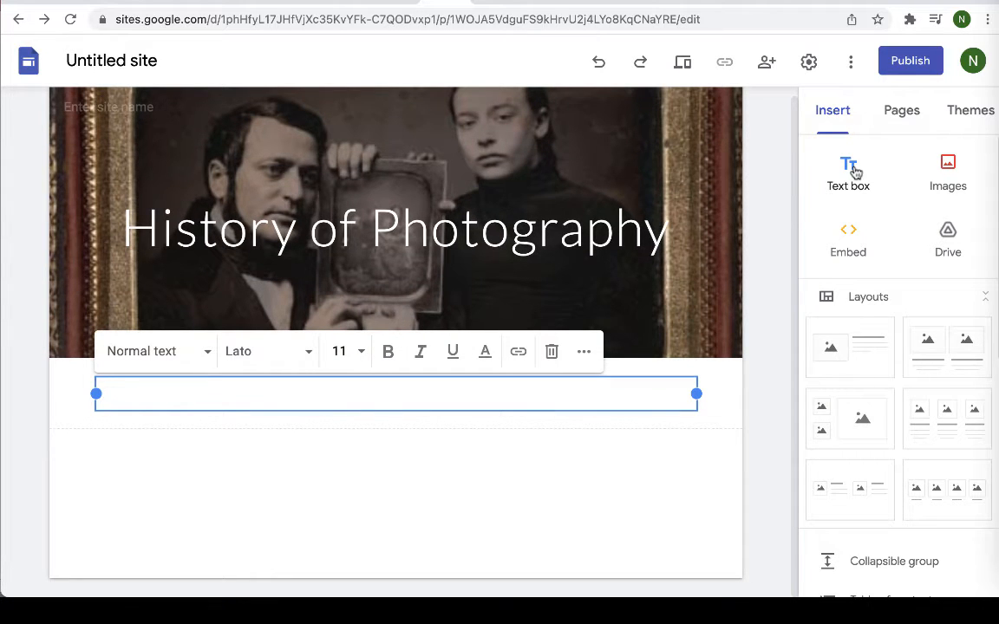
text(We)
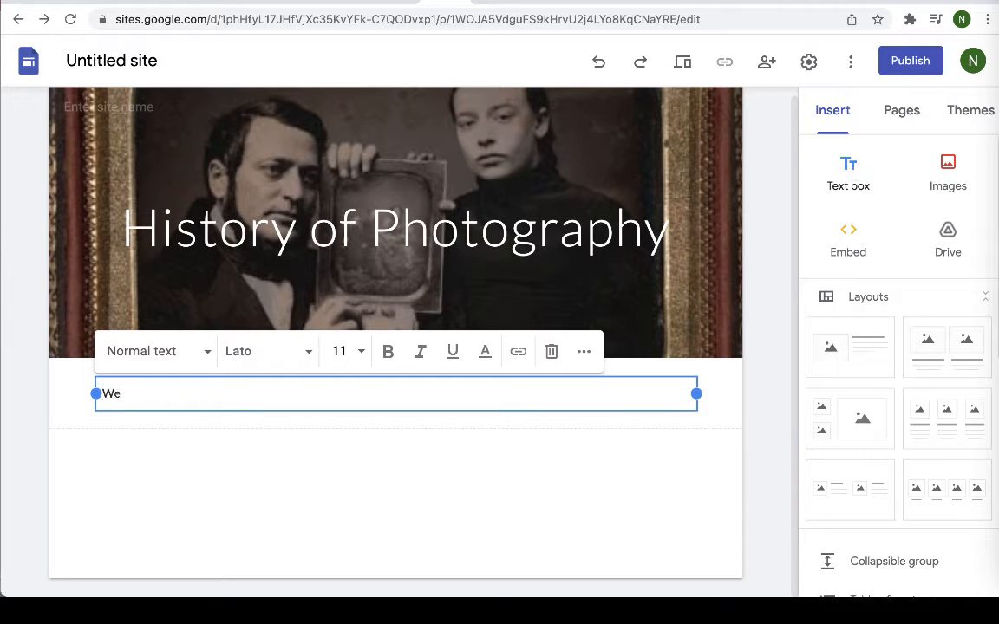
text(lcome!)
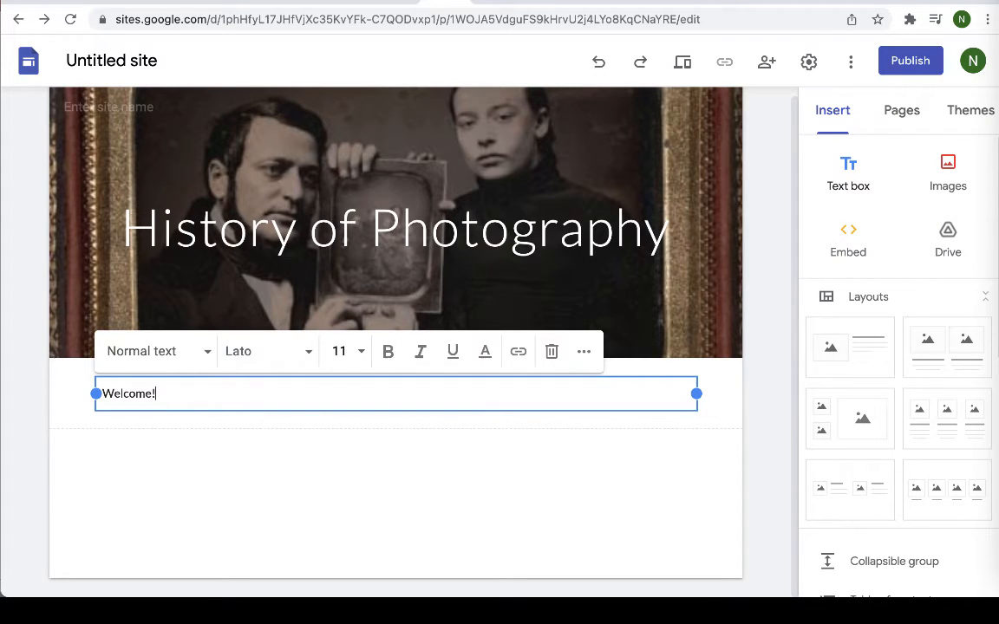
key(enter)
text(Read my pages to learn more about the history of photography.  I created this page during my class at Ohlone College and I hope you will enjoy it!)
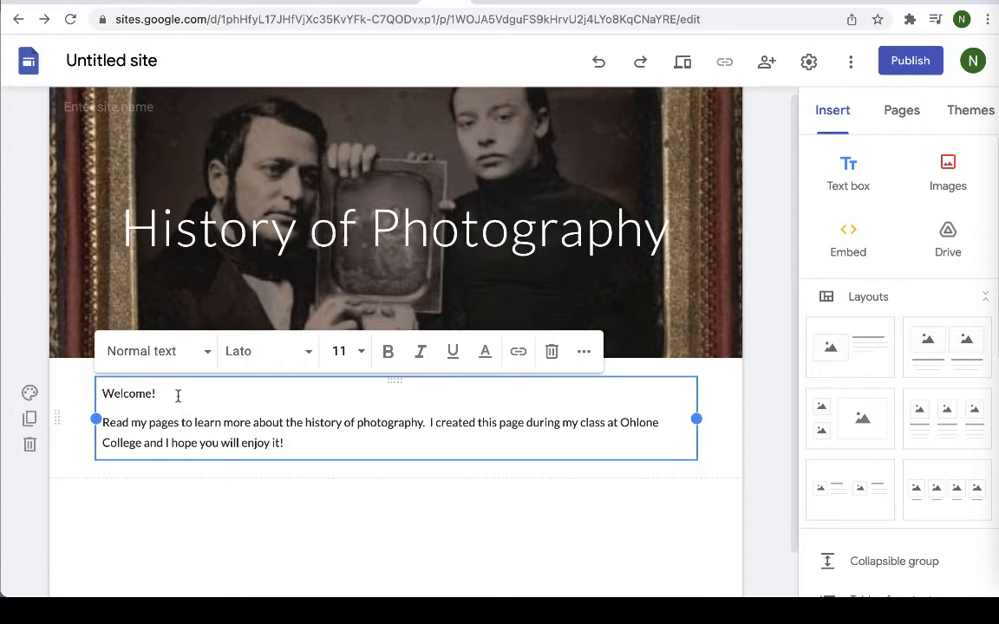
click(156, 351)
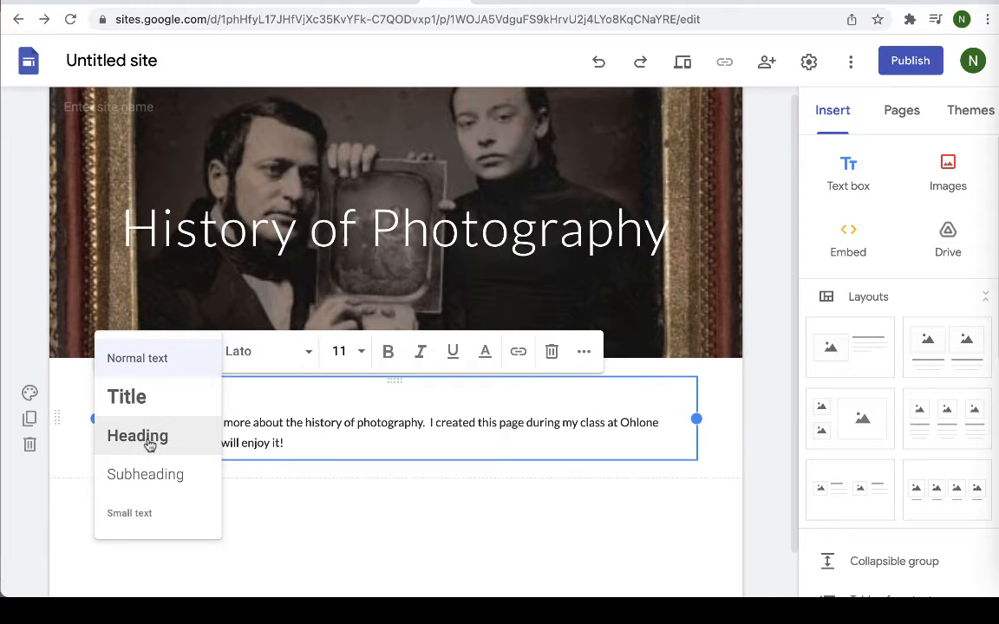
click(137, 435)
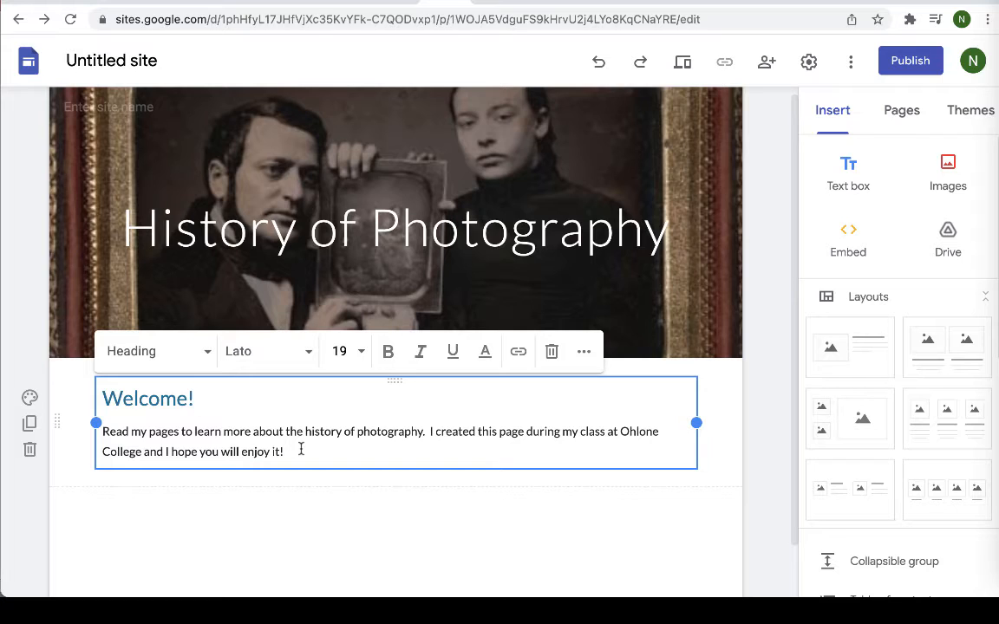
mouse_move(709, 414)
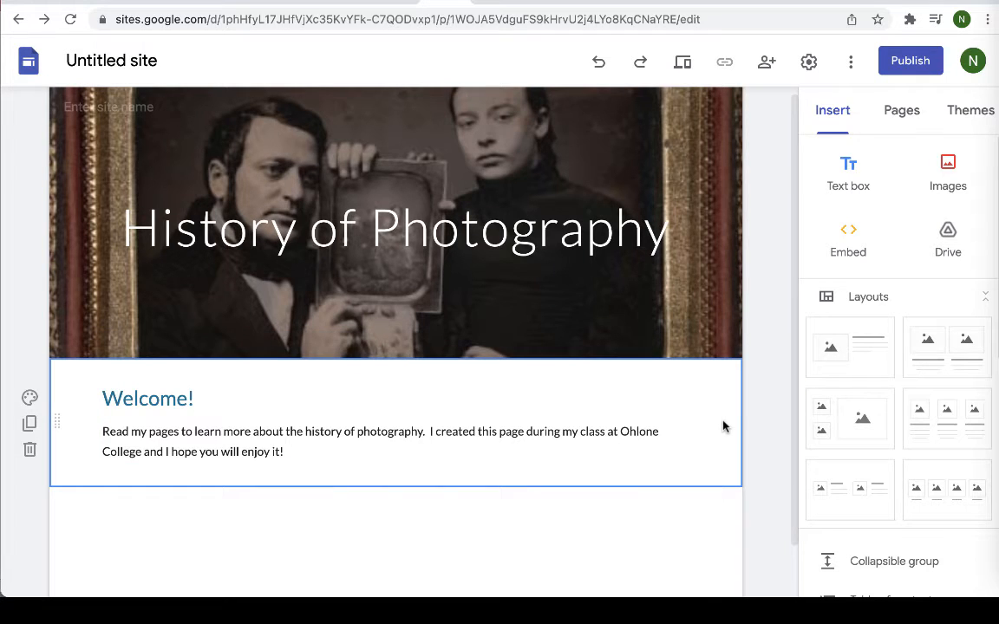
mouse_move(757, 394)
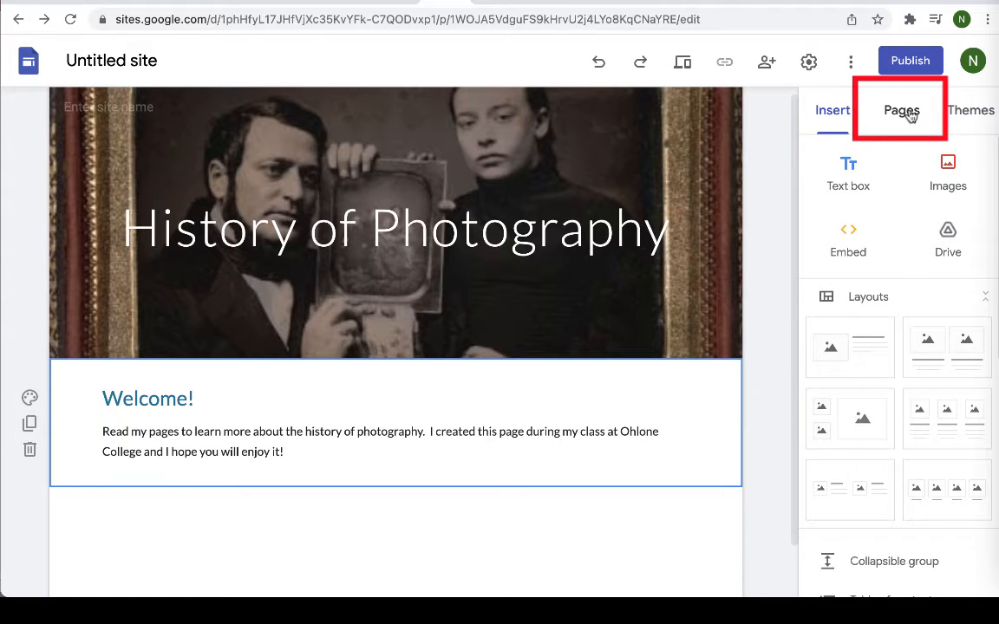
- Add new pages Part 1, Part 2 and a mistaken lowercase 'part 3'
click(901, 110)
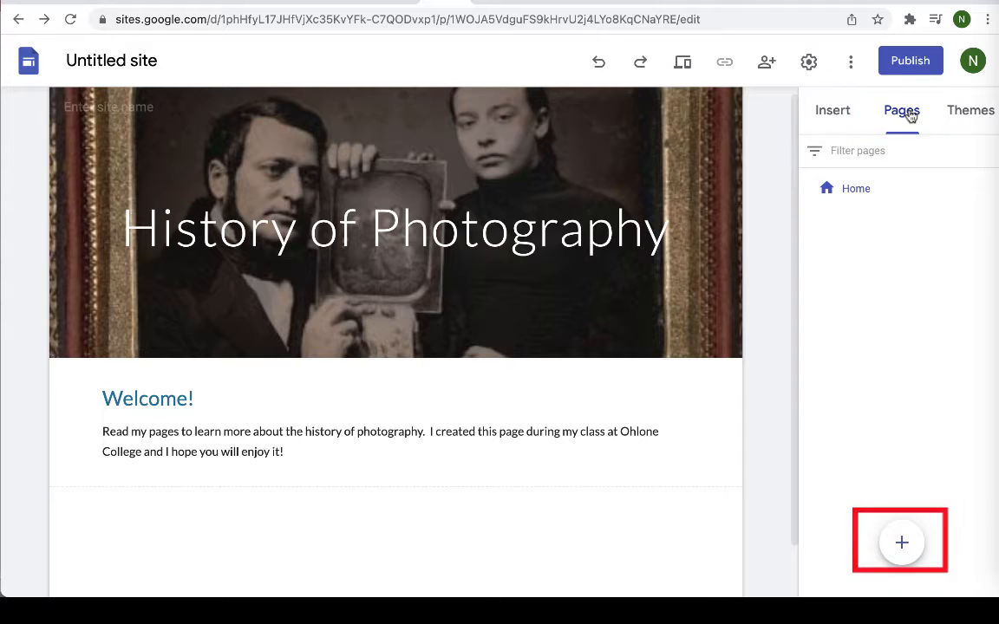
mouse_move(899, 463)
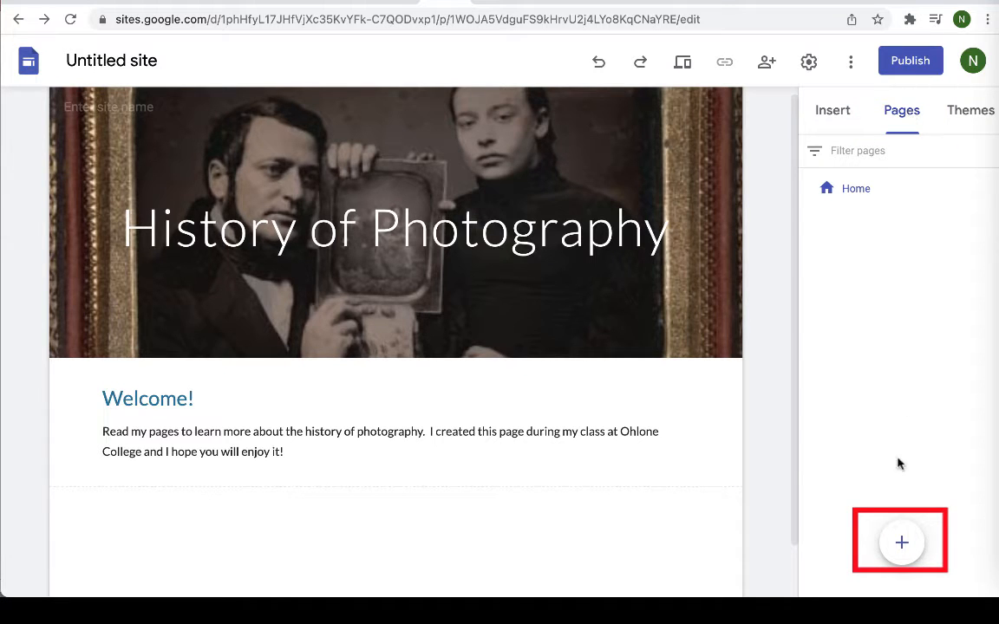
click(901, 542)
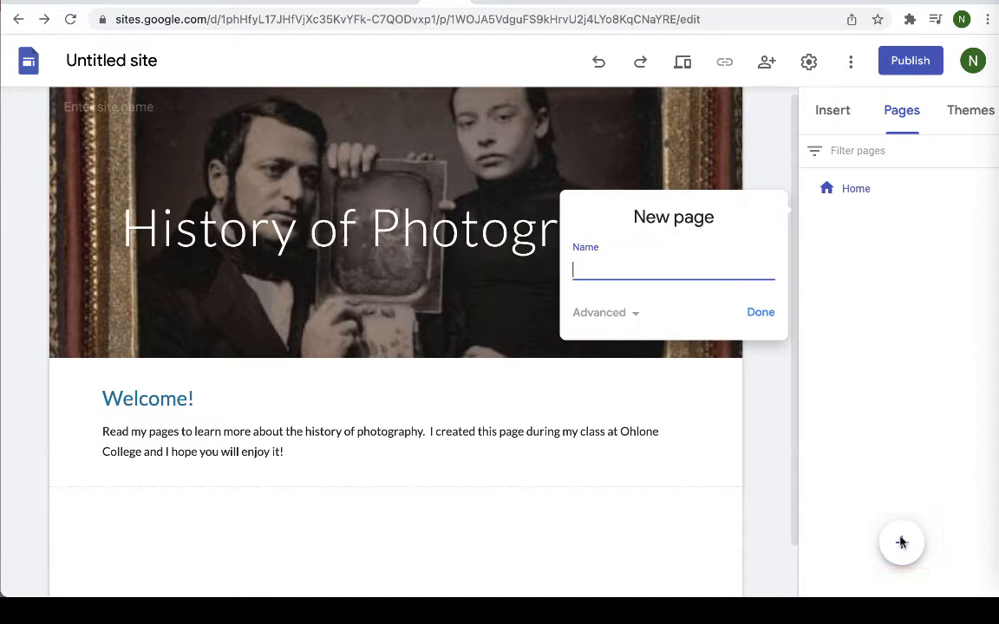
text(Part)
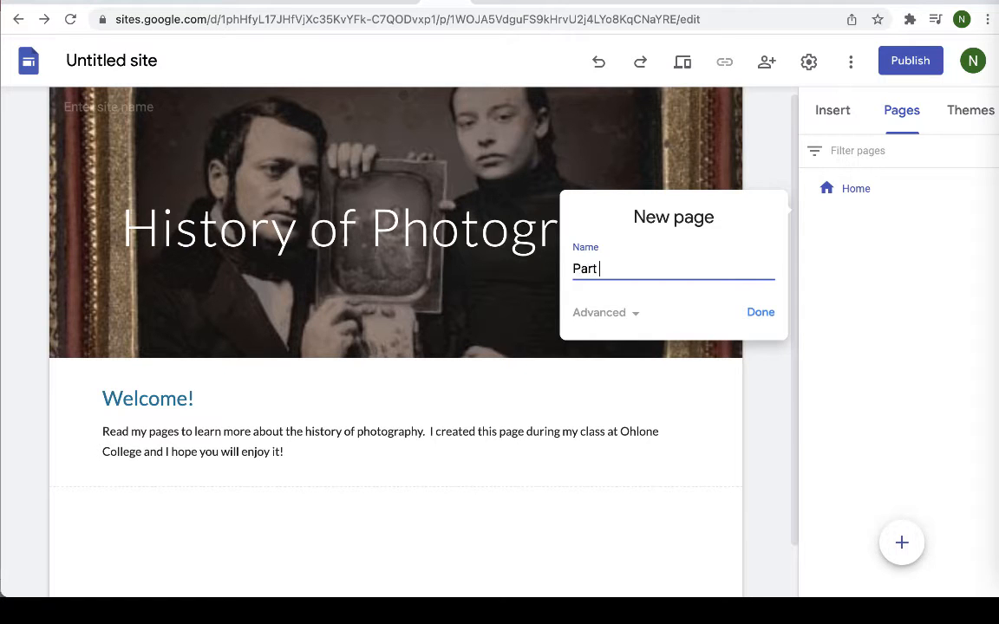
text(1)
text(Par)
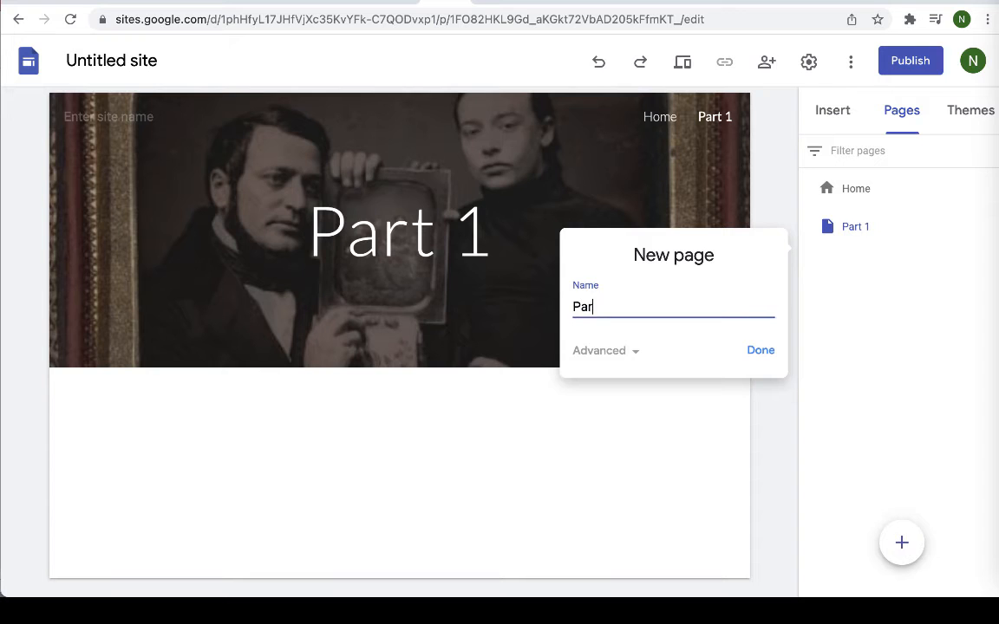
click(760, 350)
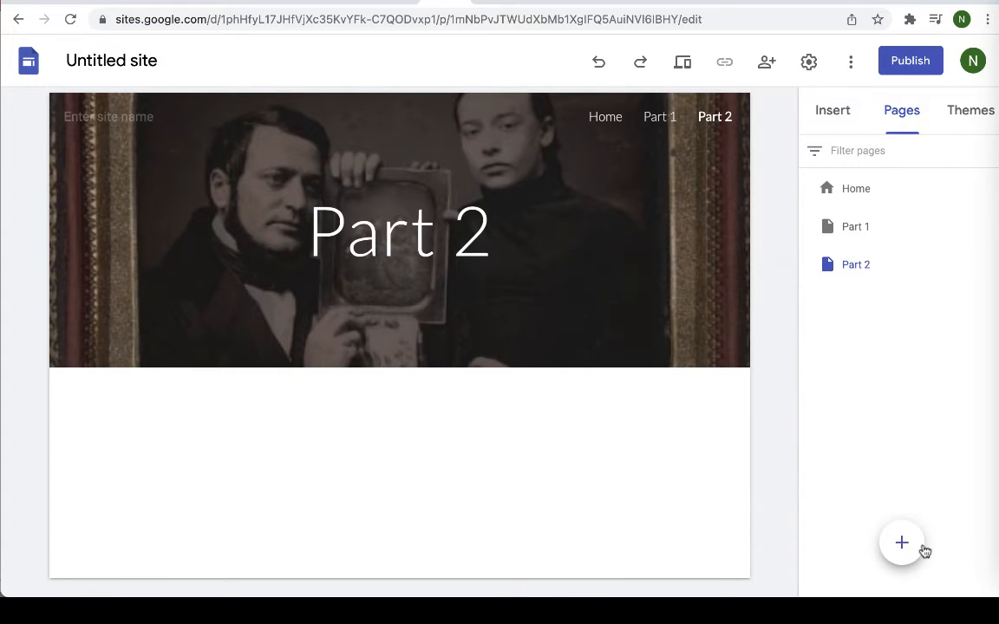
click(902, 543)
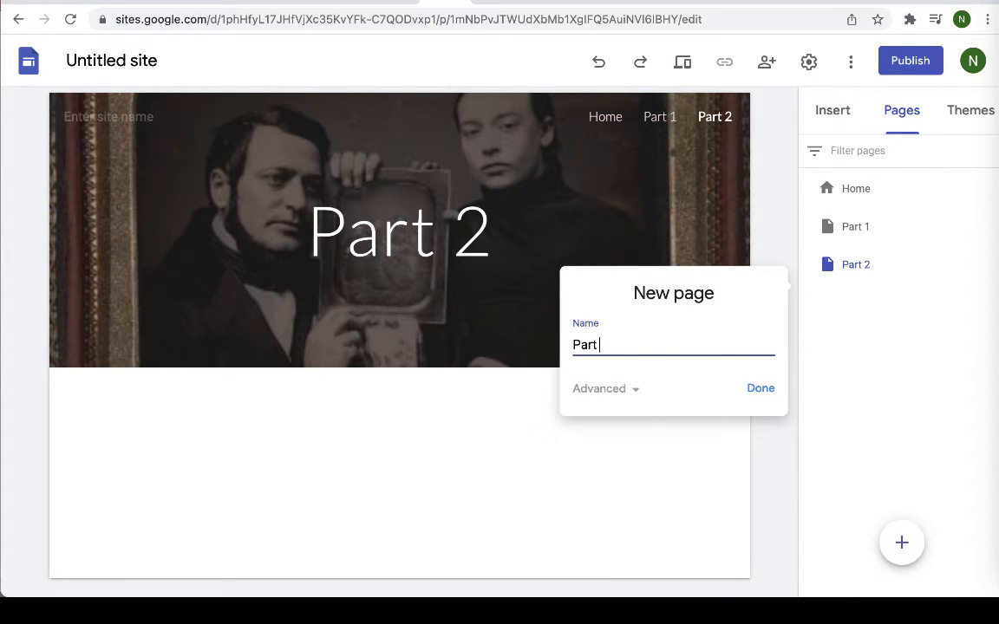
text(3)
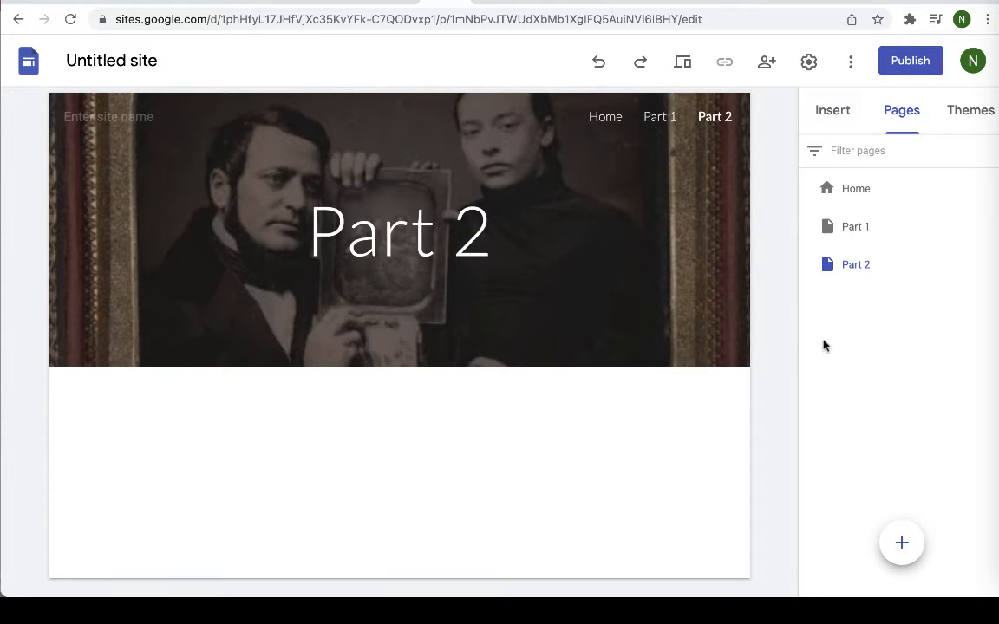
mouse_move(901, 543)
text(part)
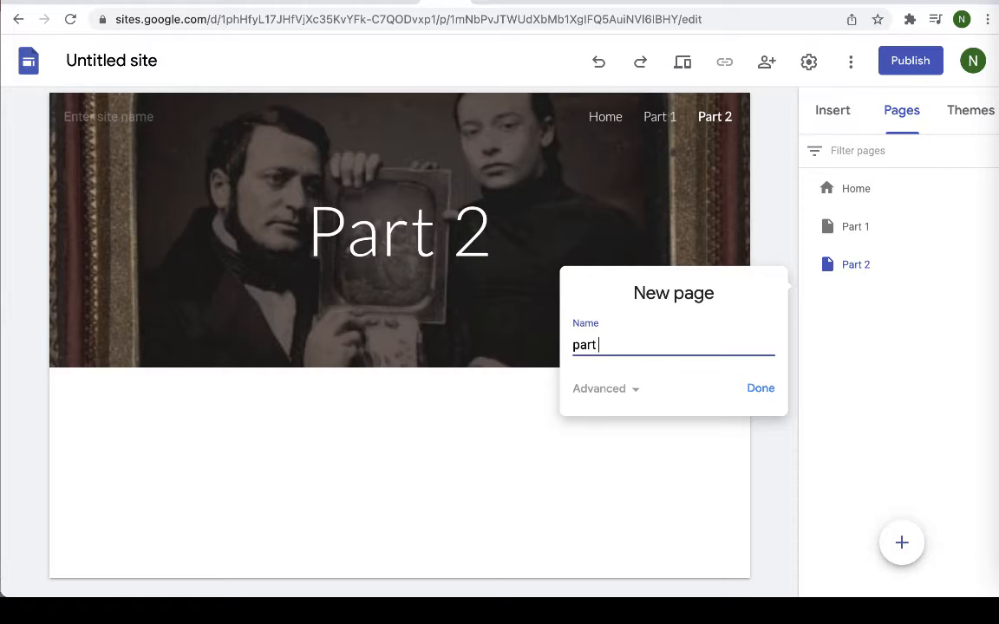
click(761, 389)
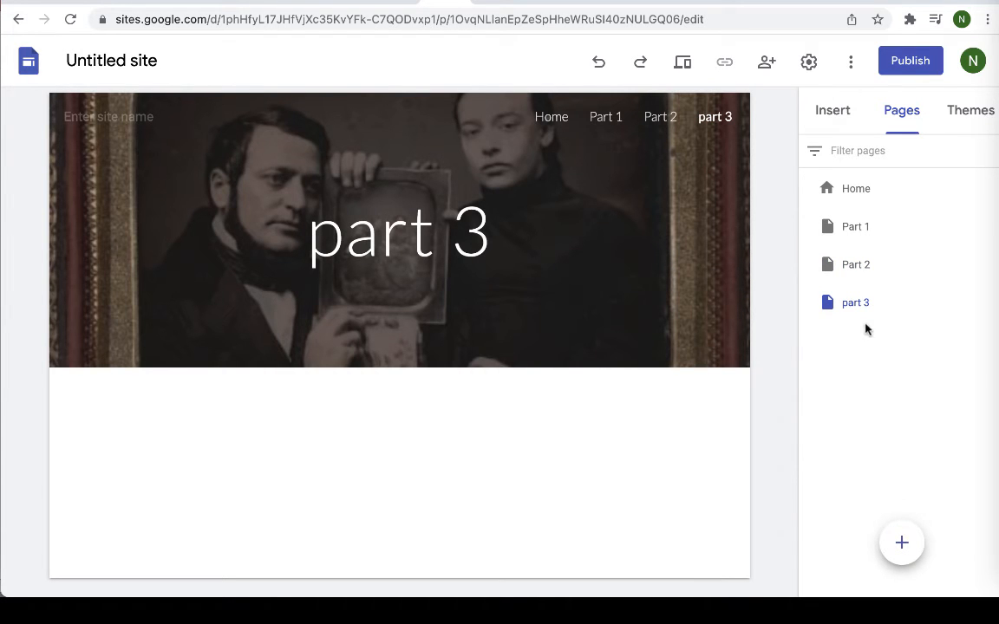
- Delete the lowercase 'part 3' page and recreate it as Part 3
click(992, 302)
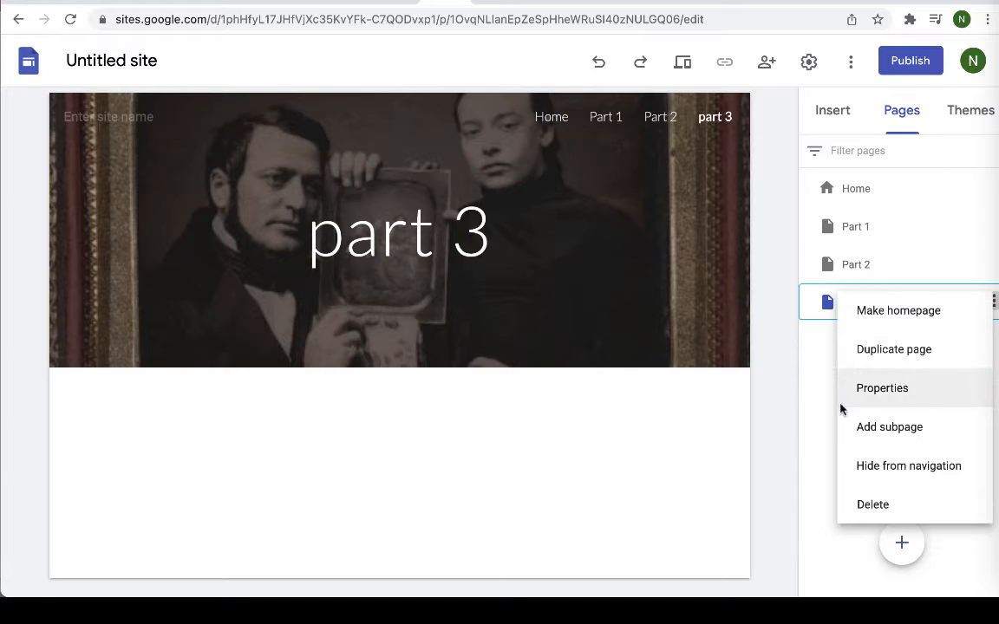
click(872, 504)
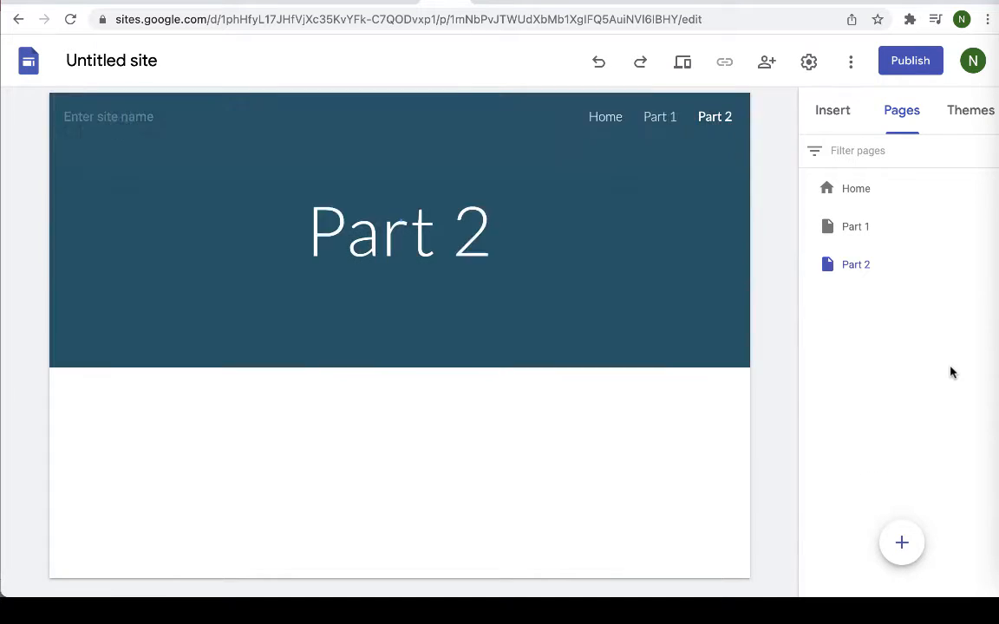
click(900, 543)
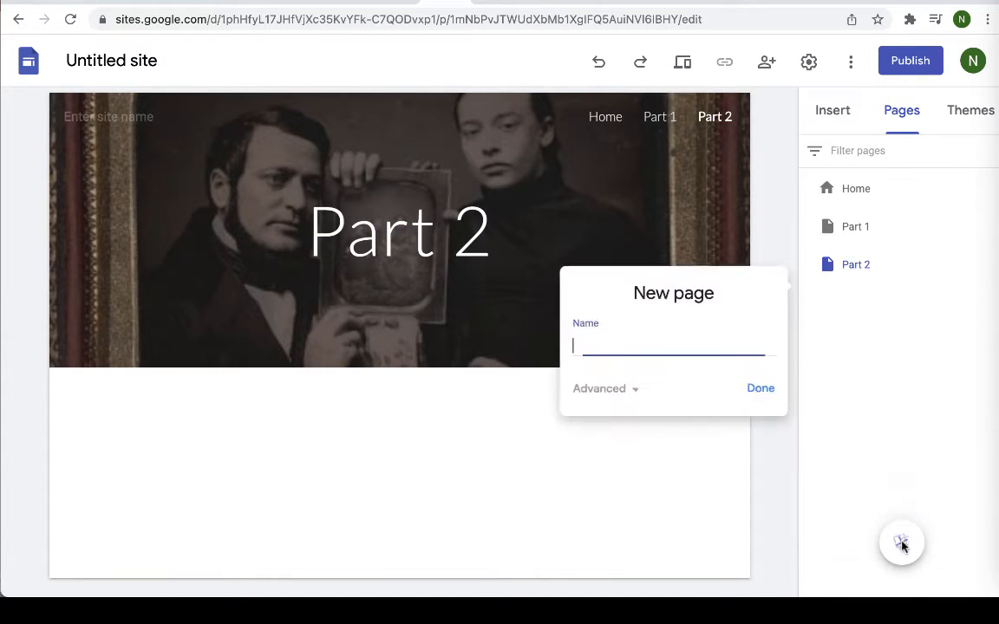
text(Part)
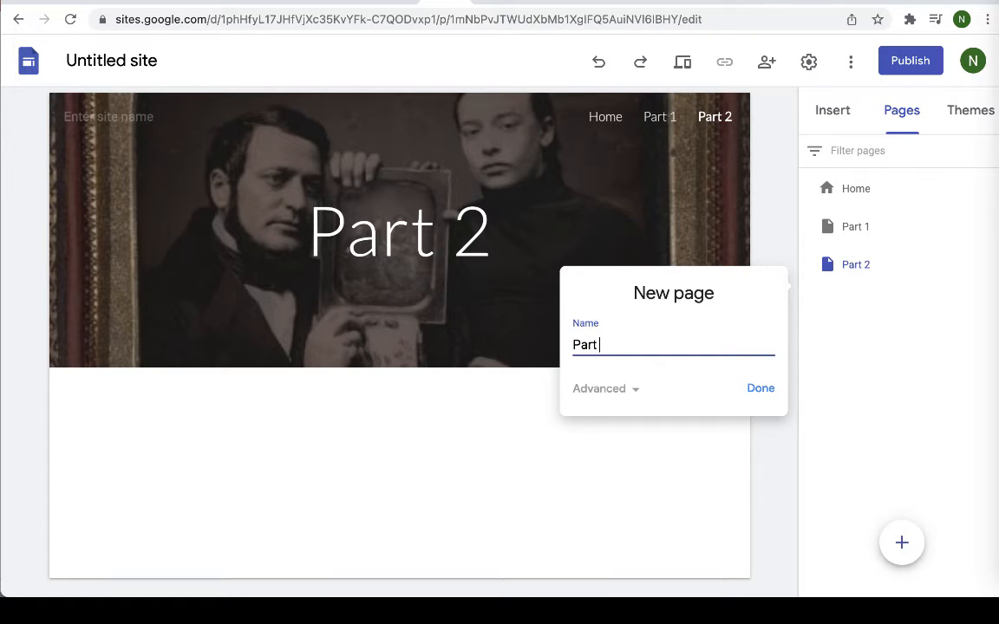
click(760, 387)
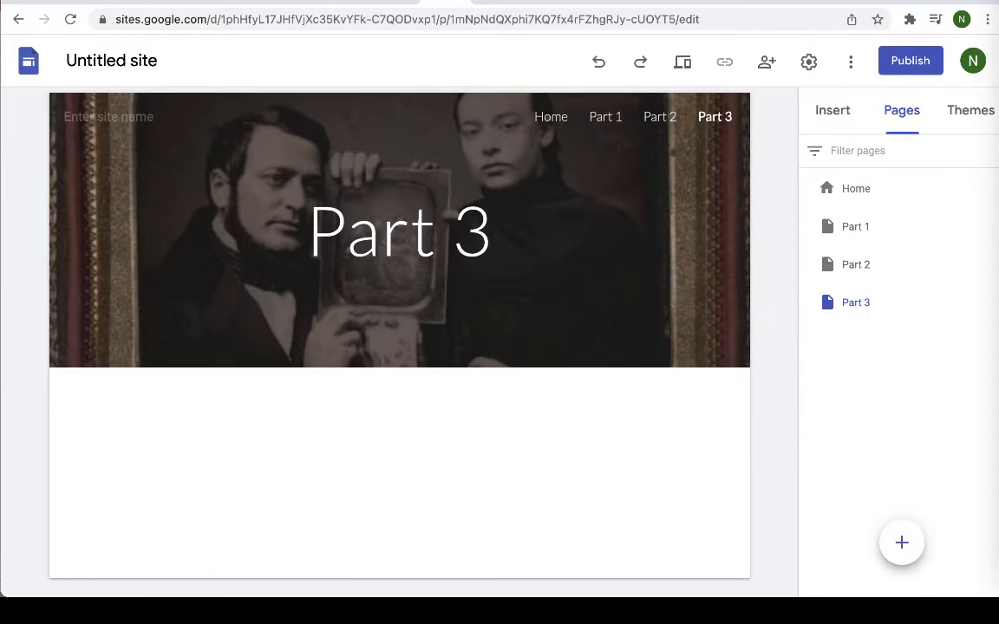
- Add subpages The Story of Invention and Early Portrait Photography under Part 1
click(855, 226)
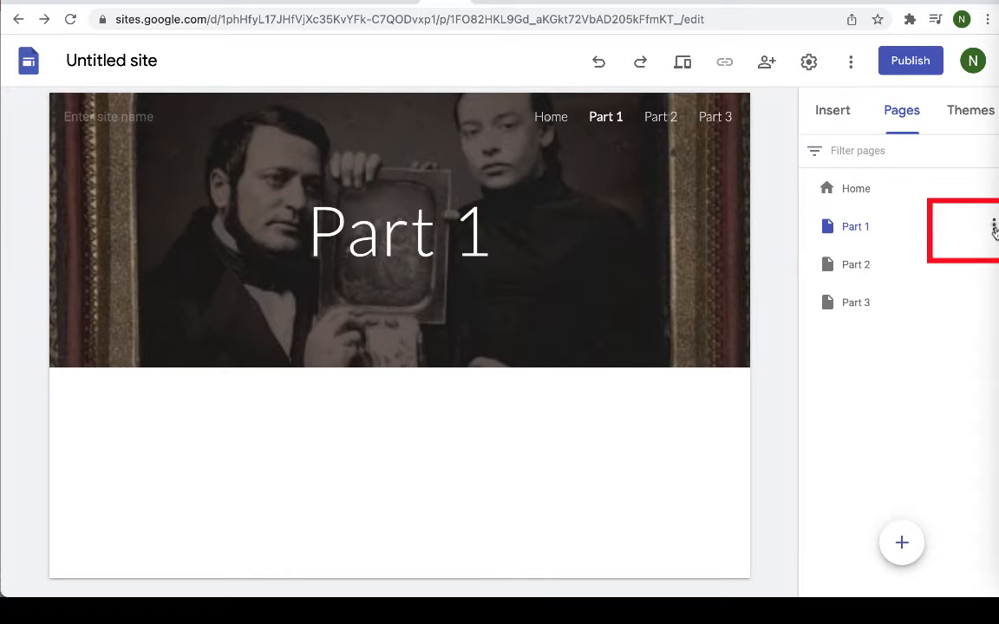
click(994, 226)
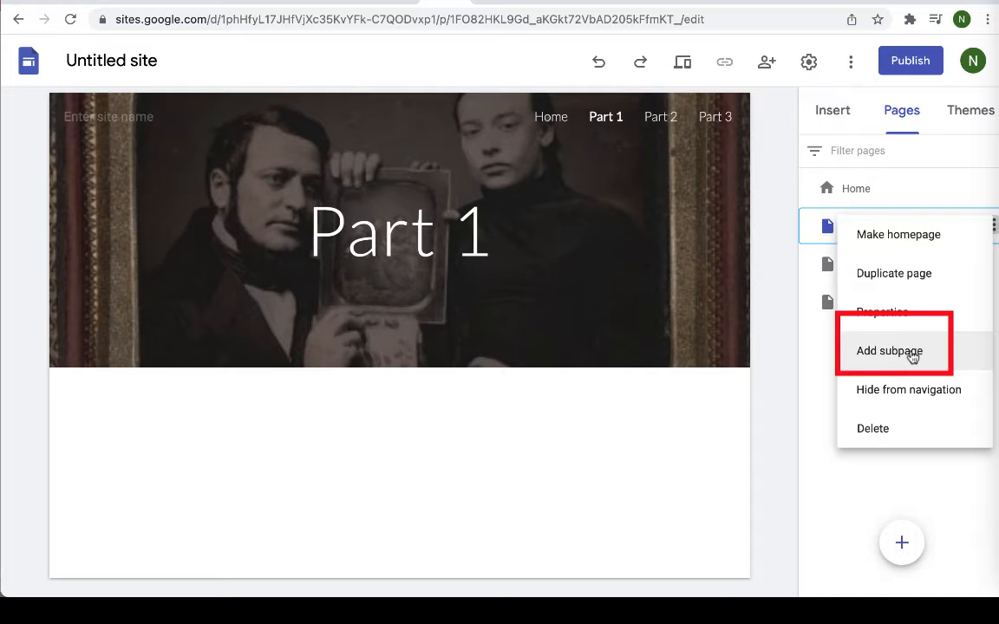
click(889, 350)
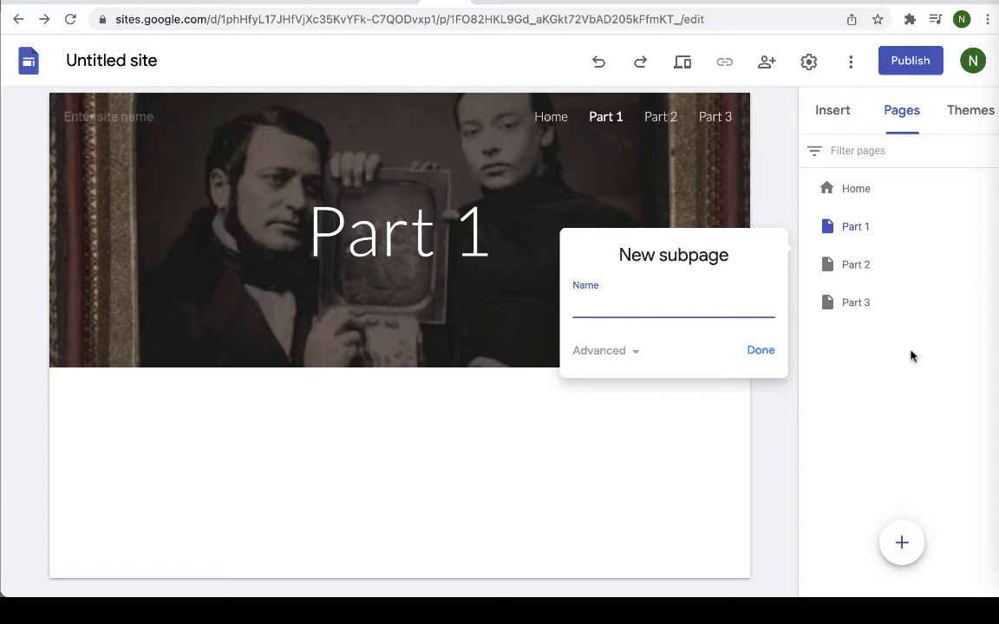
text(The)
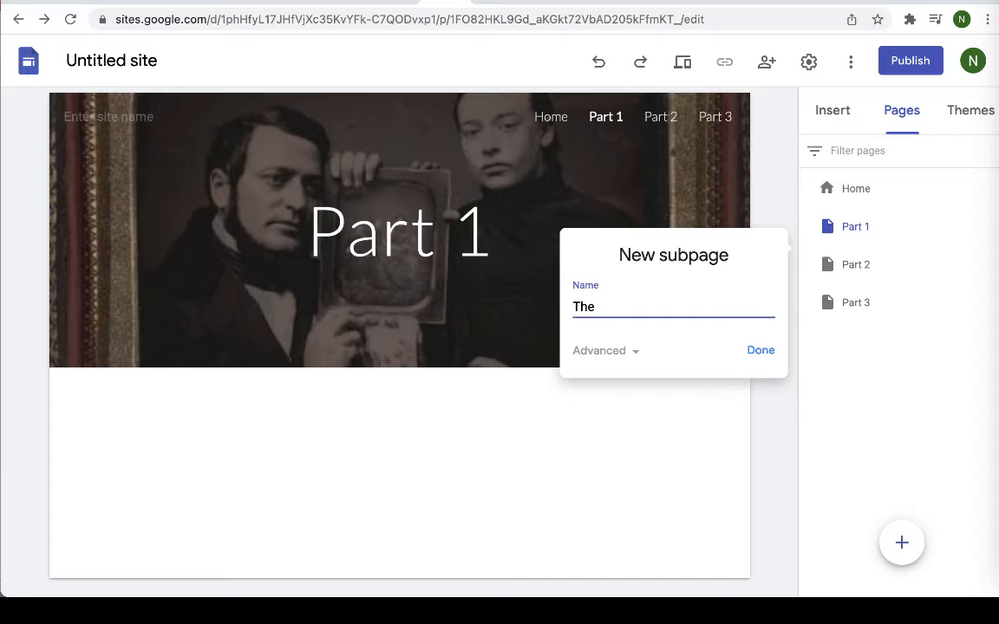
text(Story of)
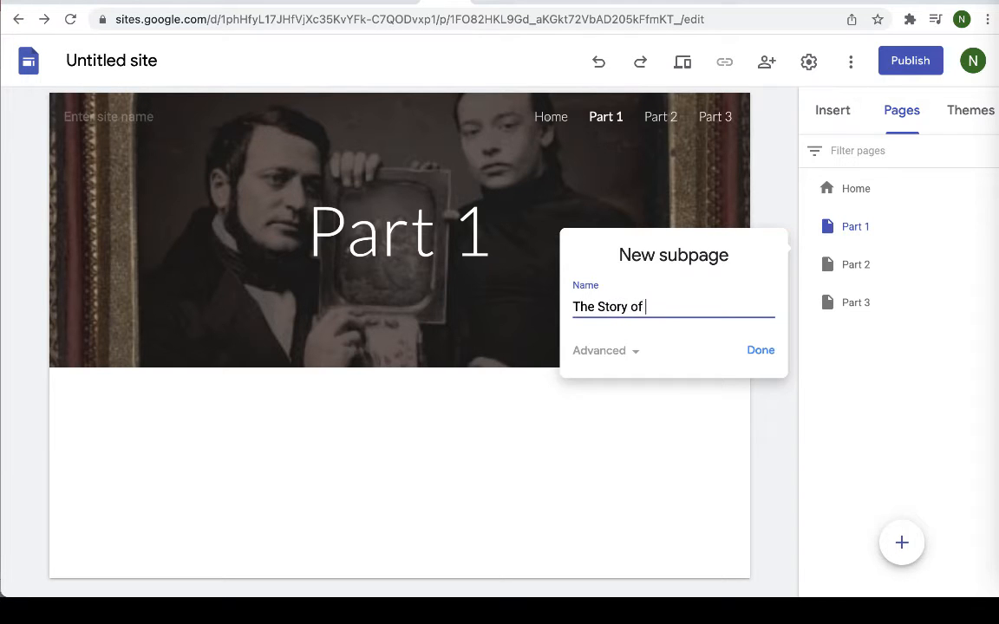
text(Invention)
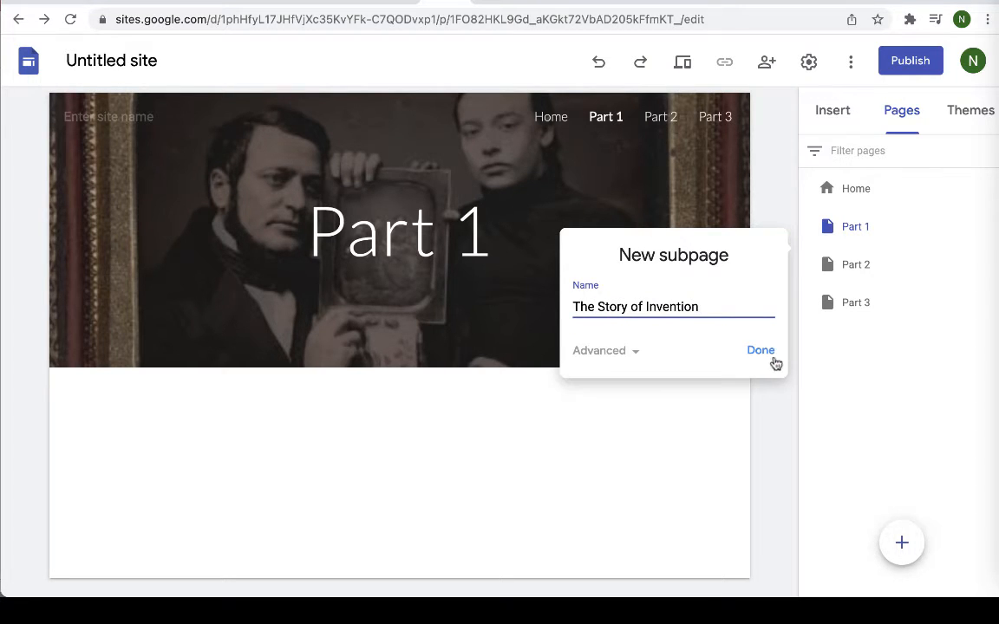
click(760, 350)
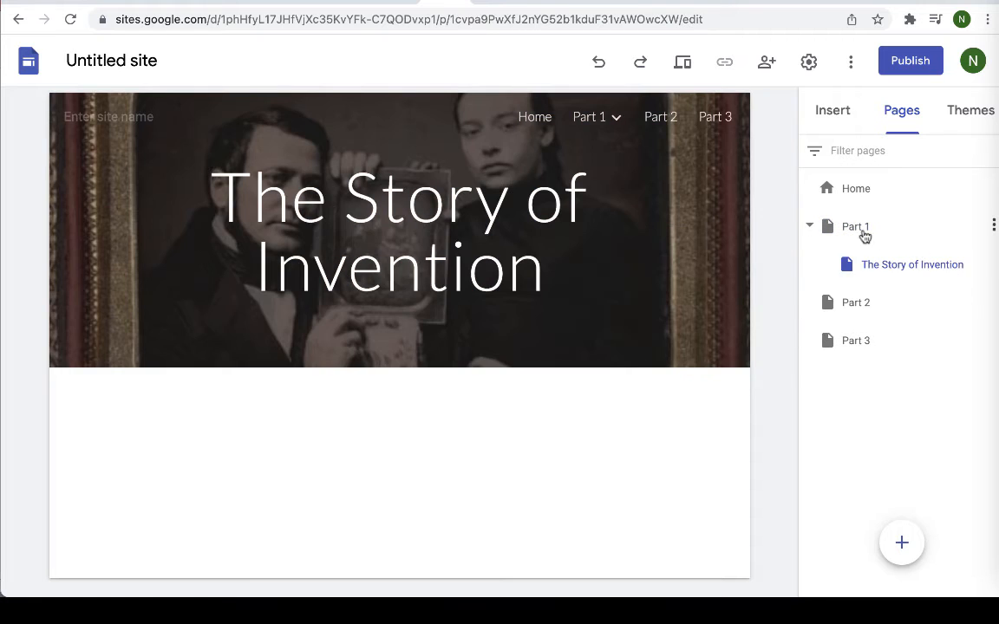
mouse_move(989, 268)
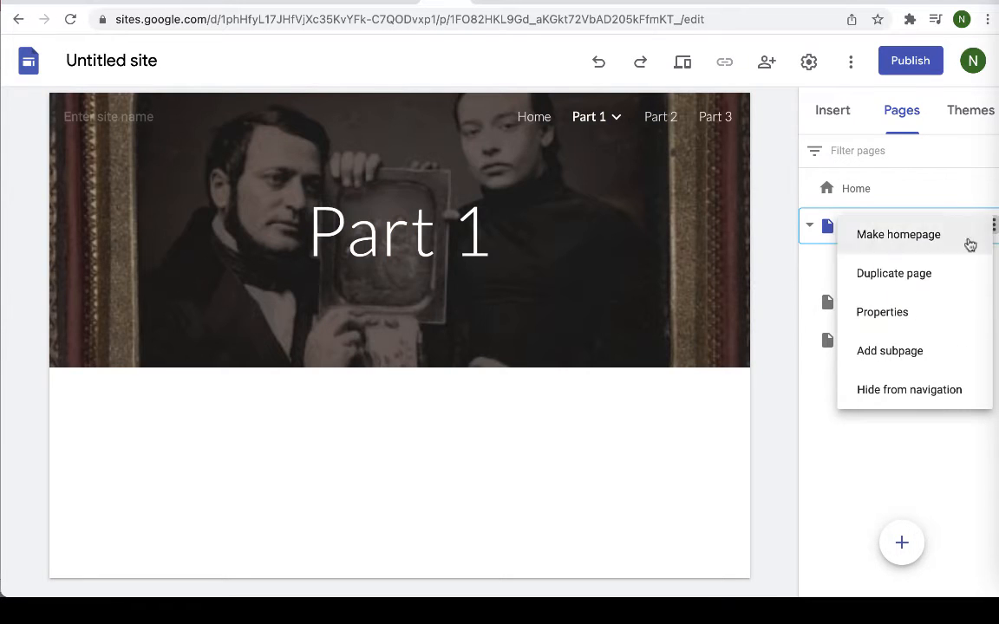
click(889, 350)
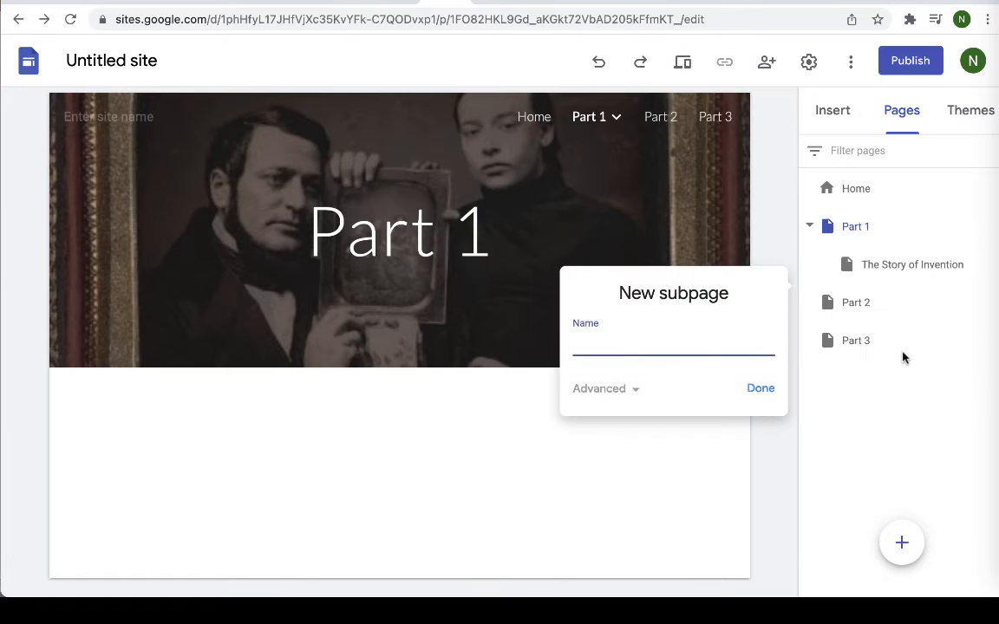
text(Early)
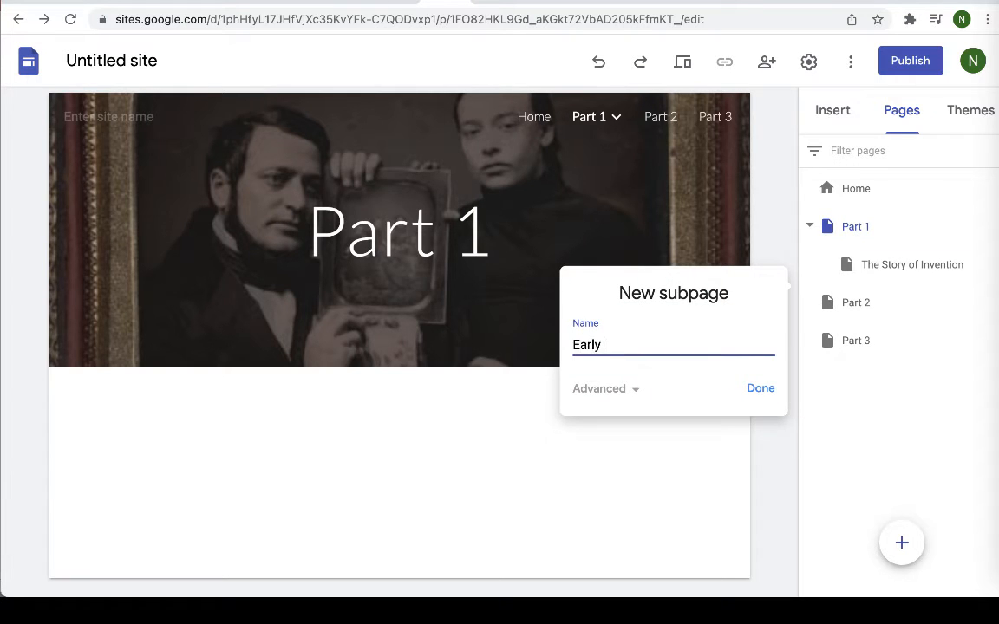
text(Portrait P)
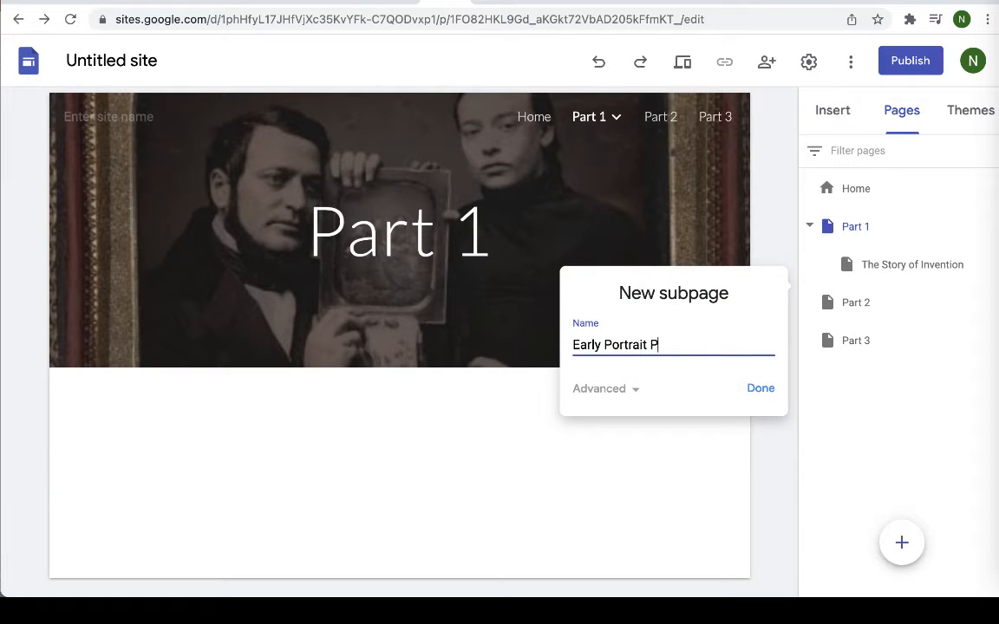
text(hotography)
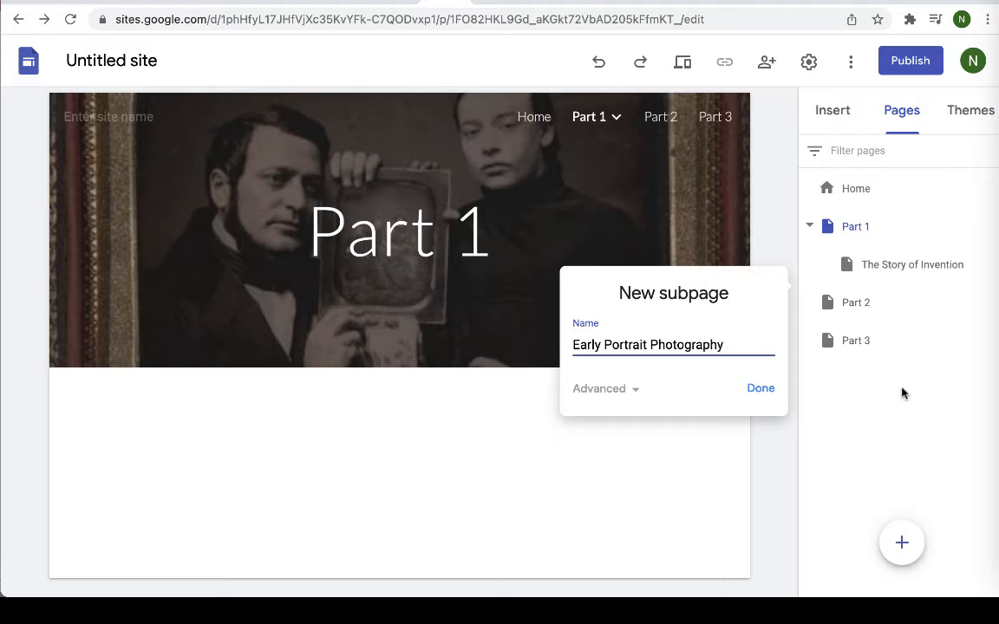
click(760, 388)
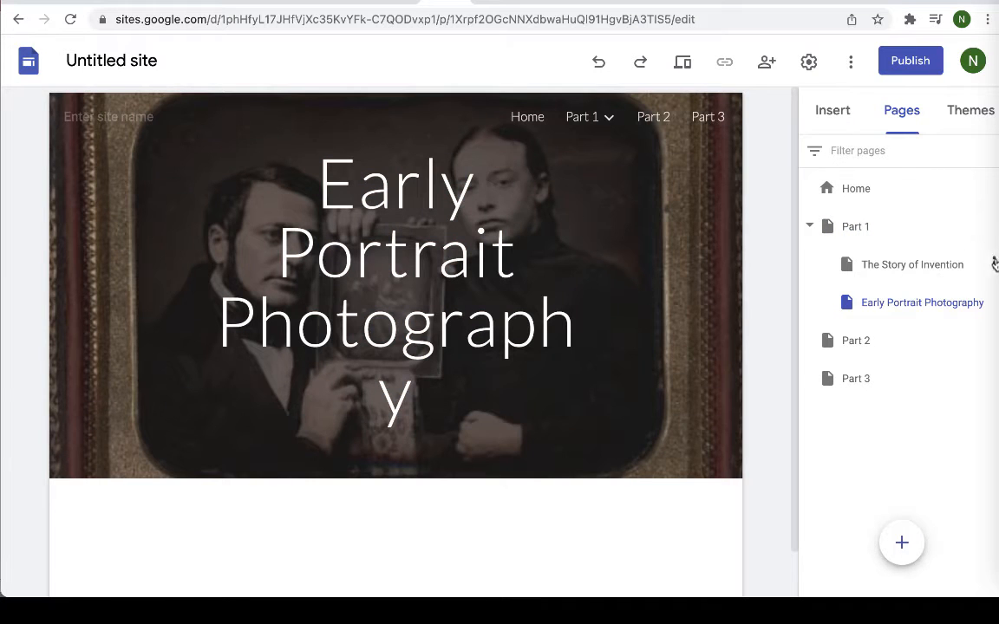
- Add subpages Landscape & Architecture and Objects & Events under Part 1
click(992, 226)
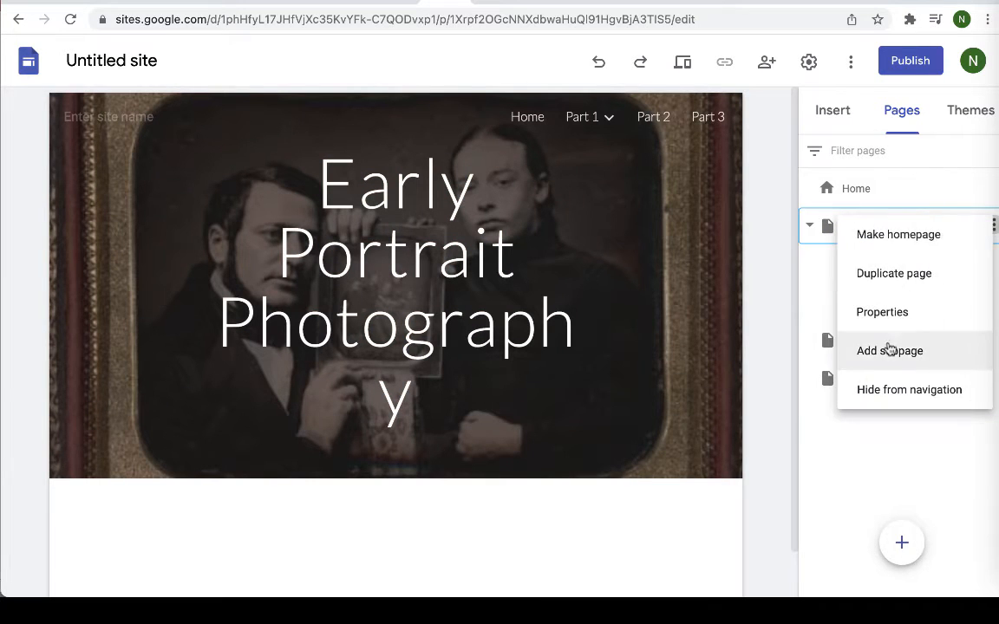
click(889, 351)
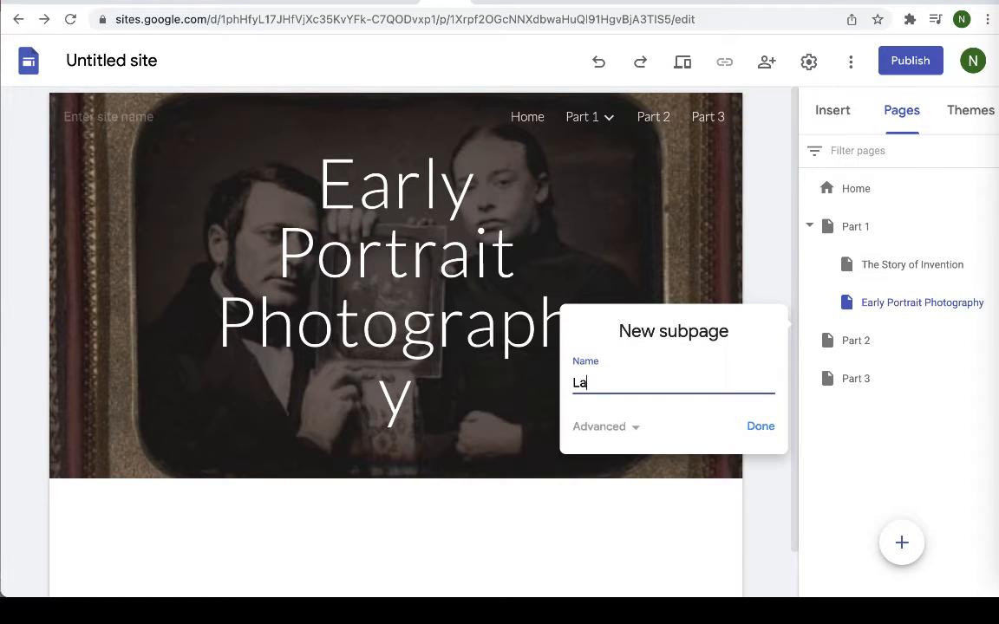
text(ndscape)
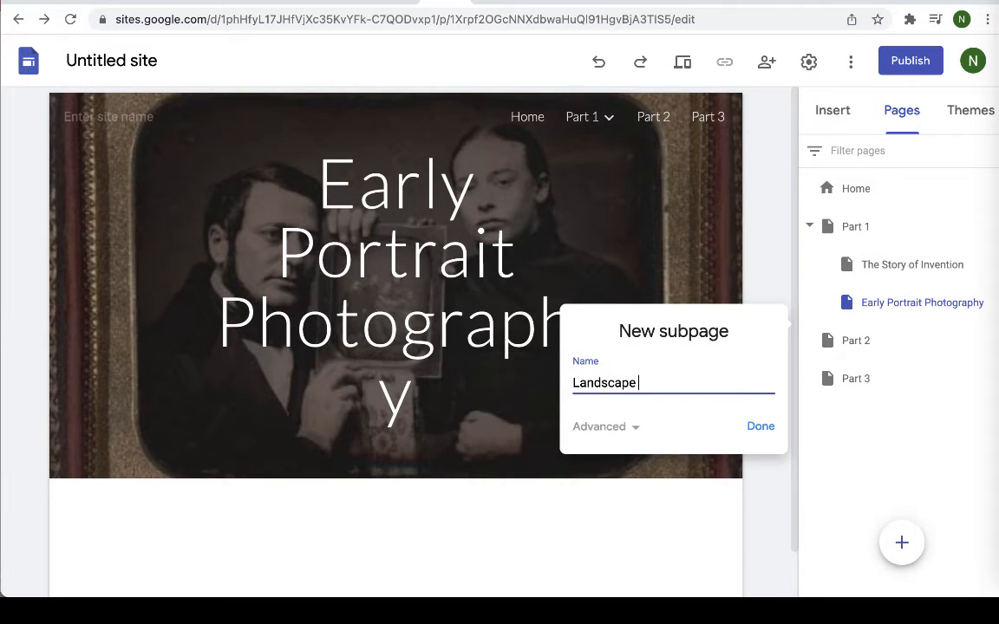
text(& Archi)
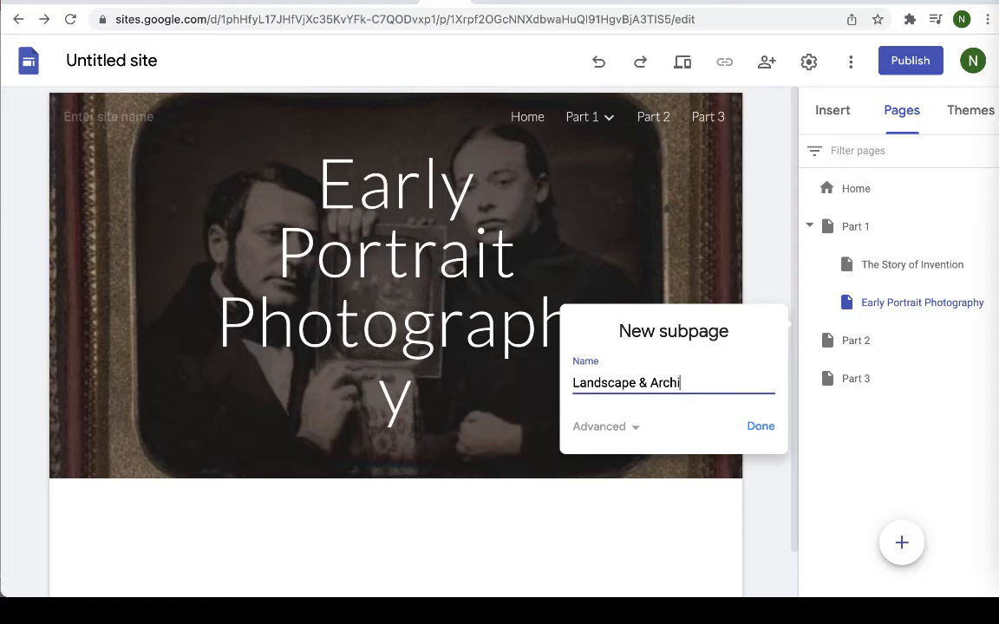
text(tecture)
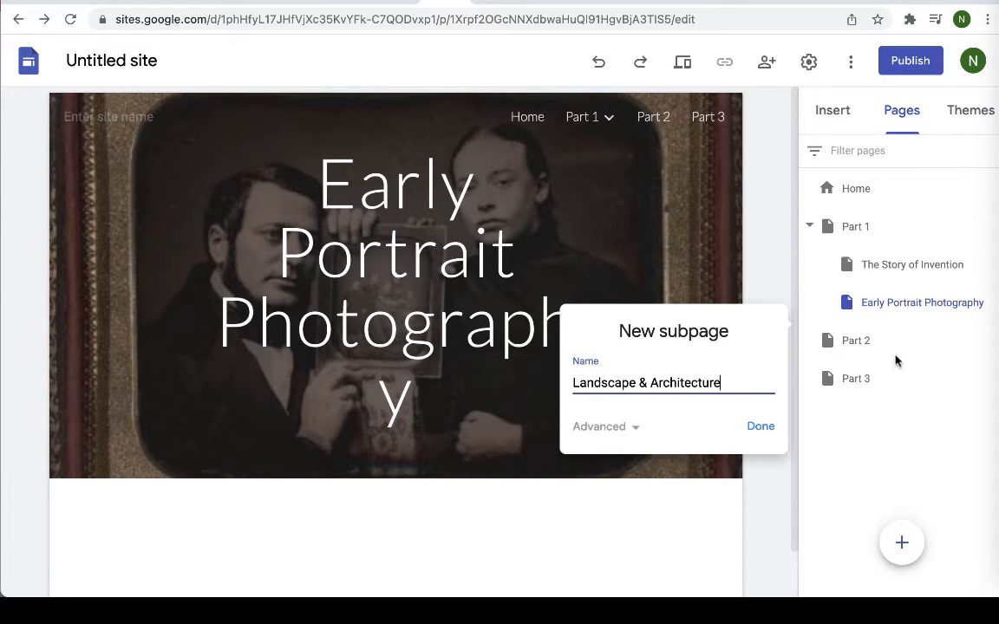
click(760, 426)
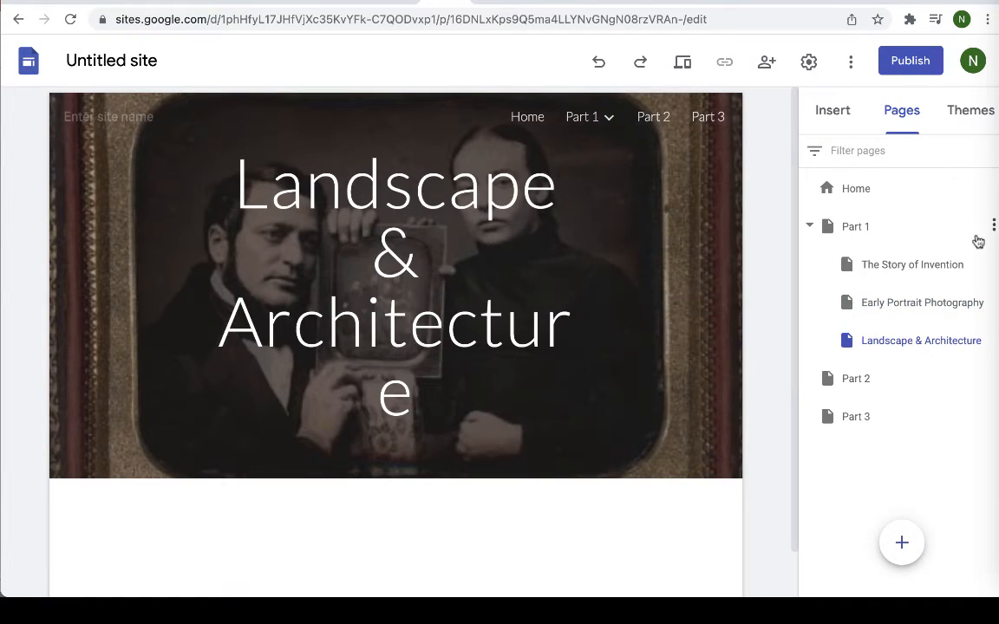
click(993, 225)
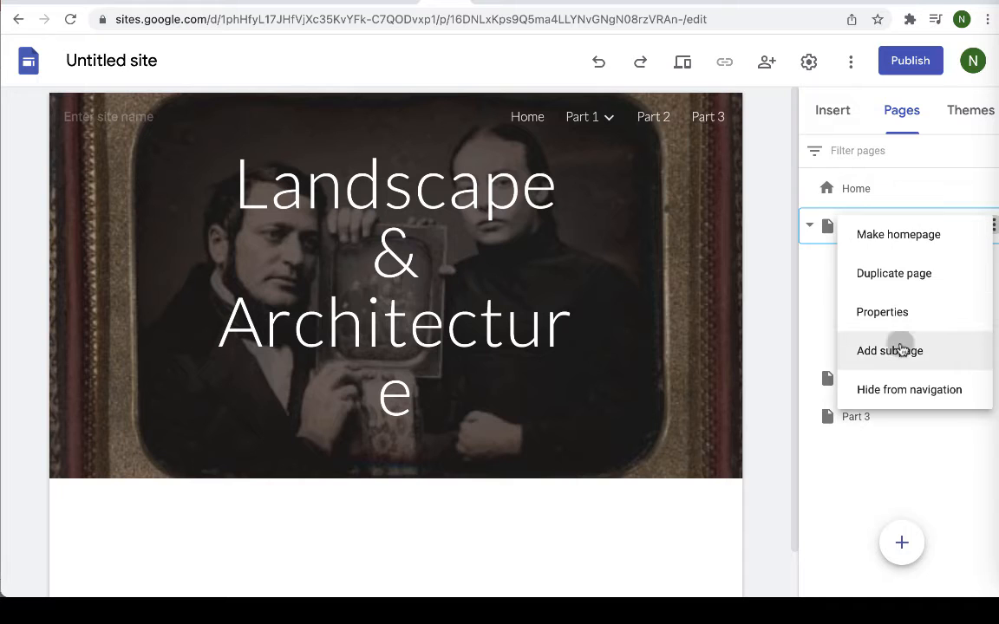
click(888, 350)
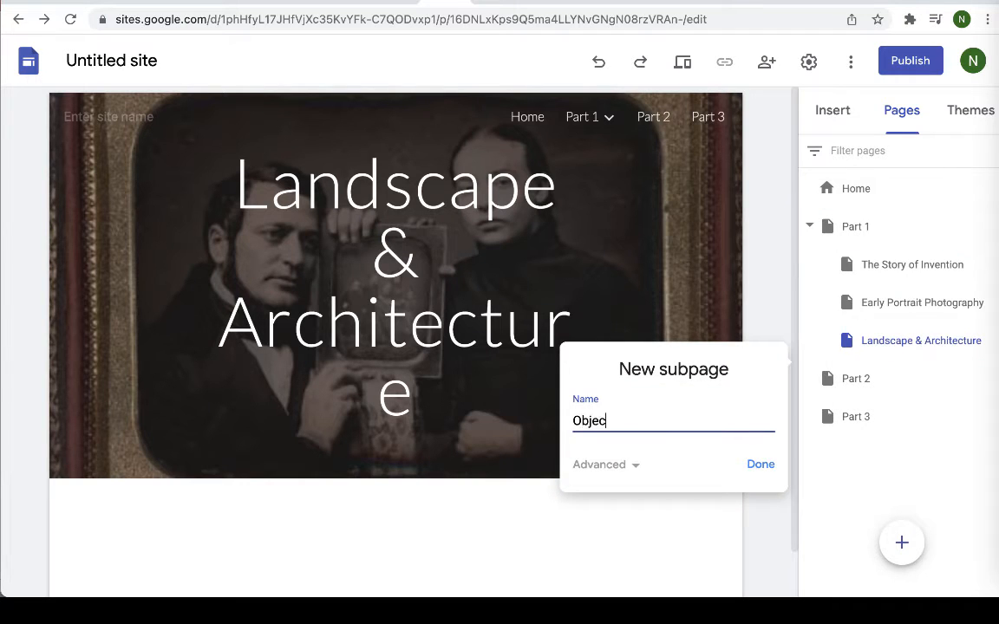
text(ts & Events)
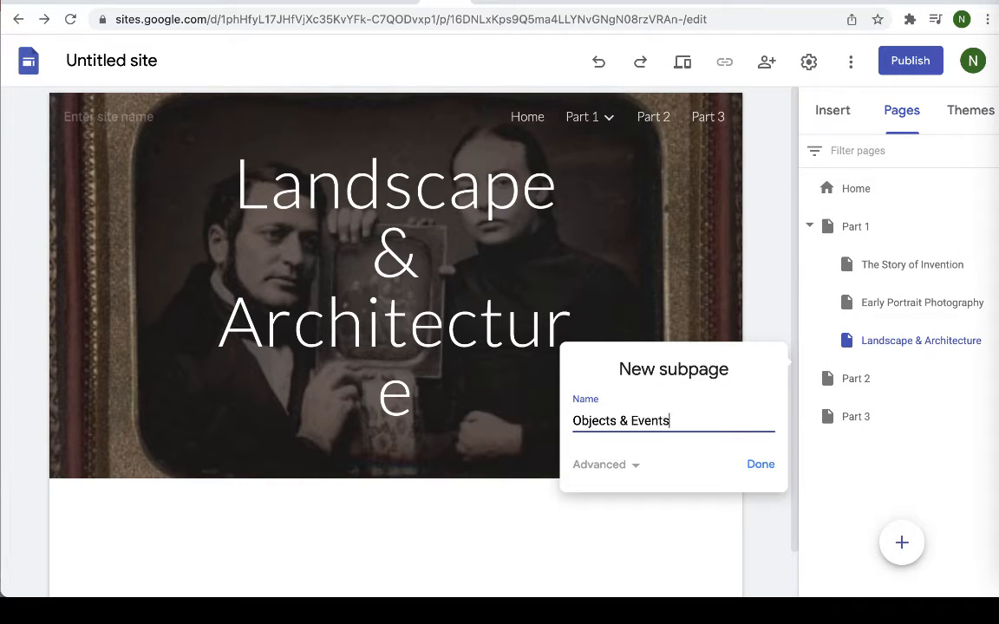
click(760, 464)
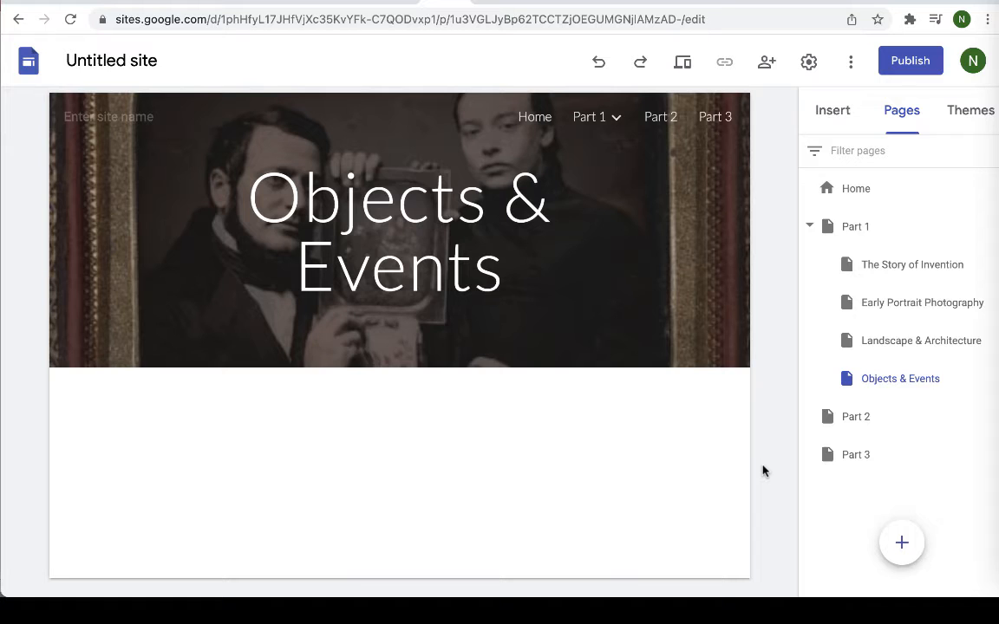
- Open The Story of Invention subpage from the Pages list
click(397, 230)
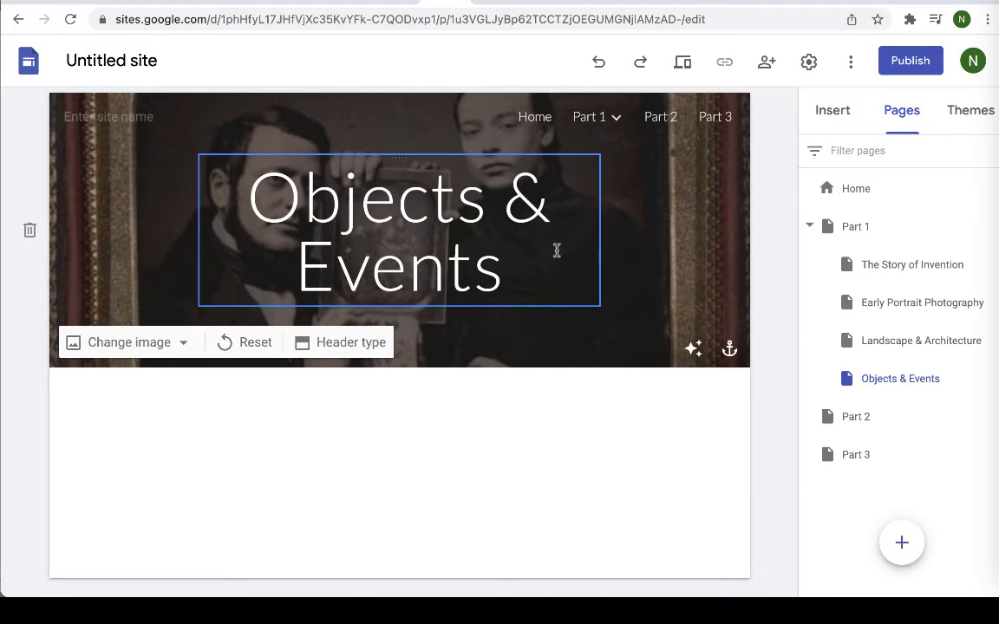
click(659, 247)
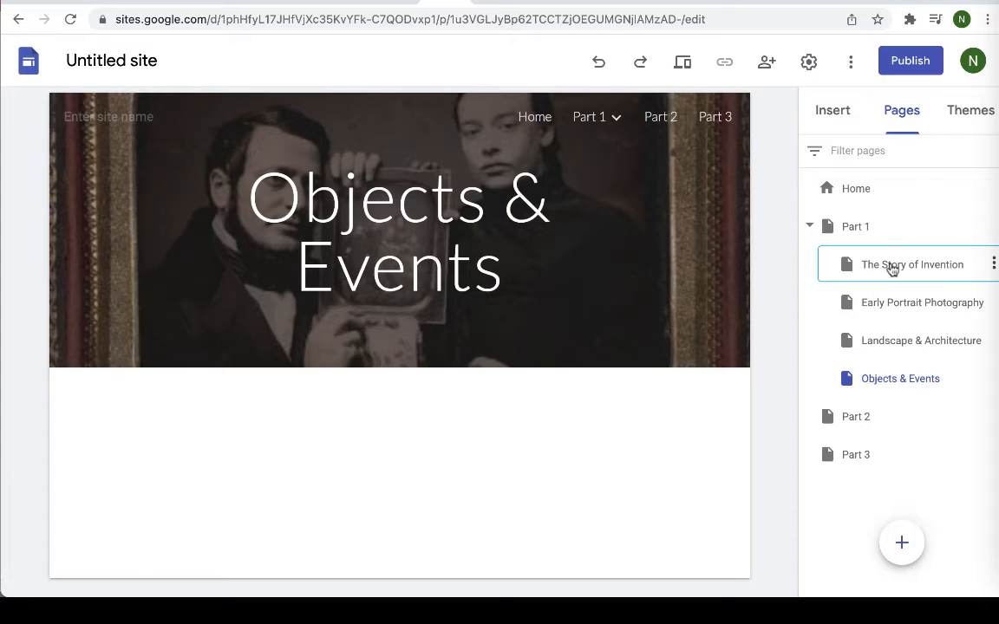
click(912, 264)
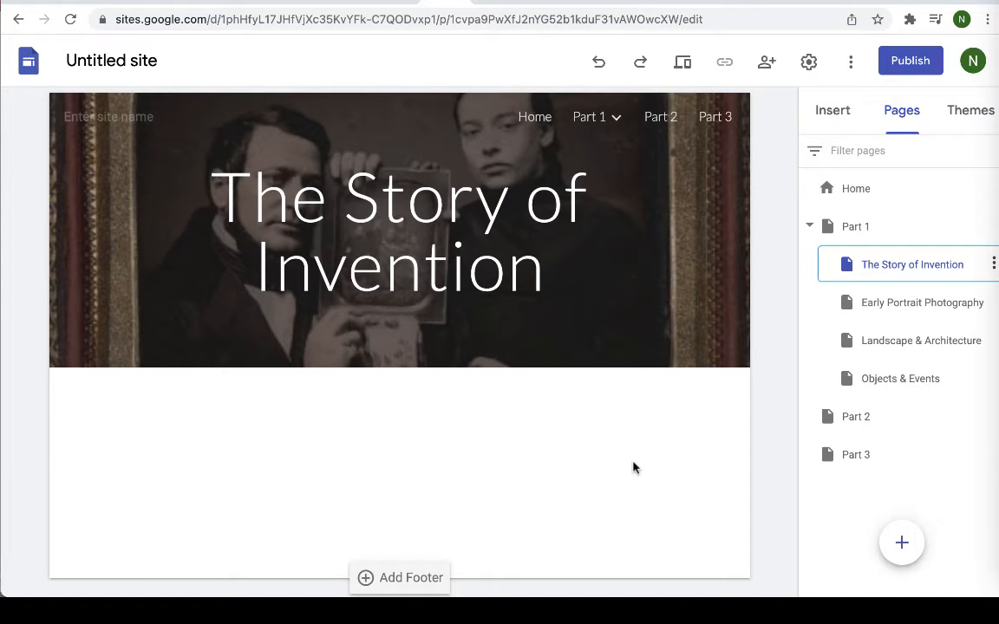
mouse_move(836, 108)
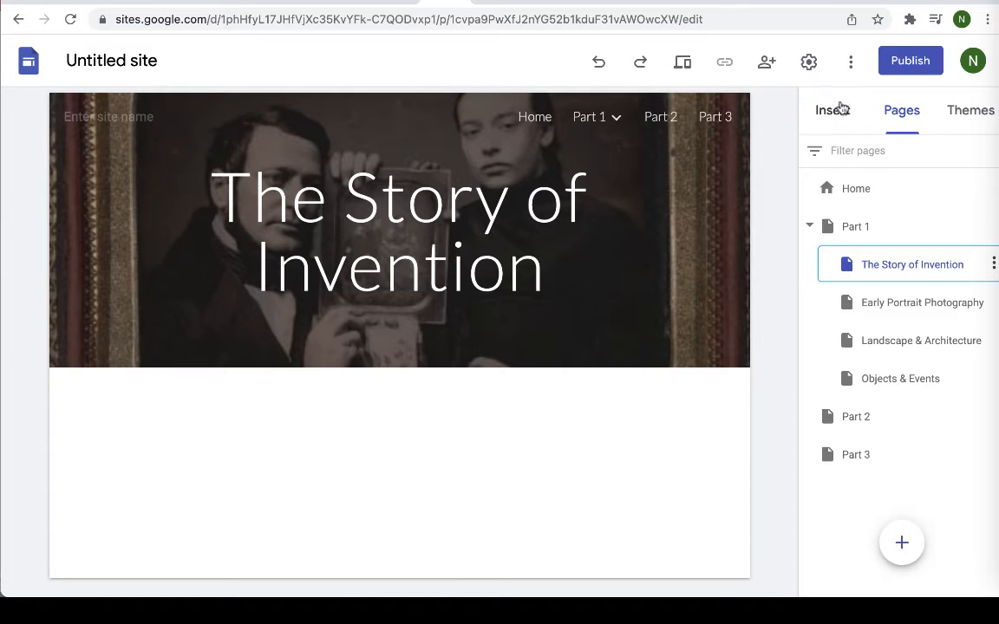
mouse_move(837, 120)
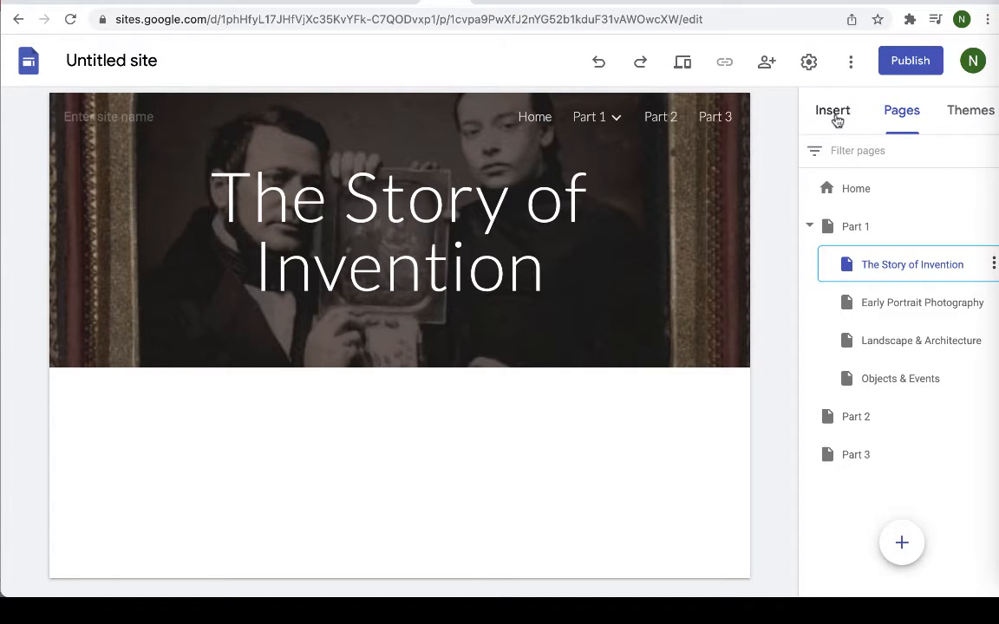
- Show the Insert panel with its text box, image and Layouts options
click(831, 111)
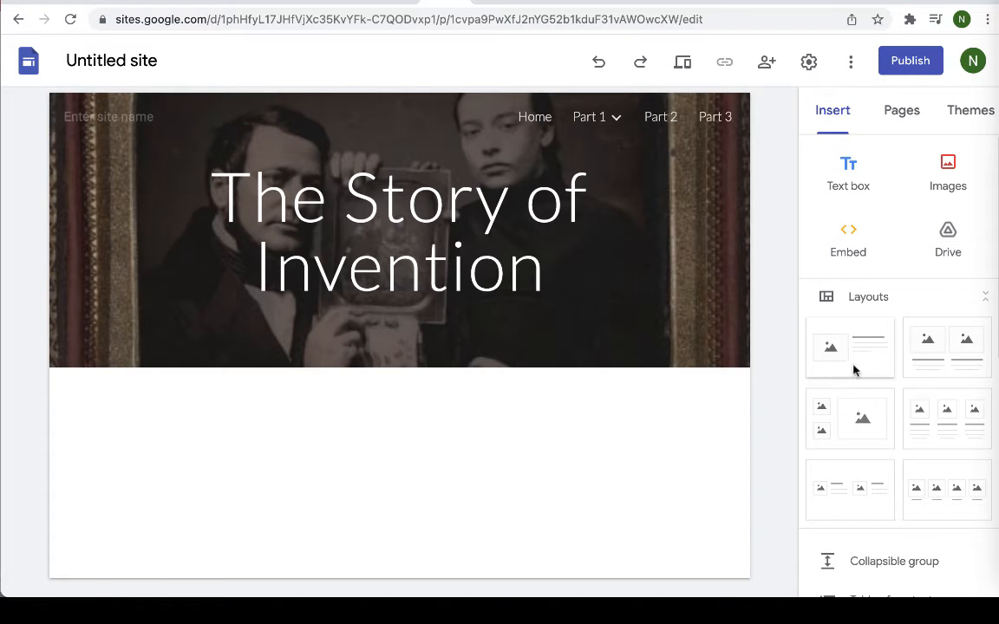
mouse_move(944, 422)
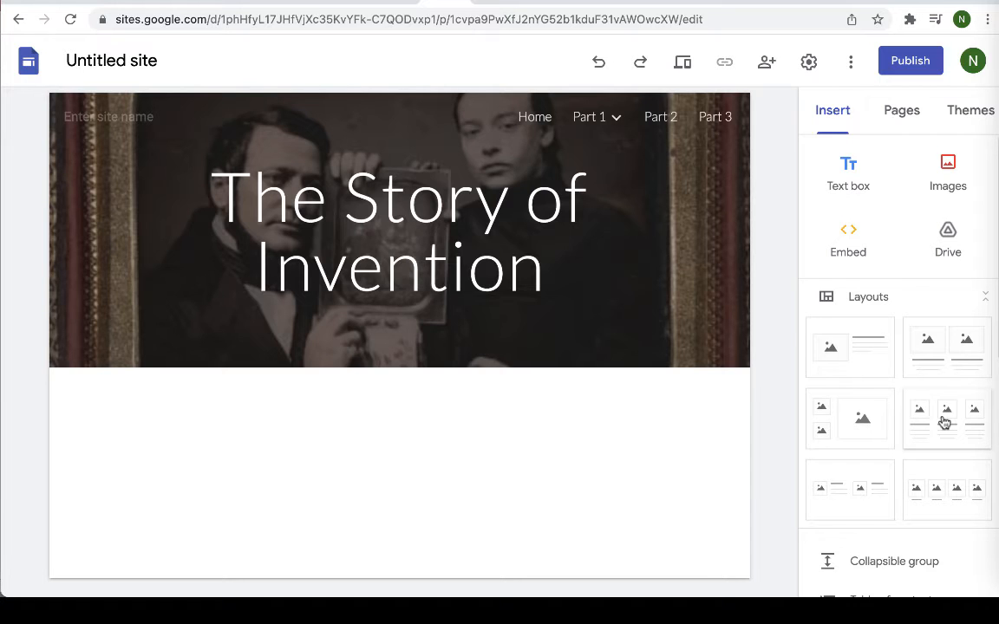
mouse_move(872, 358)
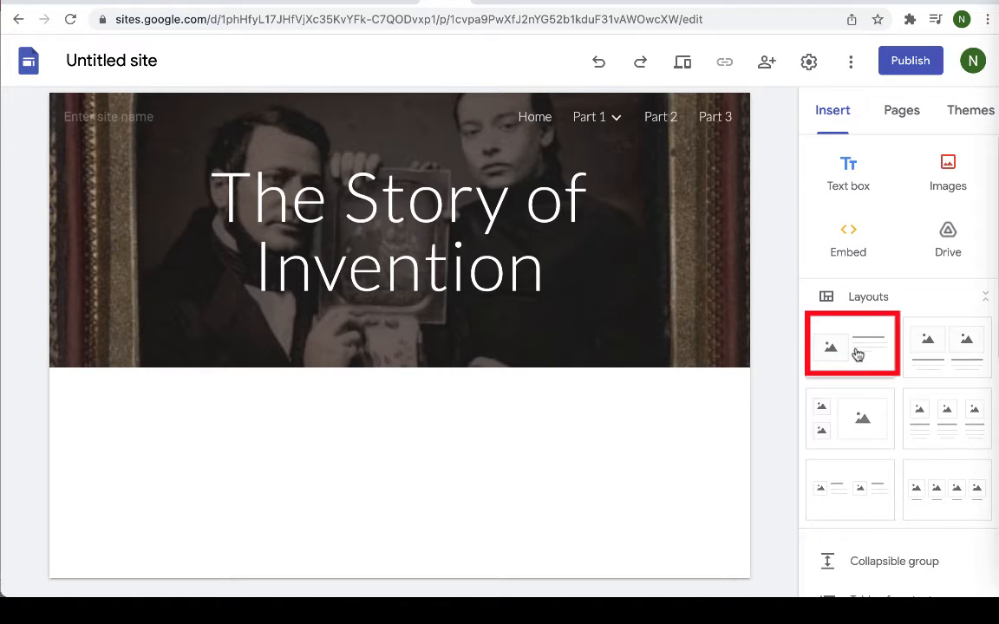
- Add an image-beside-text layout with the heading 'The invention of photography'
click(853, 344)
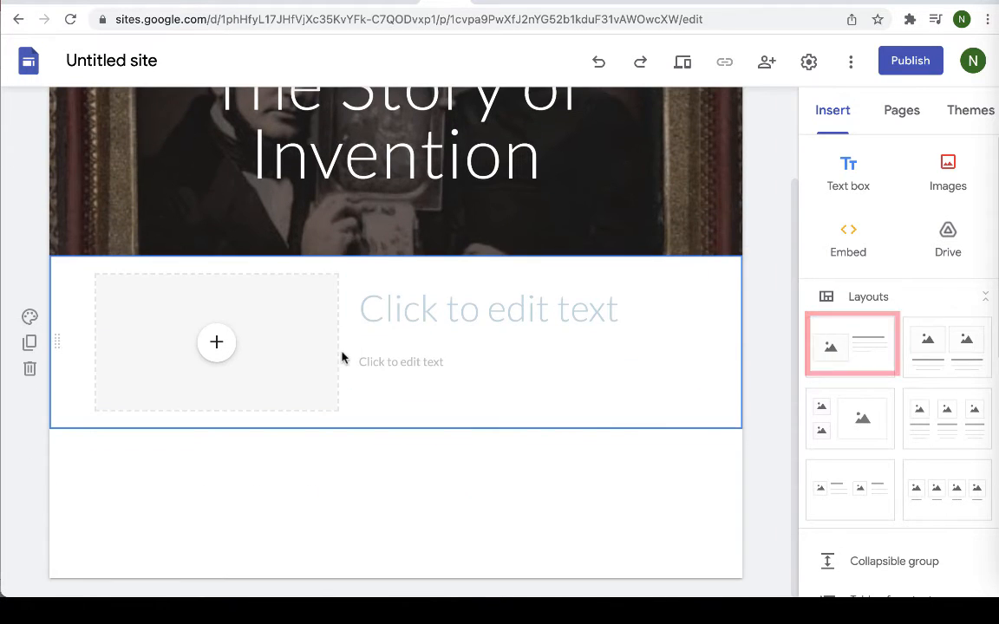
click(488, 309)
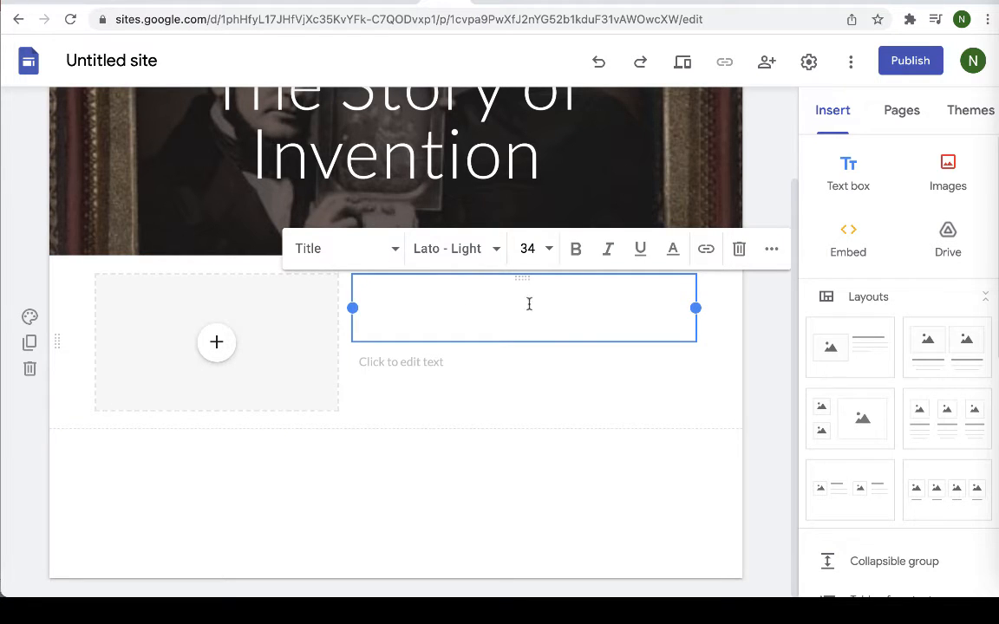
text(T)
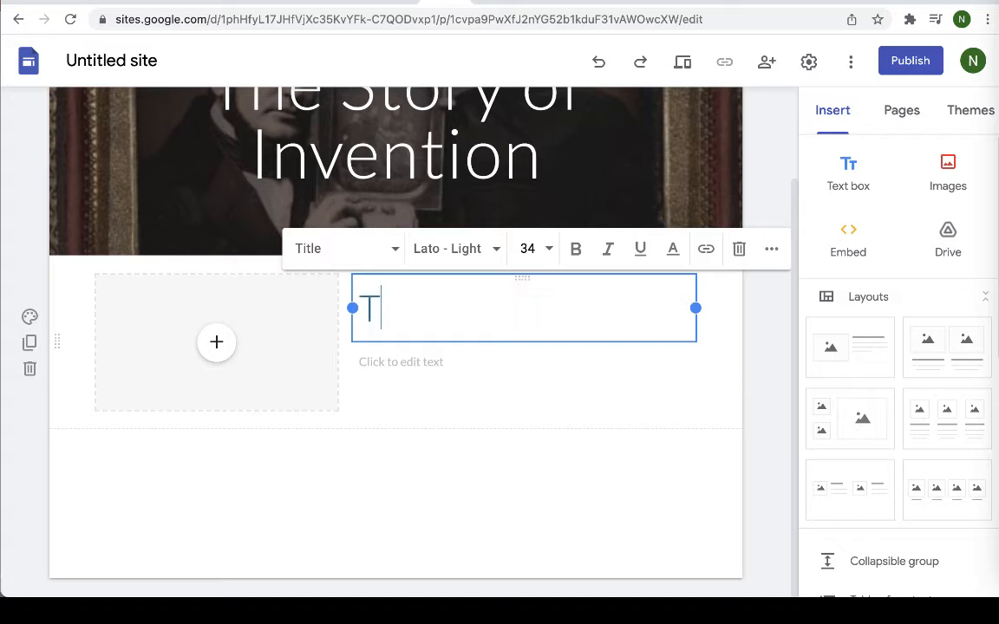
text(The invention)
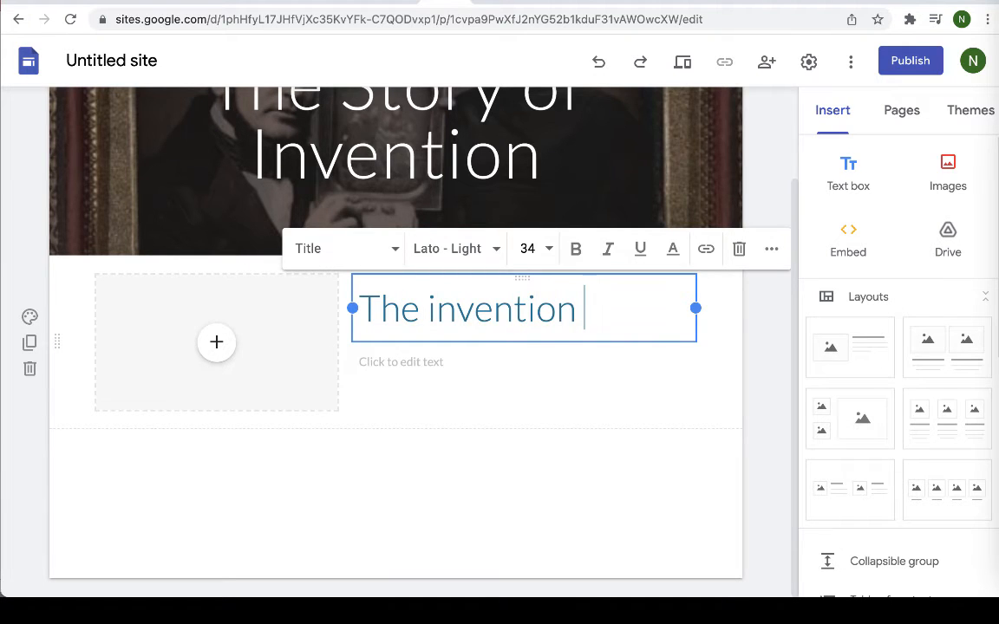
text(of photography)
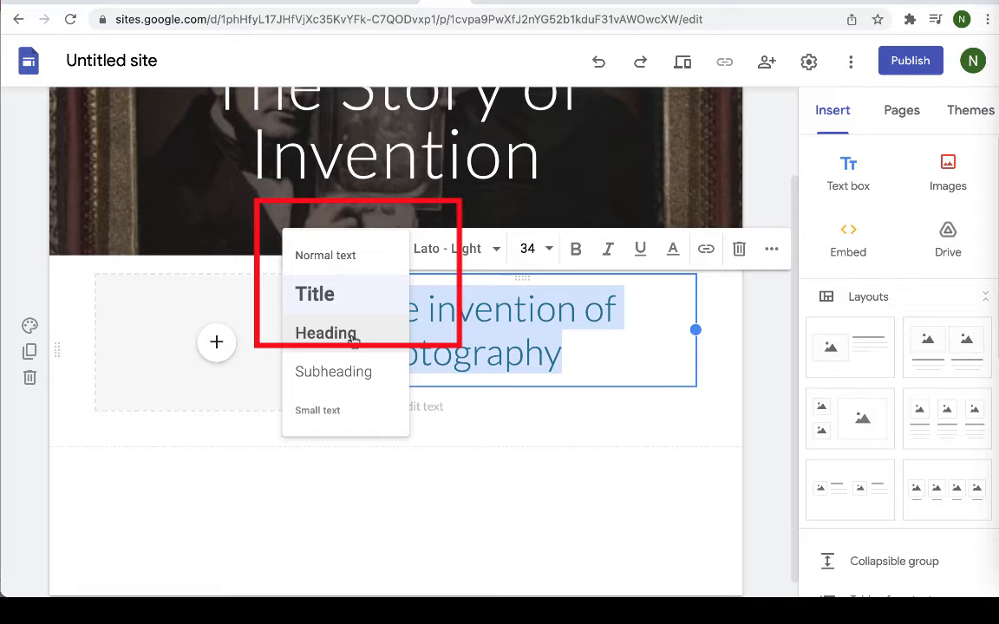
click(325, 333)
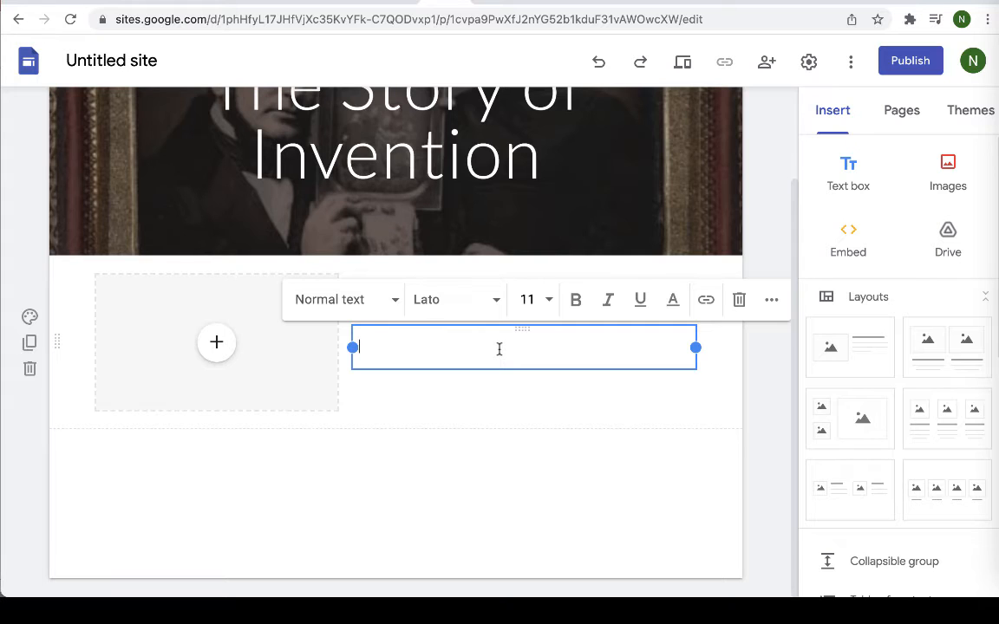
- Write the paragraph on photography's 1839 announcement, ending 'learn all about it.'
text(Photography was first)
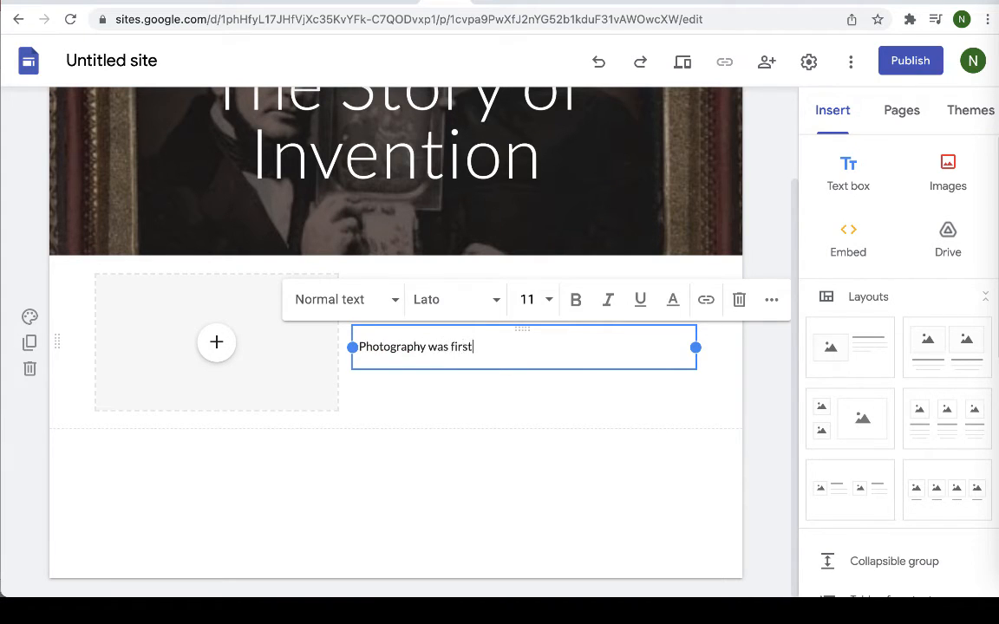
text(announced to the)
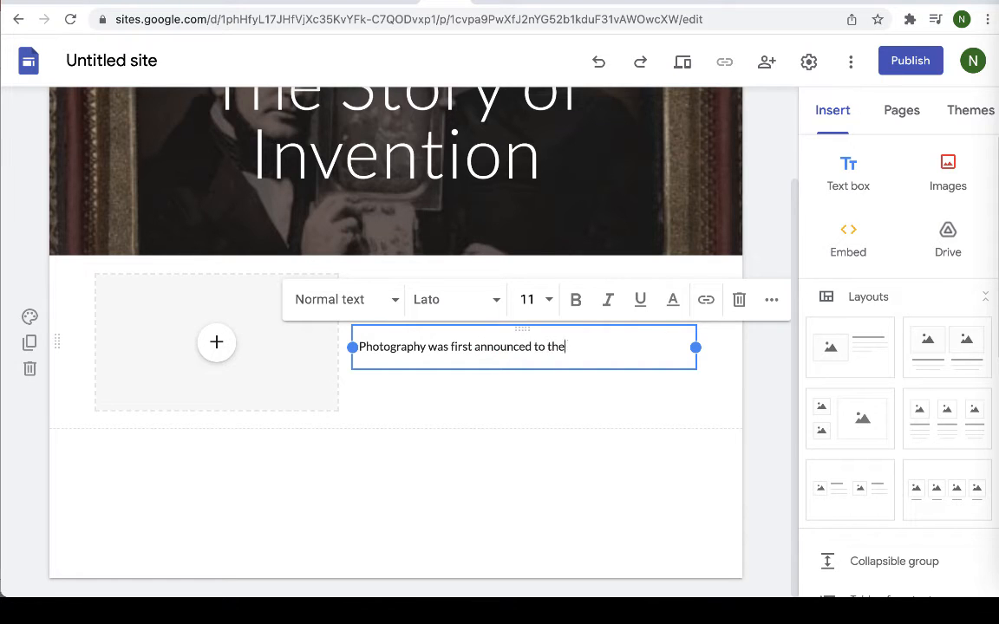
text(public in)
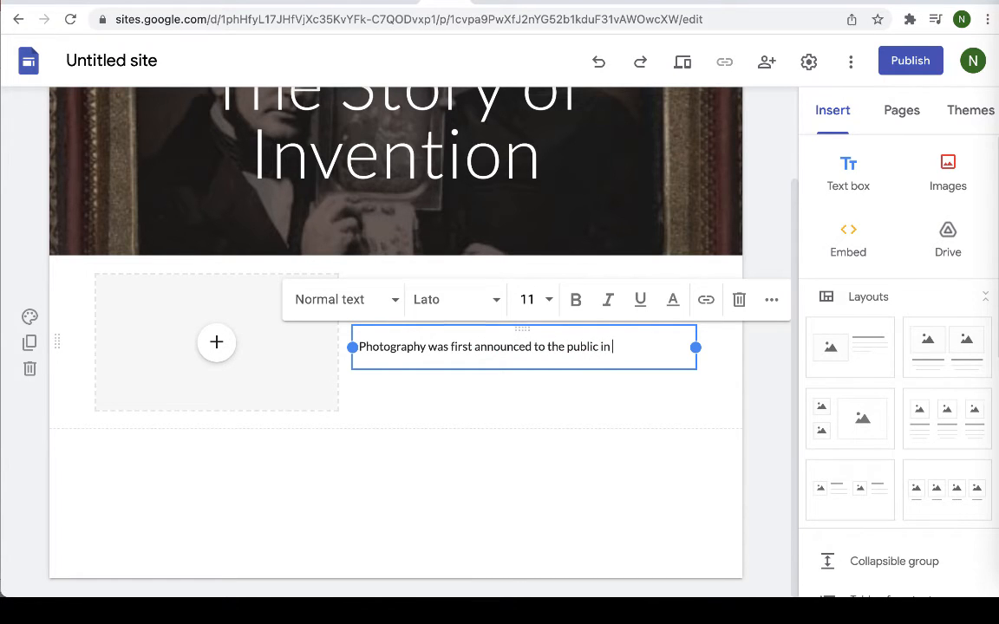
text(1839, bu)
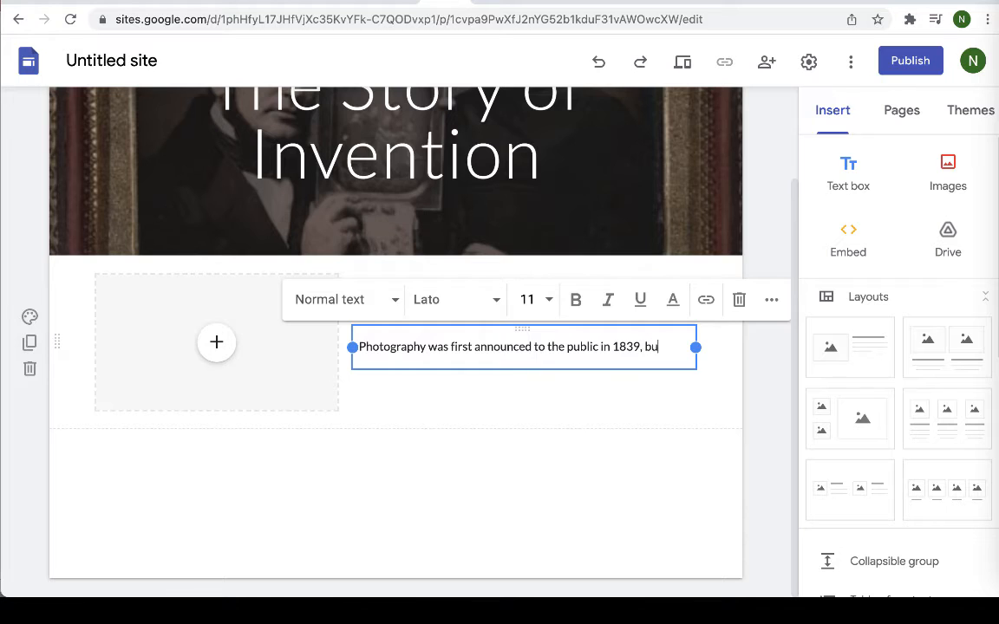
text(t the)
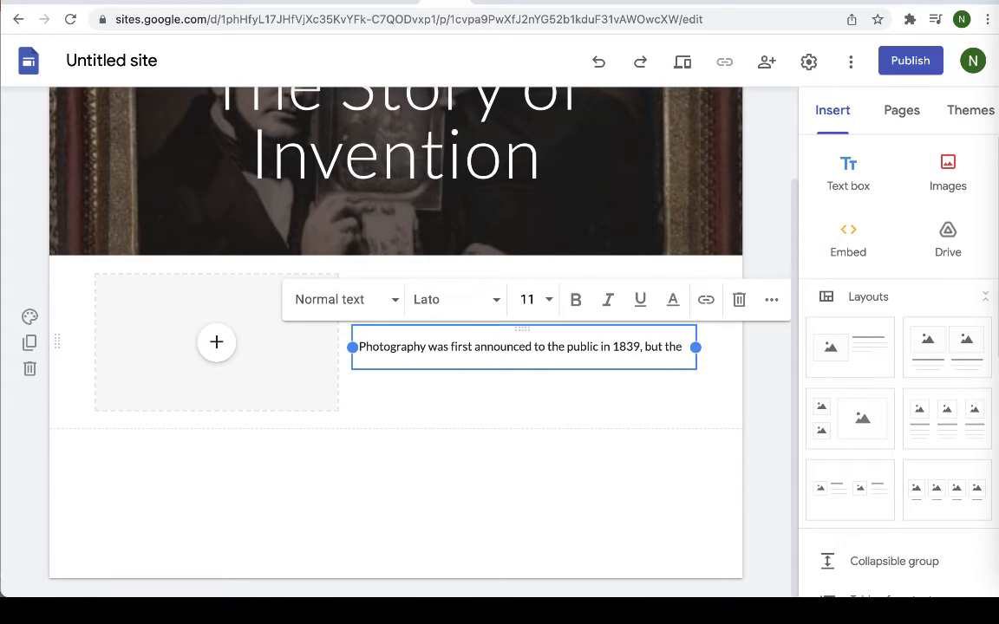
text(story of invent)
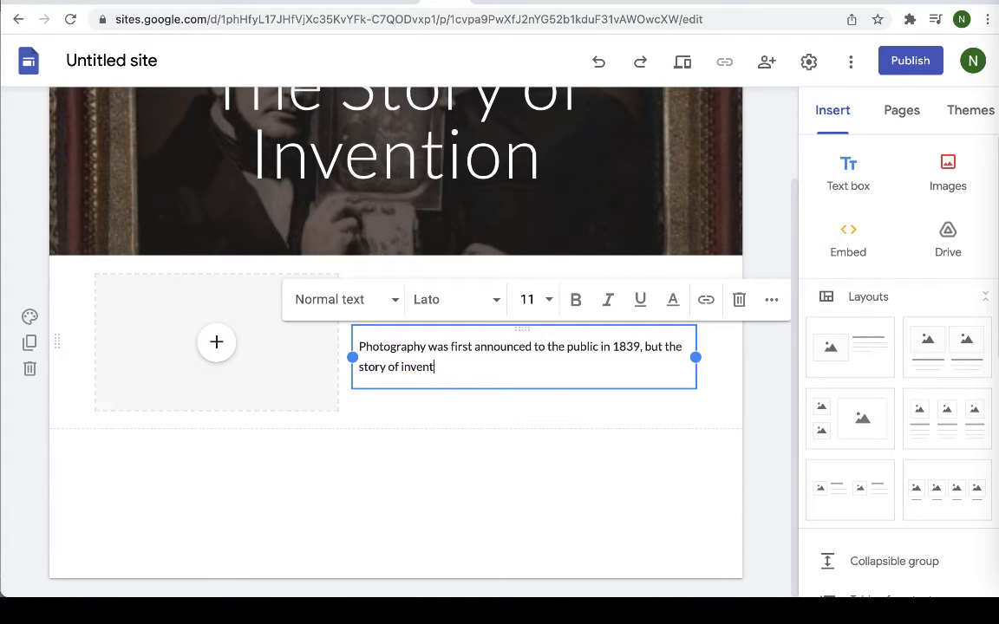
text(ion was much long)
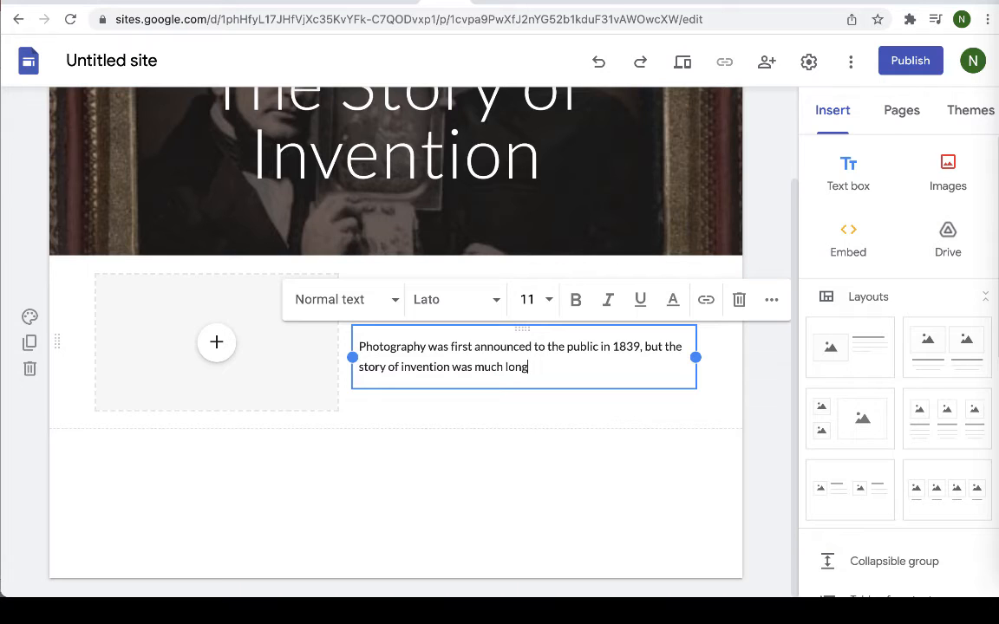
text(er than that!)
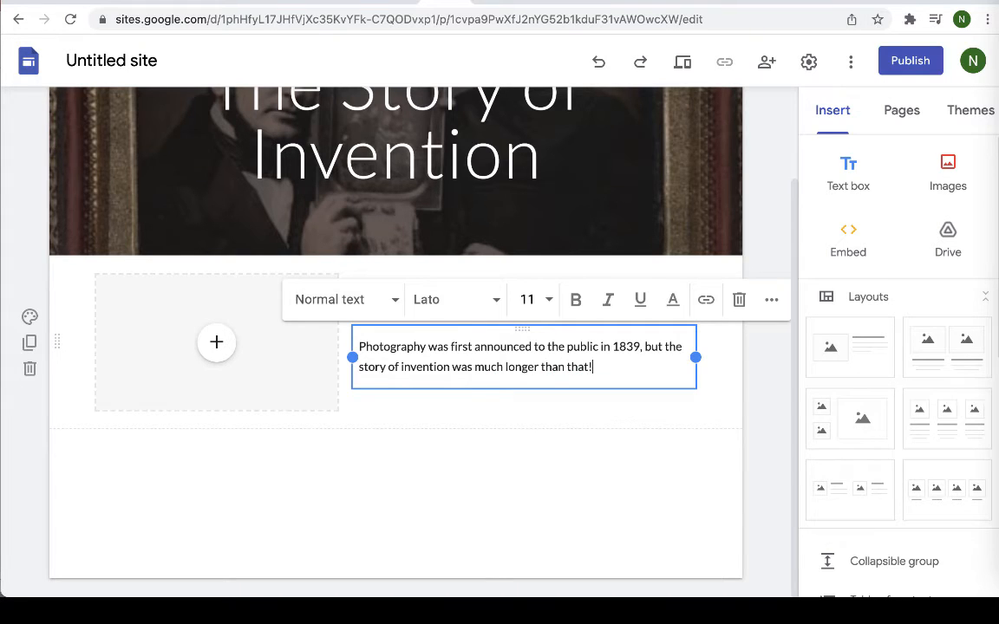
text(Reach)
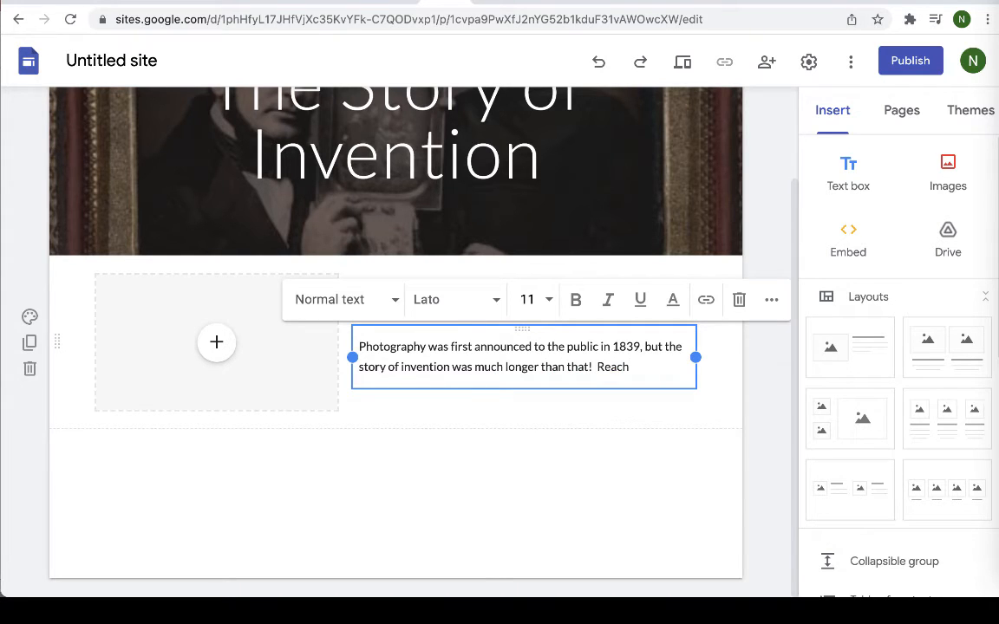
text(Read the informatio)
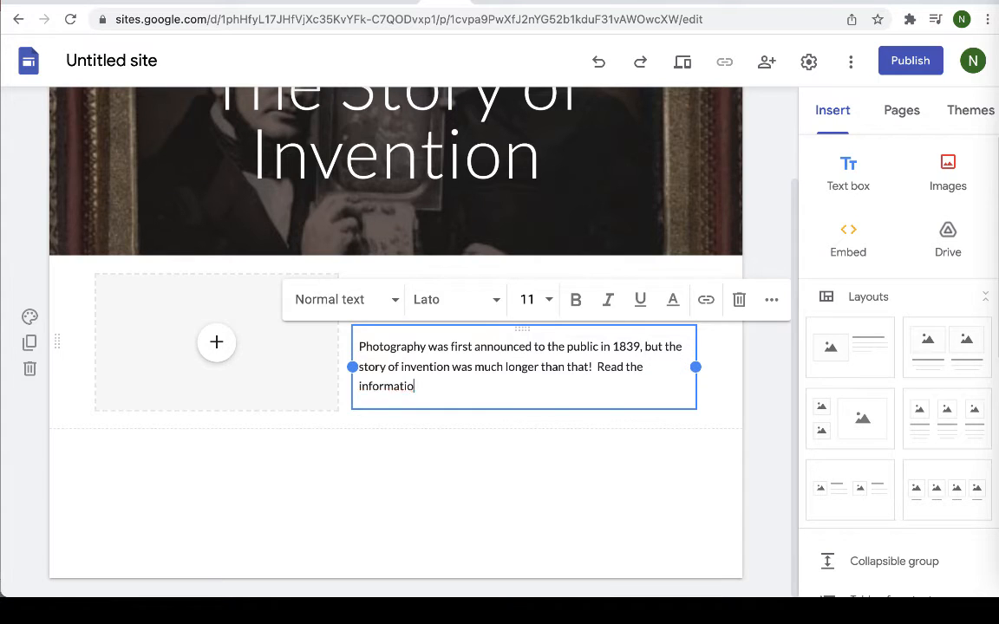
text(n below to learn)
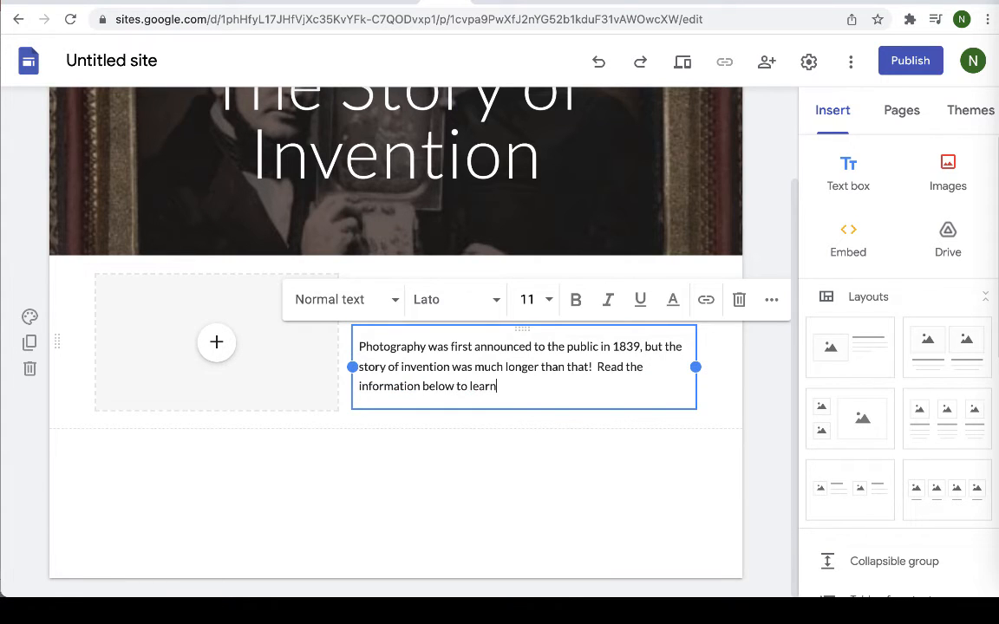
text(what)
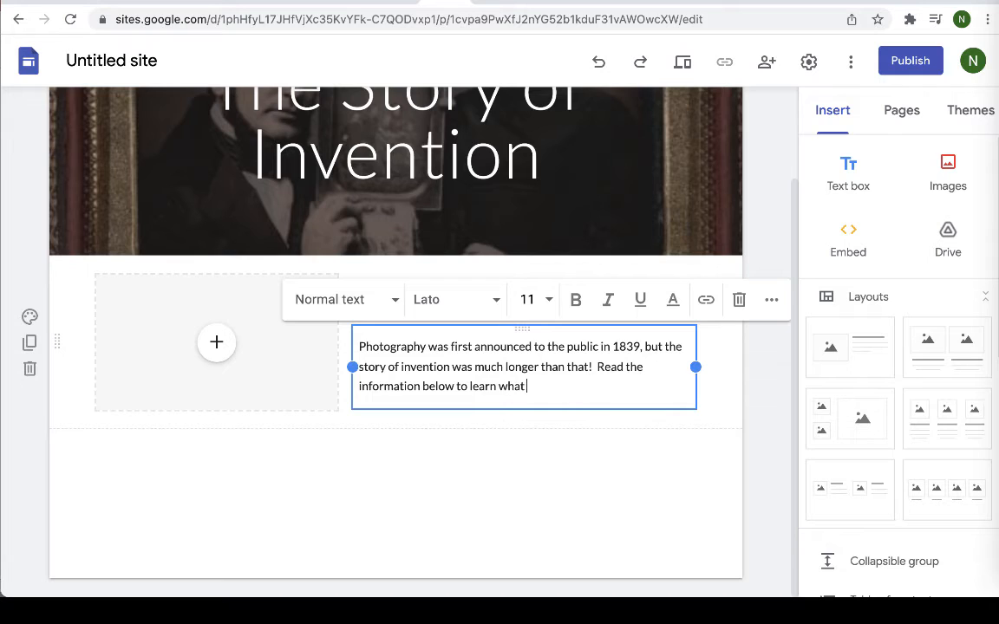
text(all aou)
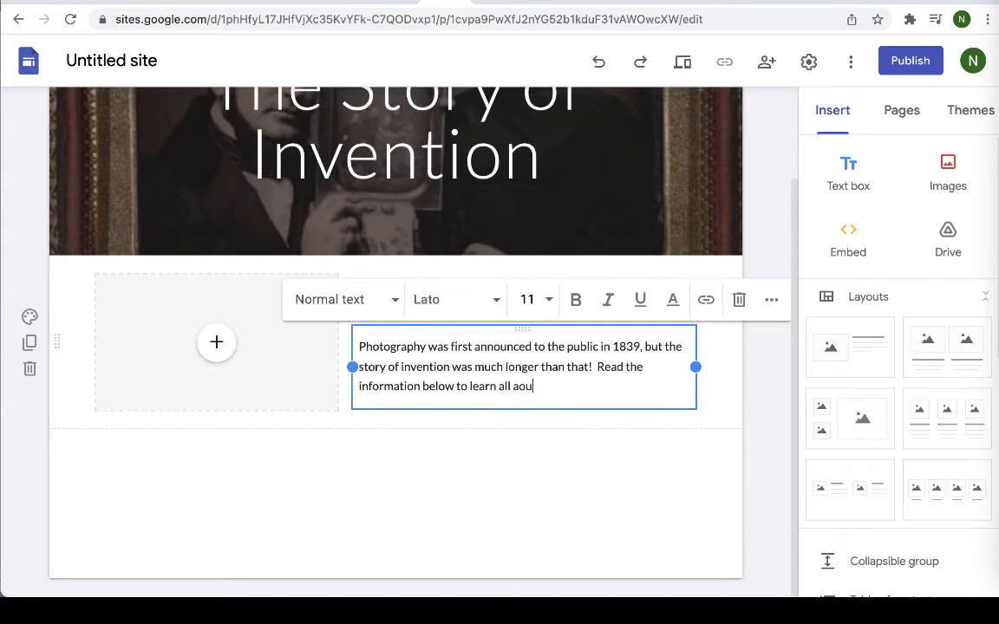
text(bout it.)
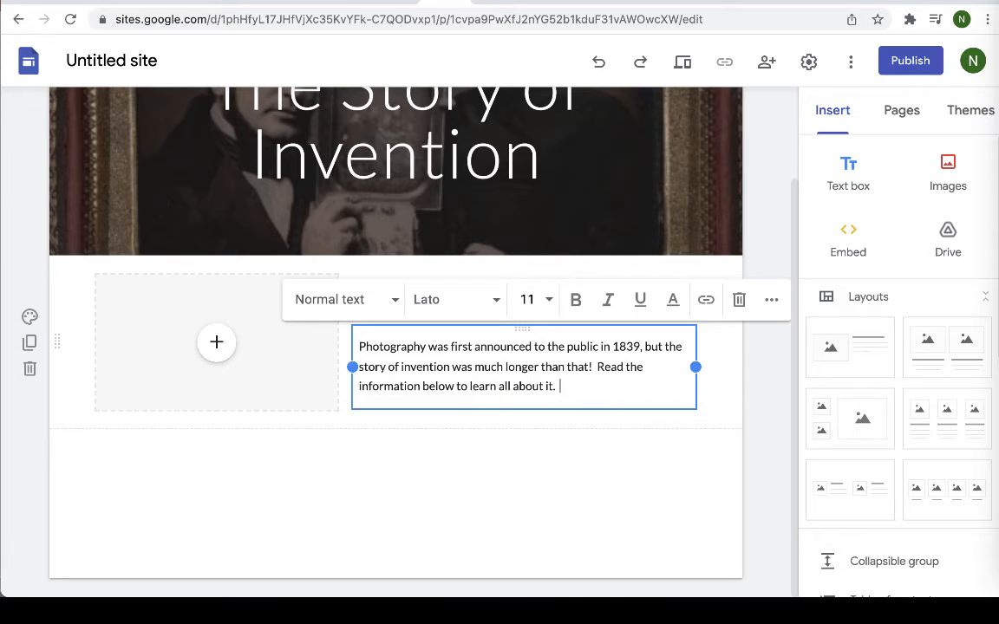
click(485, 465)
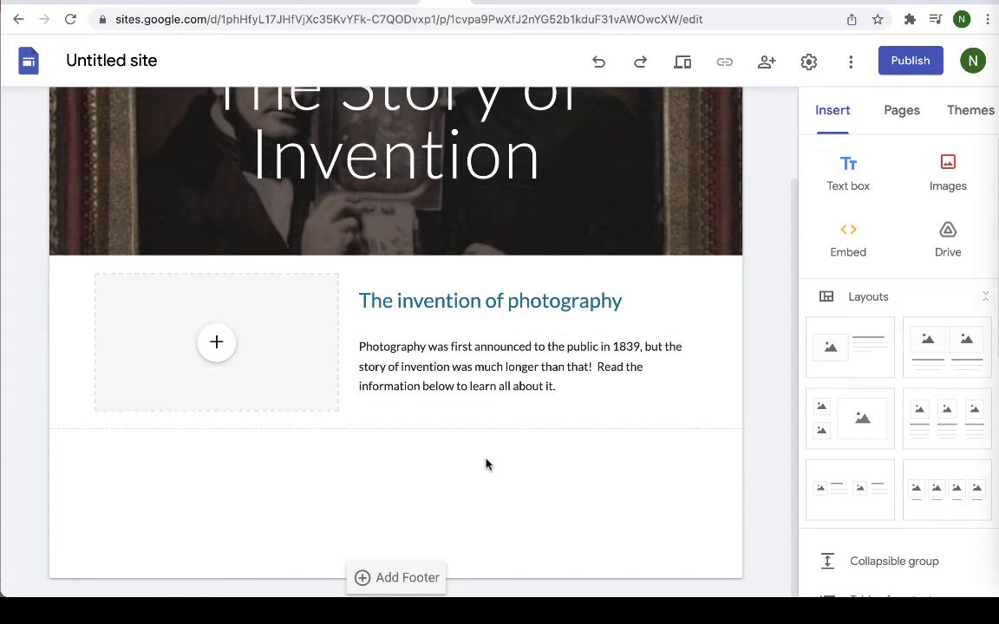
- Fill the empty image slot with Daguerre's signature from a Google Images search for 'daguerreotype'
click(216, 342)
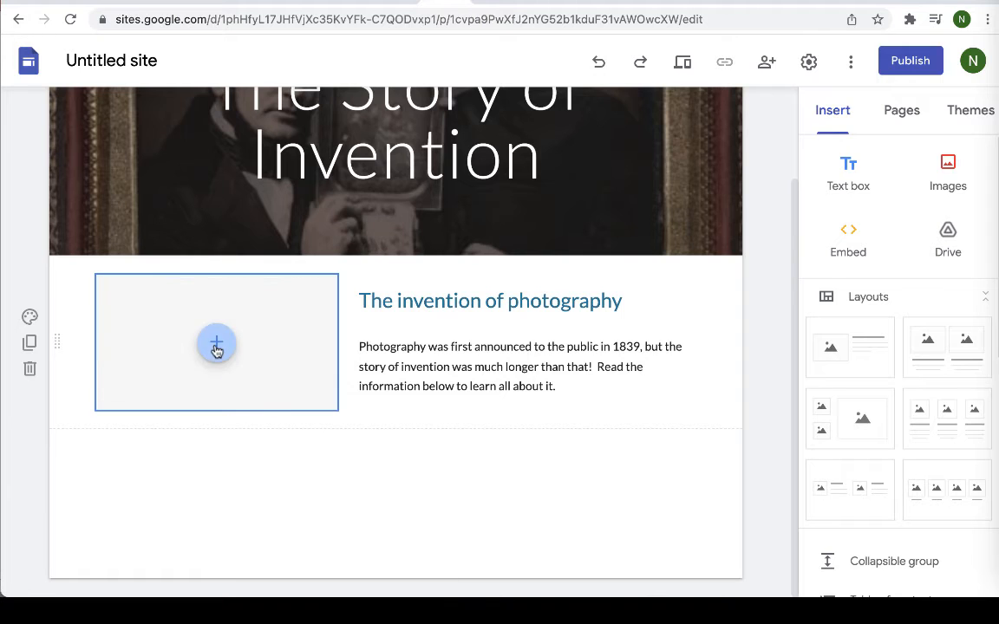
click(217, 342)
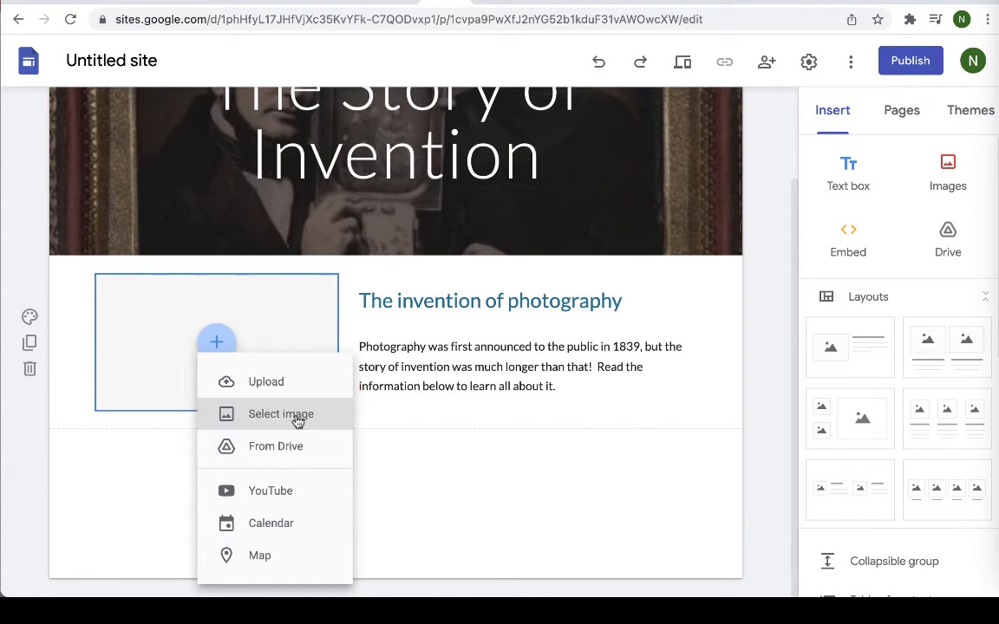
click(280, 413)
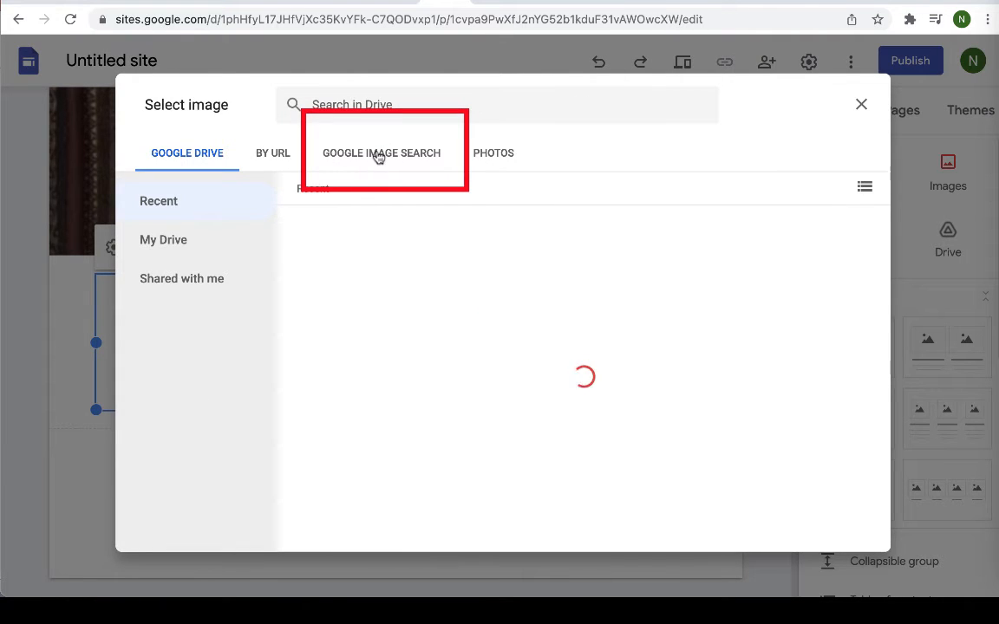
click(380, 152)
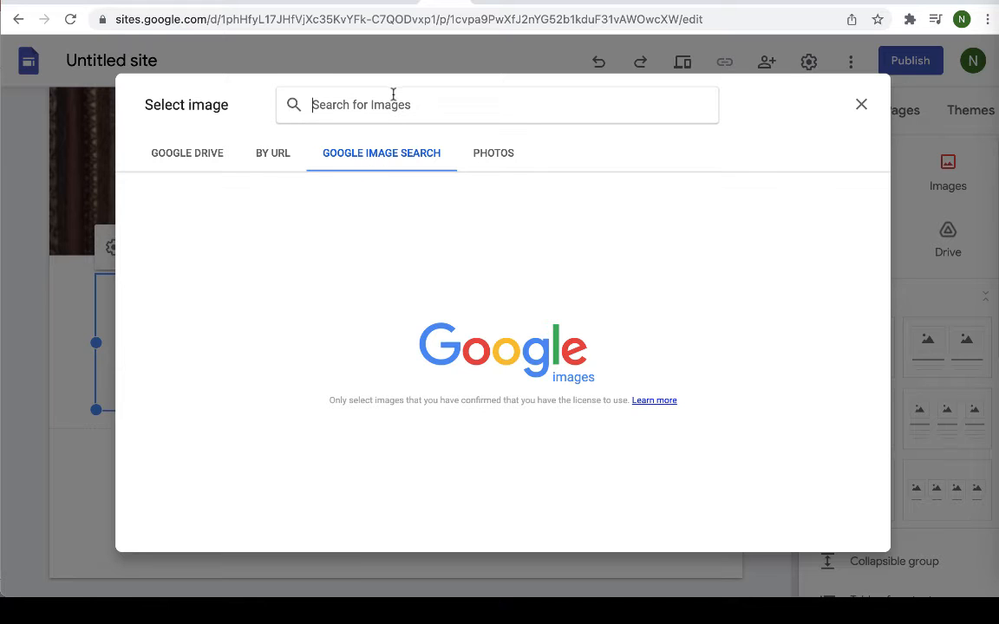
text(daguerreo)
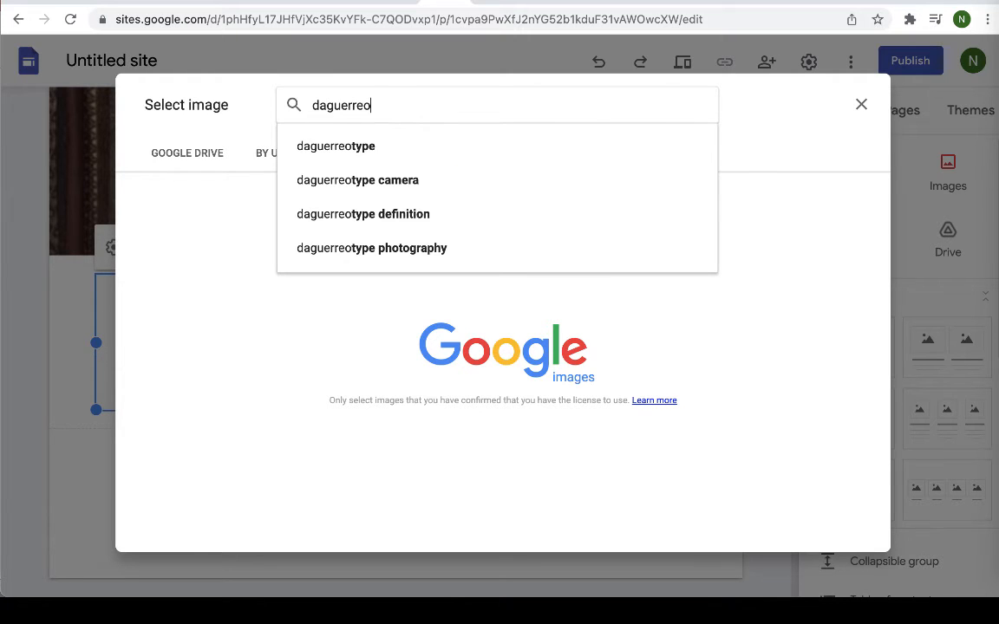
text(type)
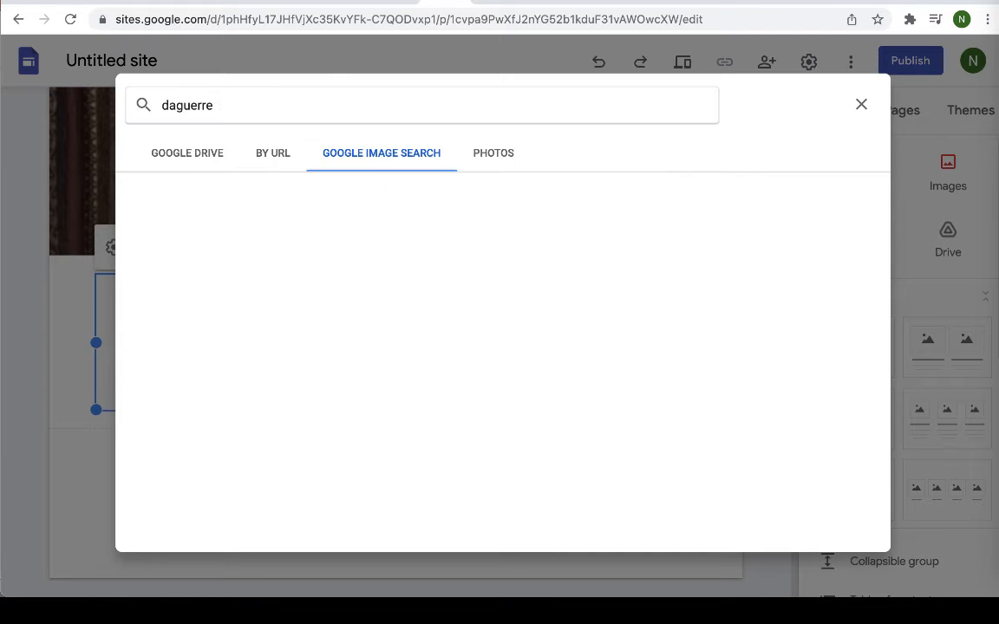
key(Return)
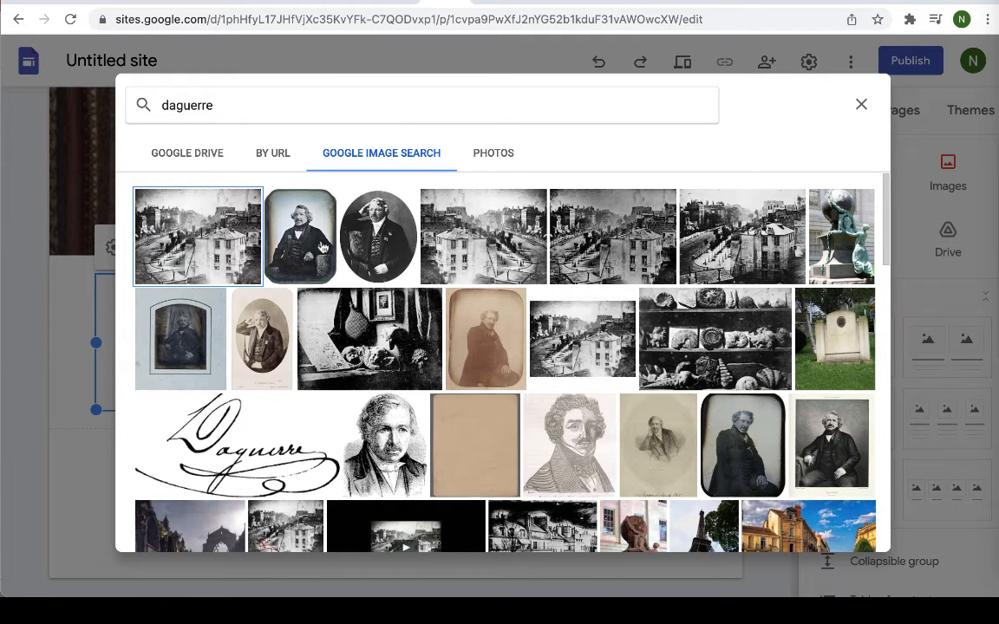
mouse_move(215, 235)
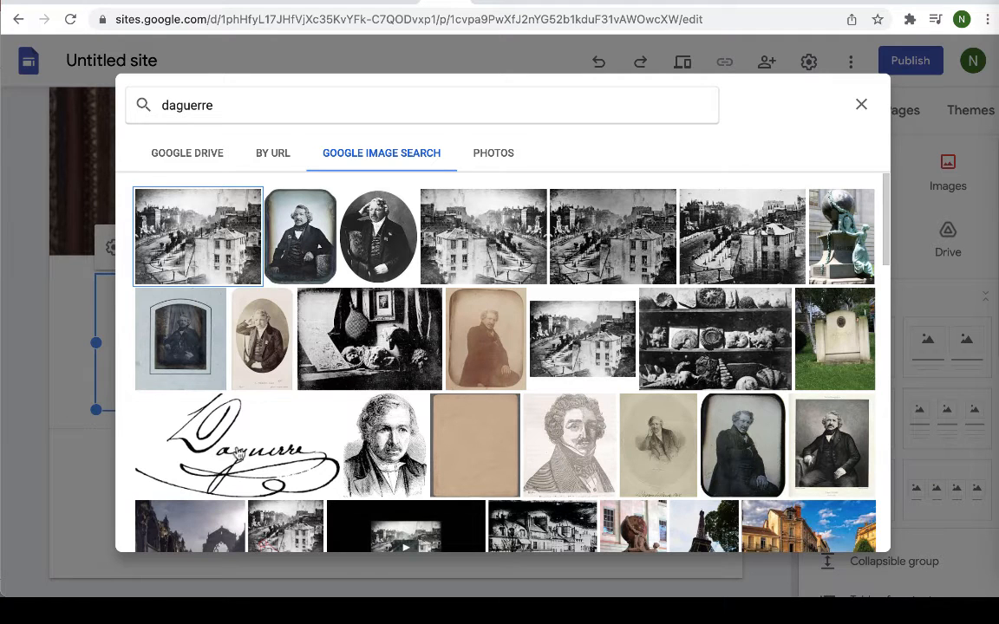
click(243, 445)
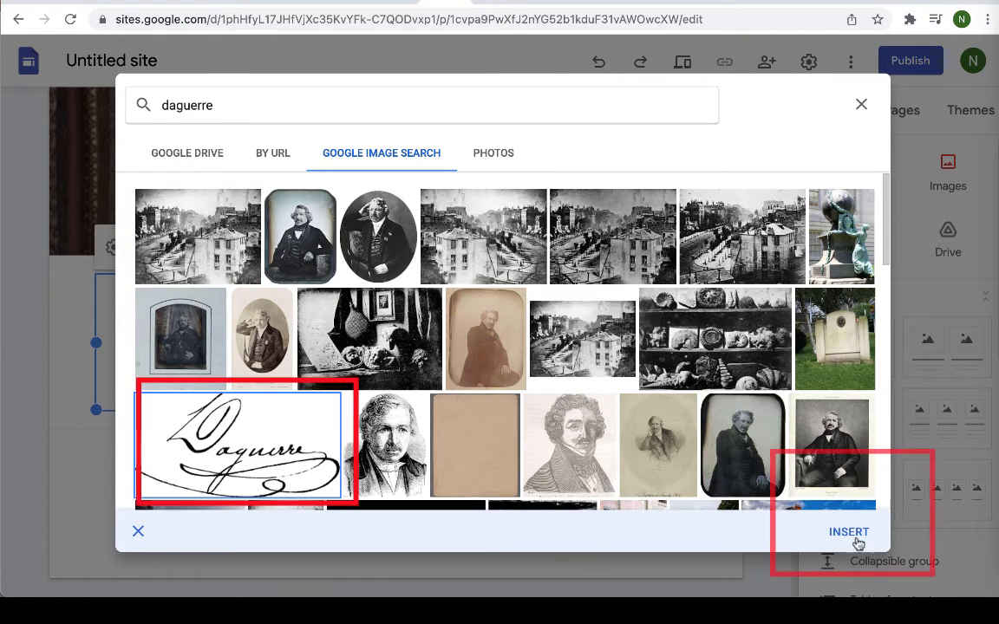
click(848, 532)
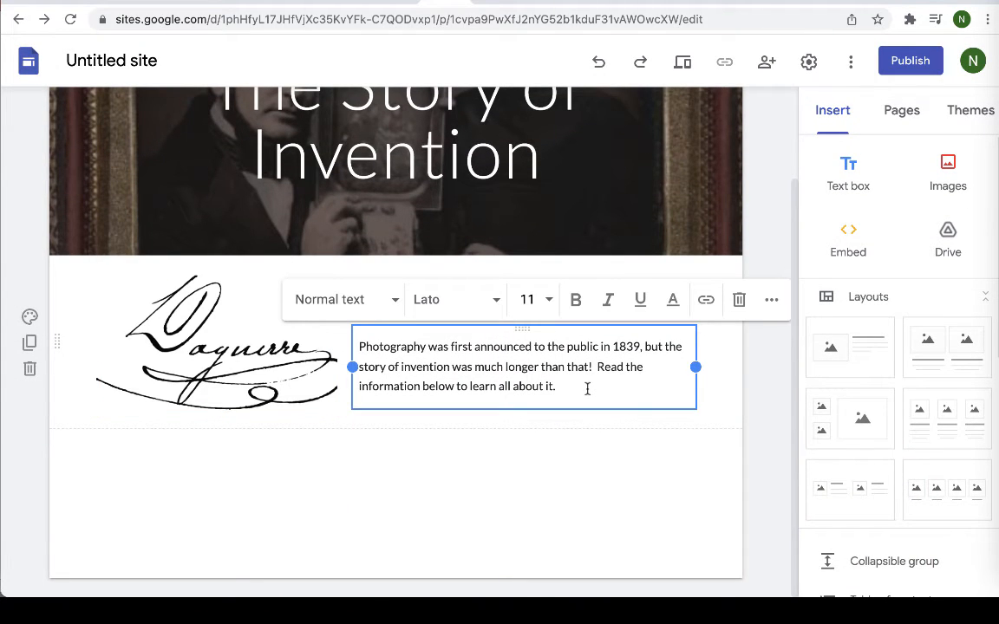
mouse_move(681, 480)
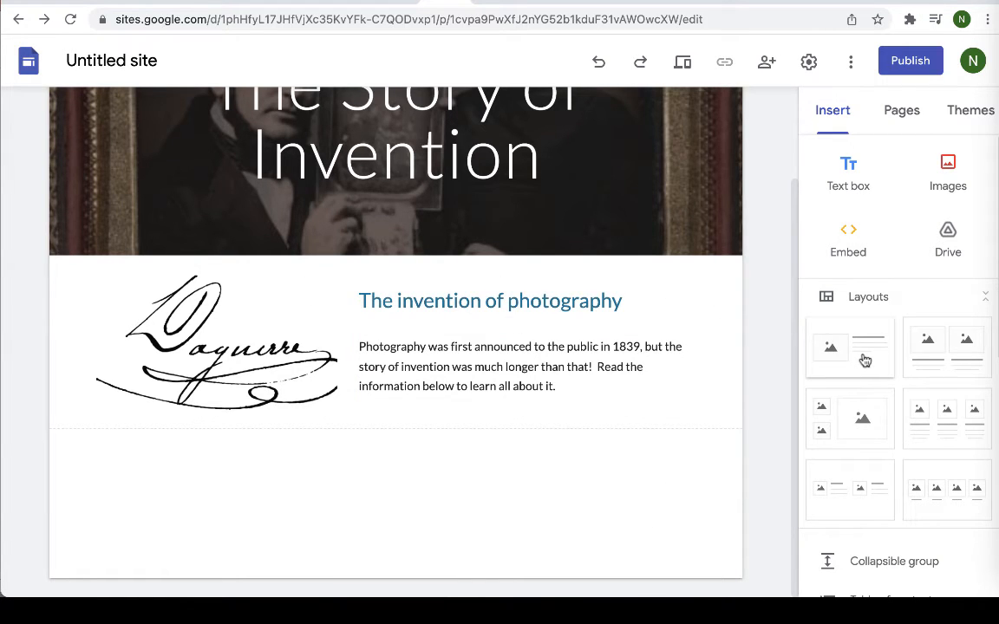
- Add an image-and-text section below and insert a black-and-white street photograph from Google Images
click(850, 347)
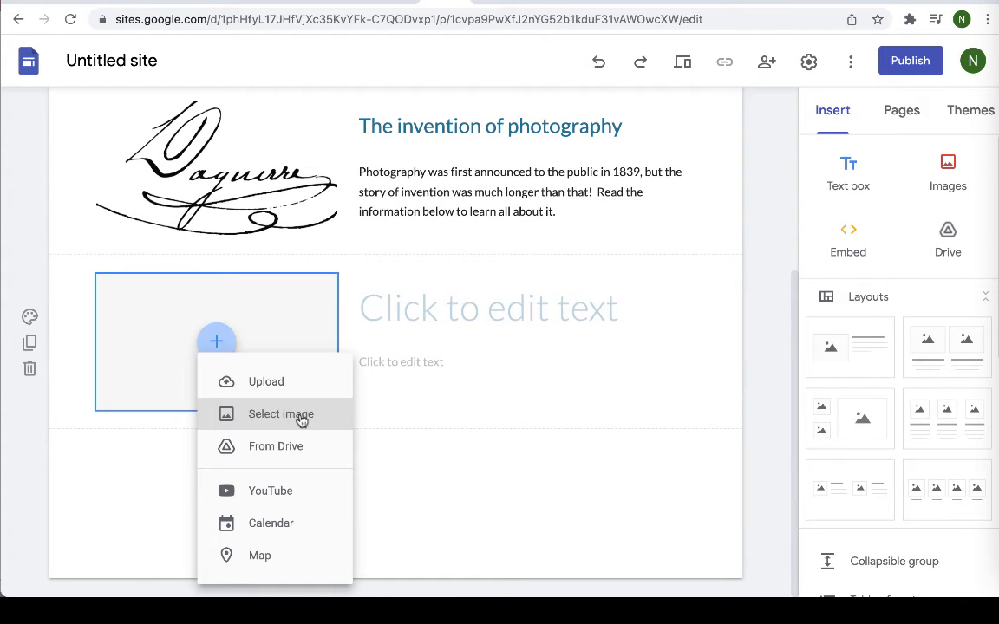
click(281, 413)
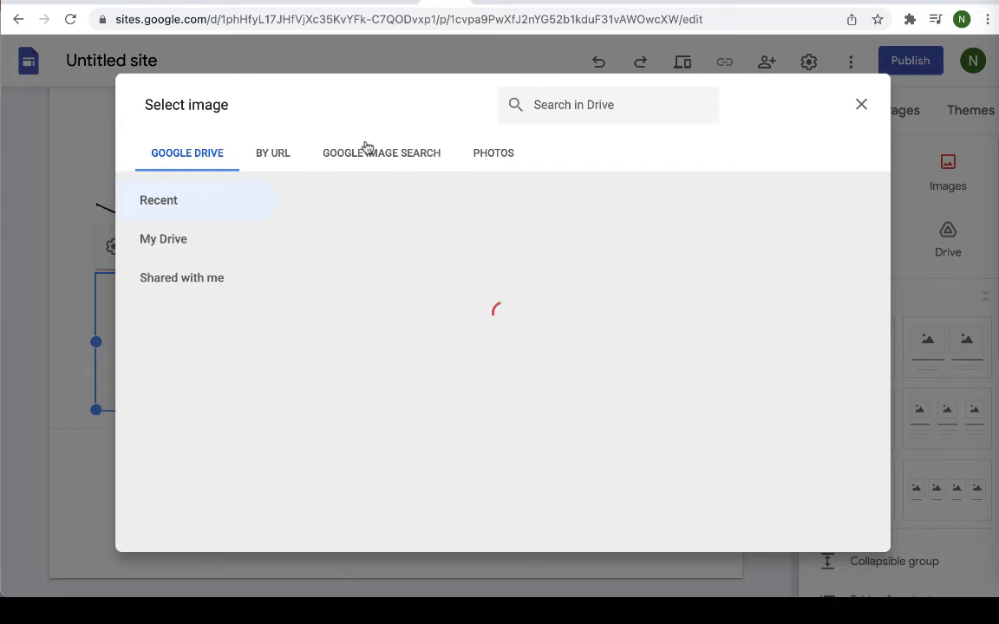
click(380, 153)
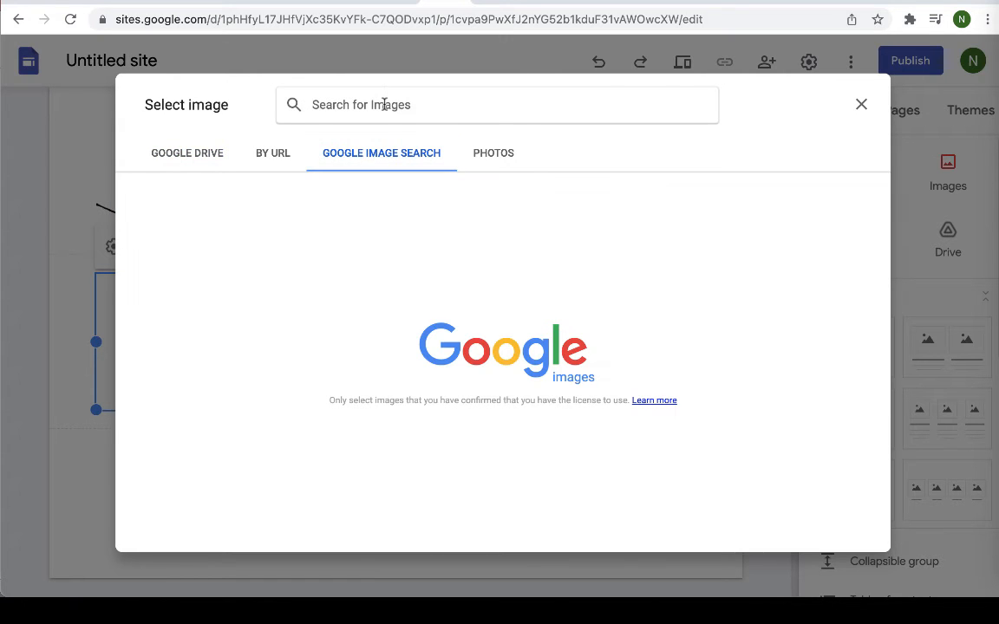
text(daguerre)
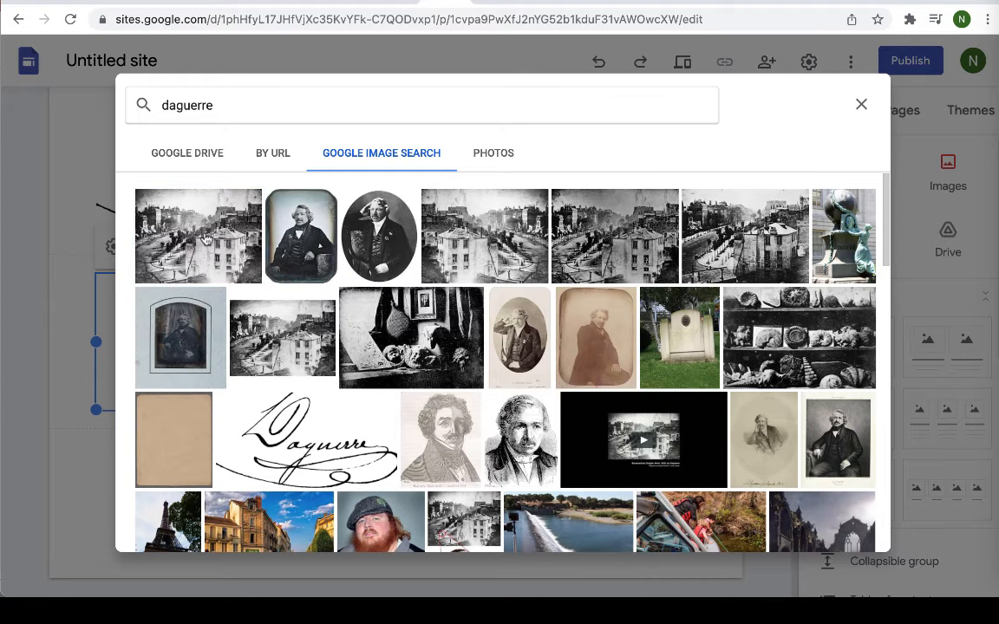
click(198, 236)
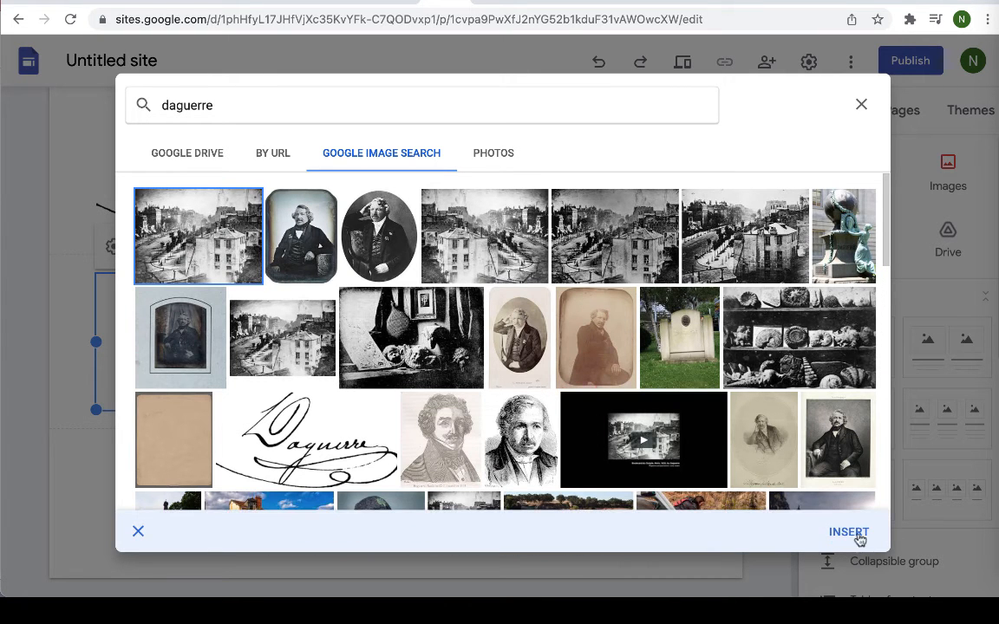
click(848, 531)
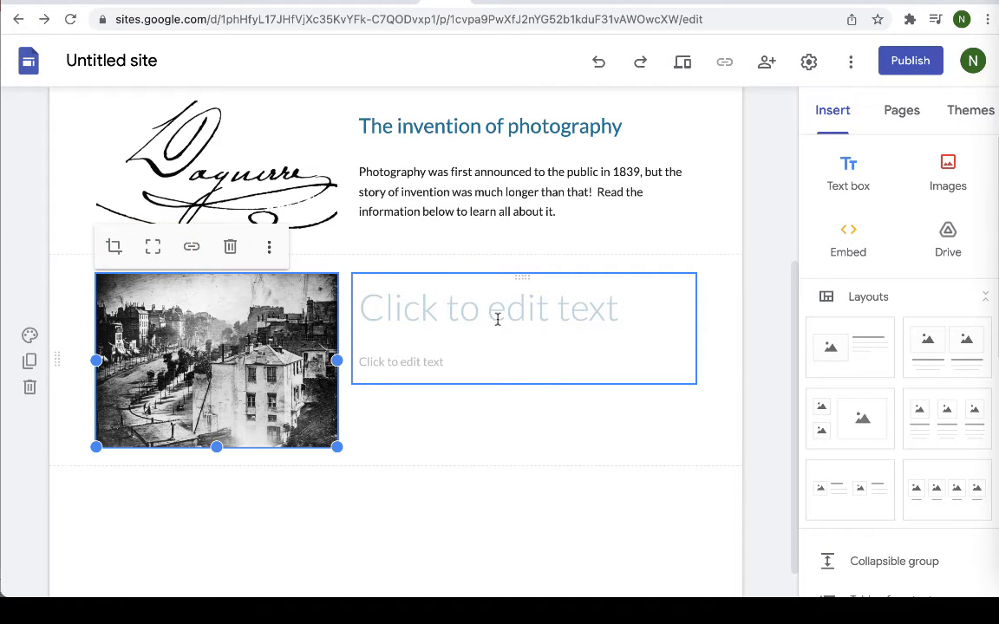
- Type the title 'The earliest surviving daguerreotype' and set it to Heading style
text(The)
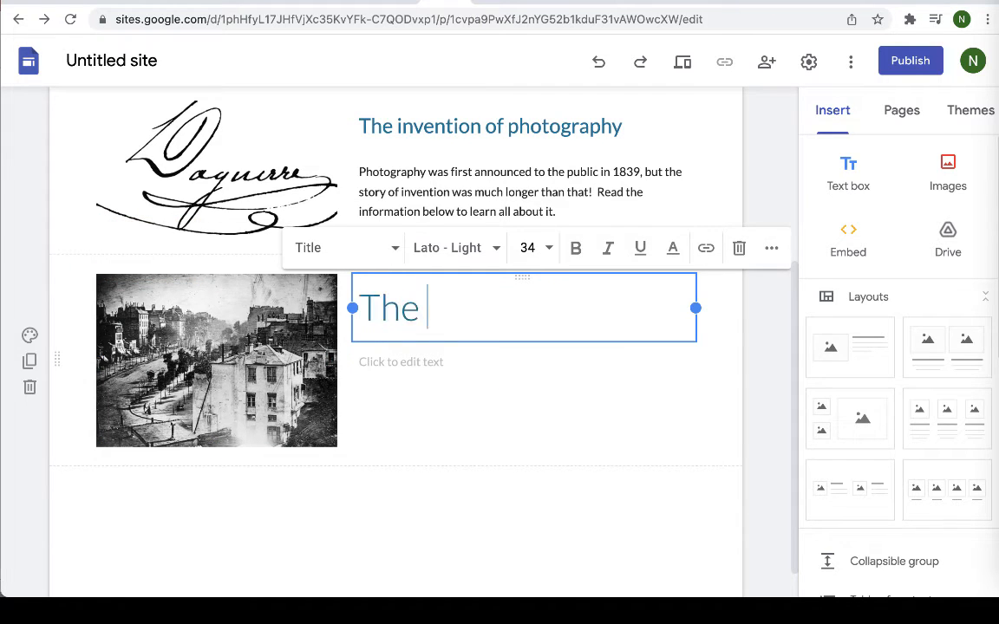
text(earli)
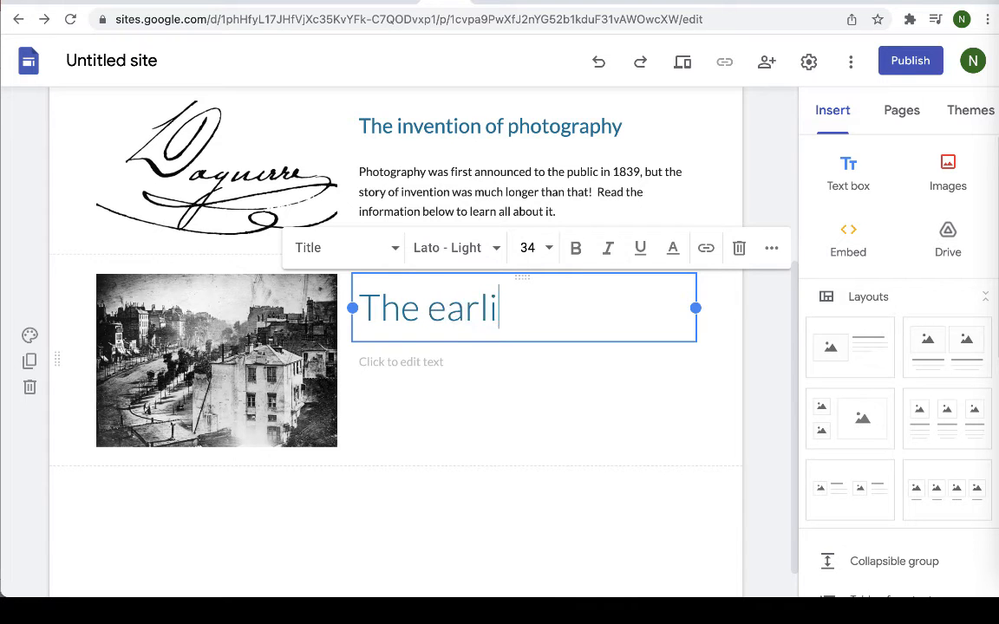
text(est kn)
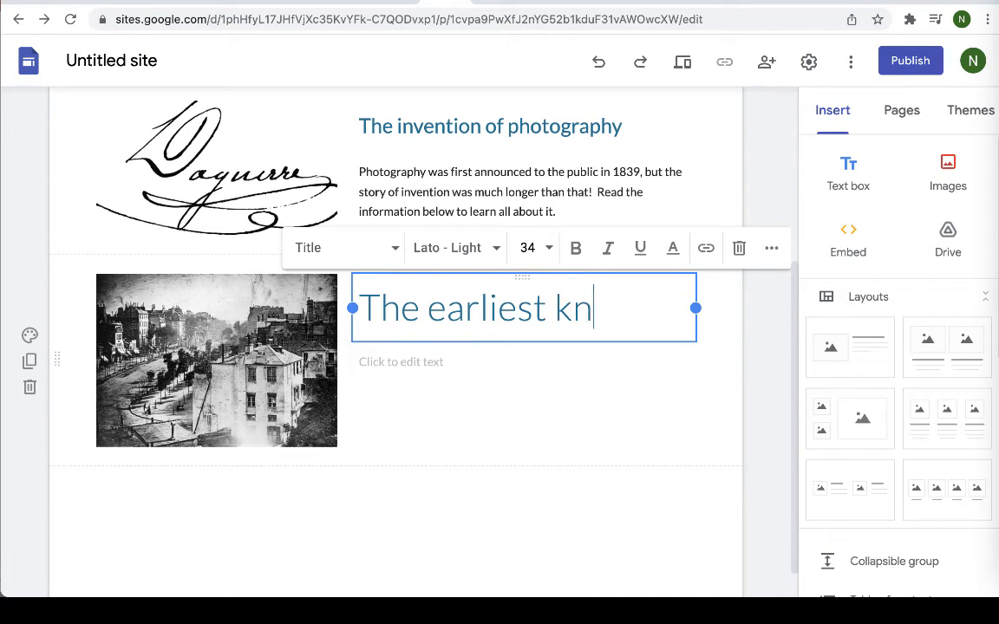
text(survi)
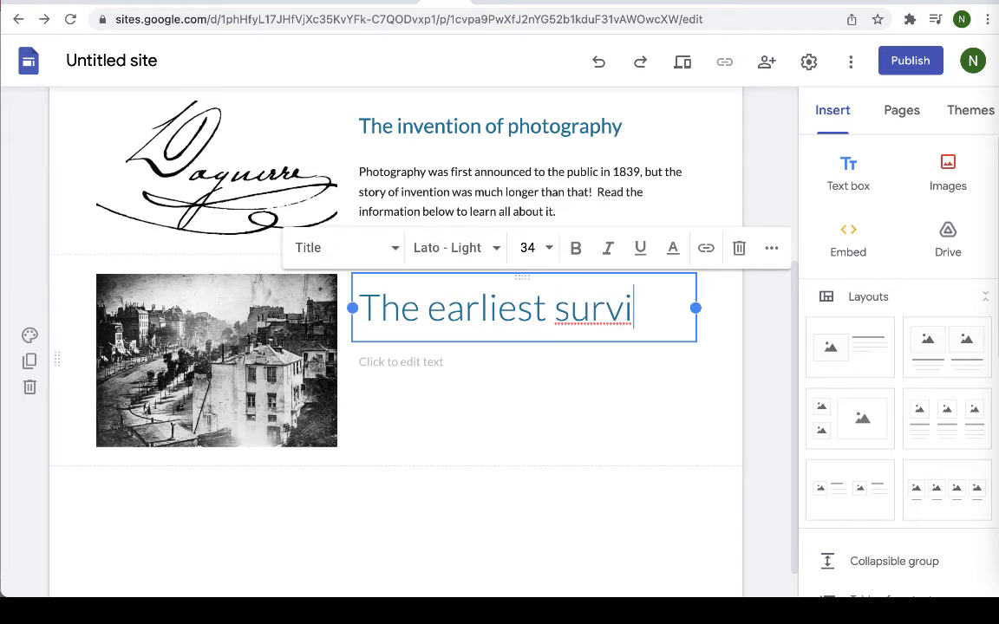
text(ving dag)
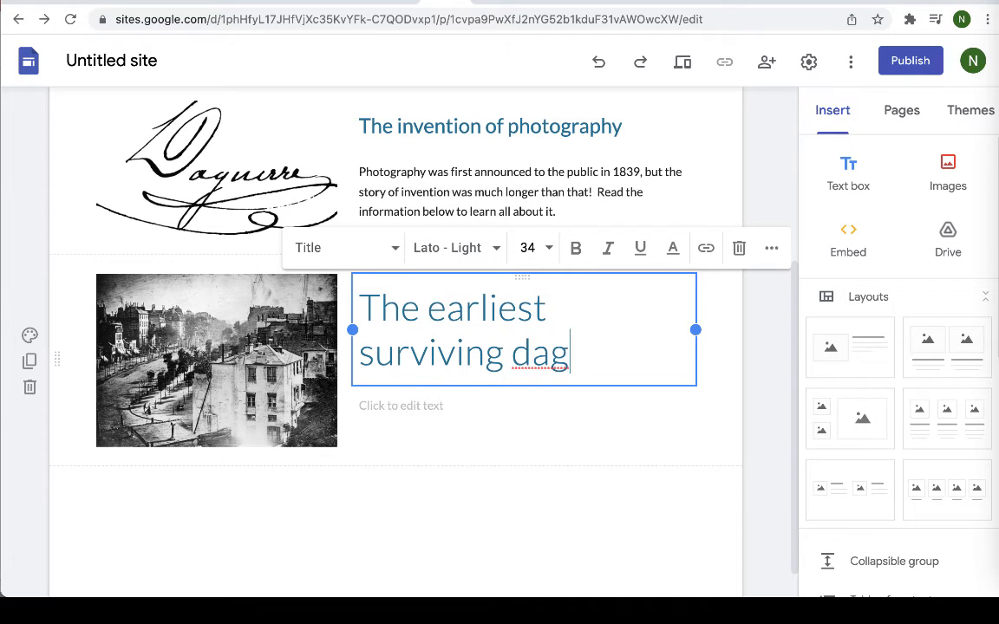
text(uerreotype)
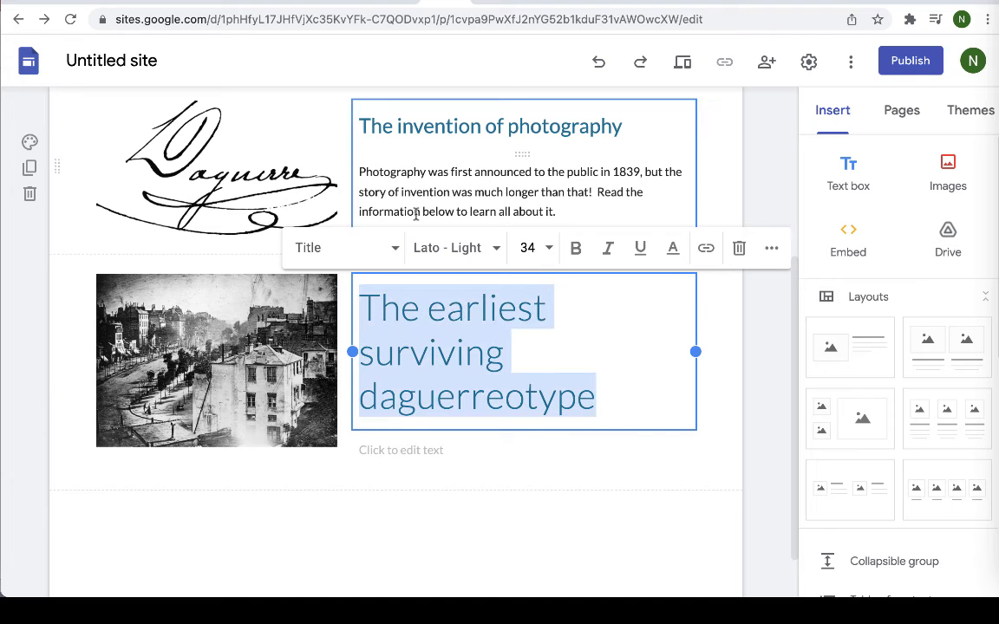
click(342, 247)
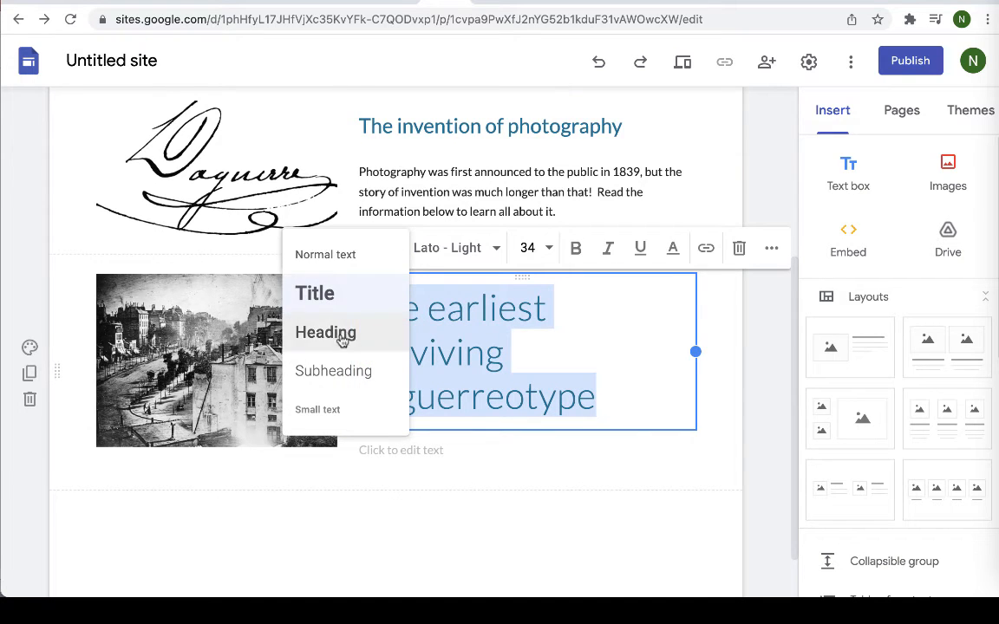
click(325, 254)
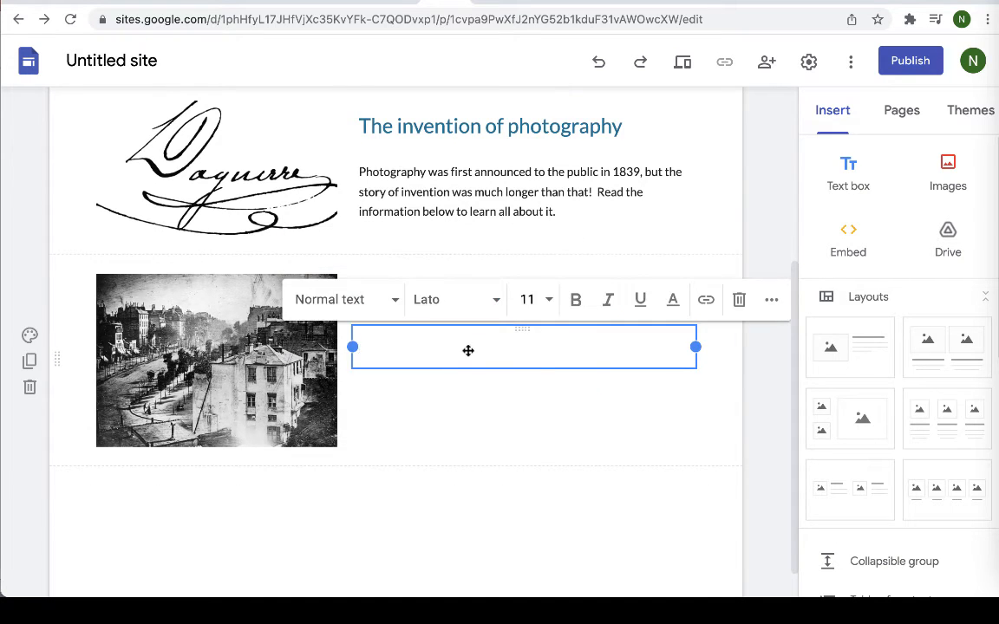
mouse_move(546, 397)
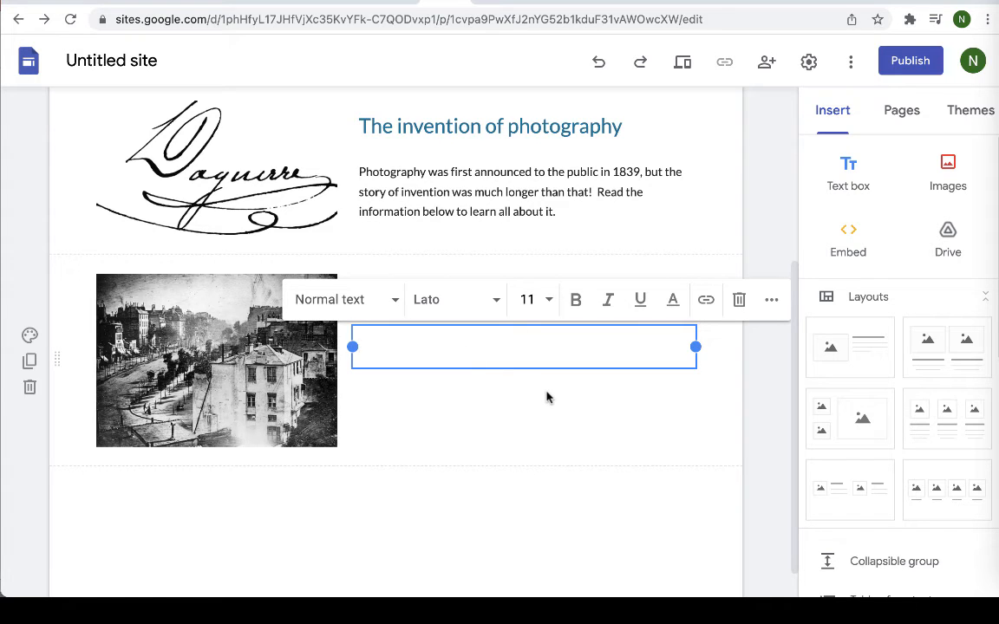
- Write the body paragraph on the earliest surviving photograph and first photograph of a person
text(This pictu)
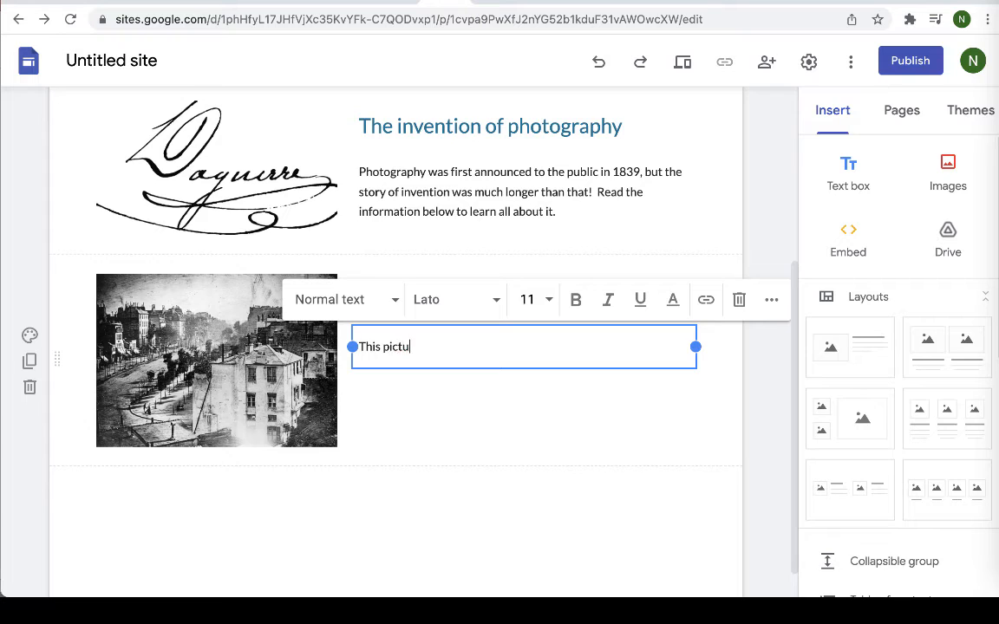
text(re was)
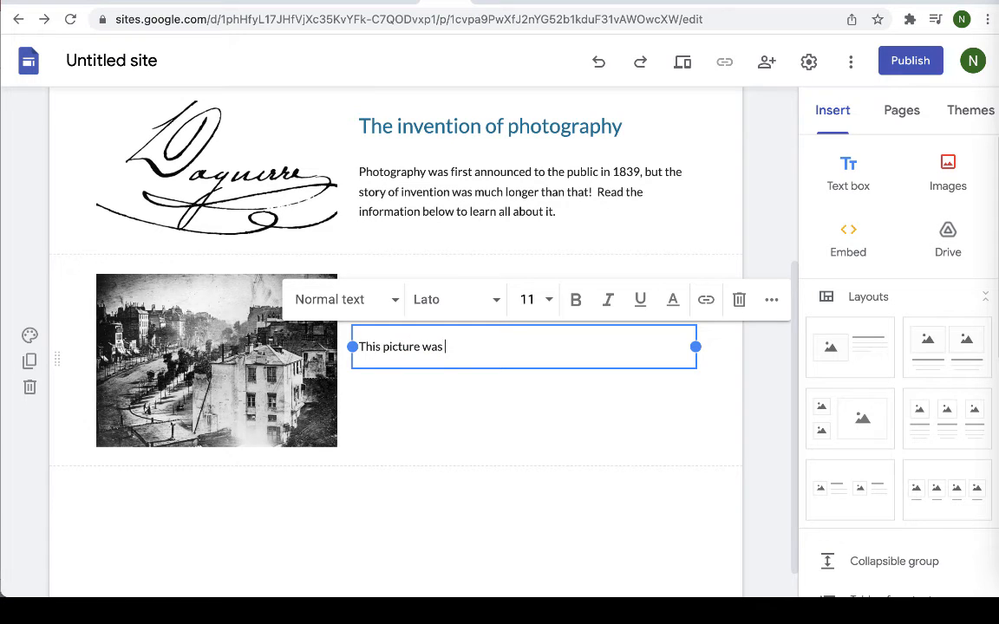
text(the earlie)
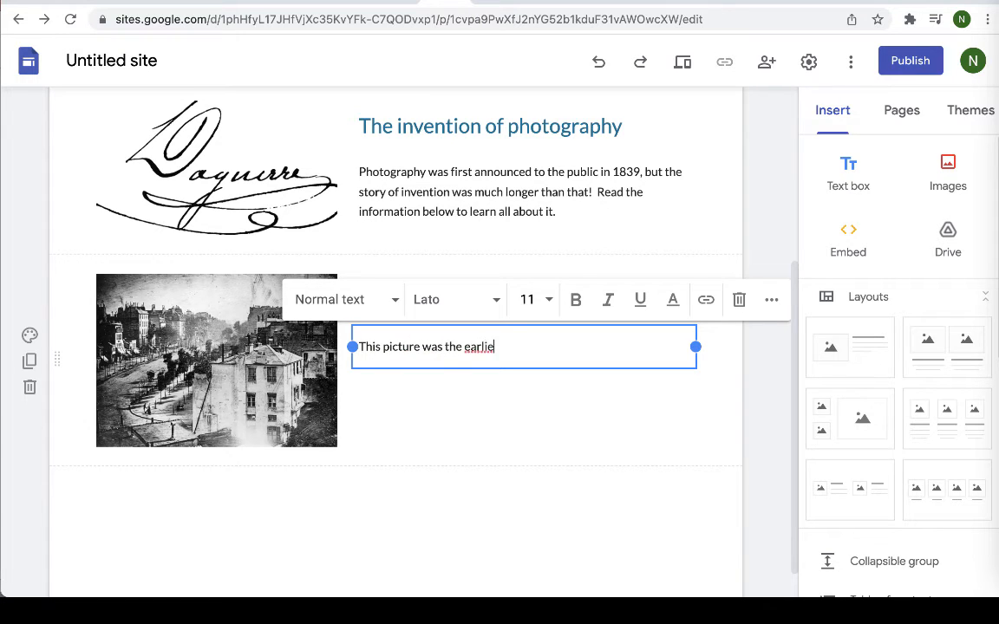
text(st surviv)
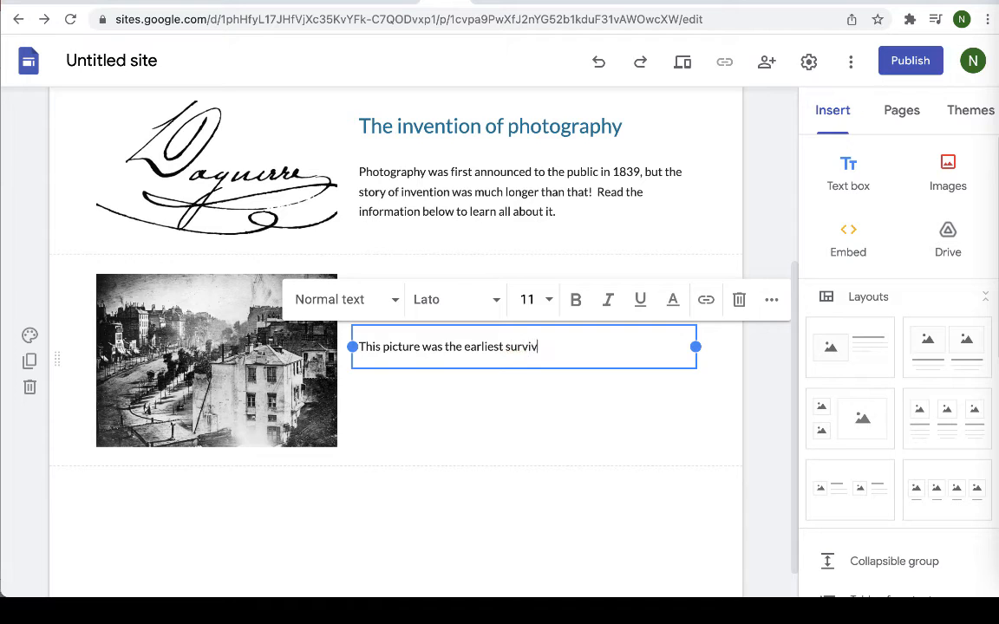
text(ing)
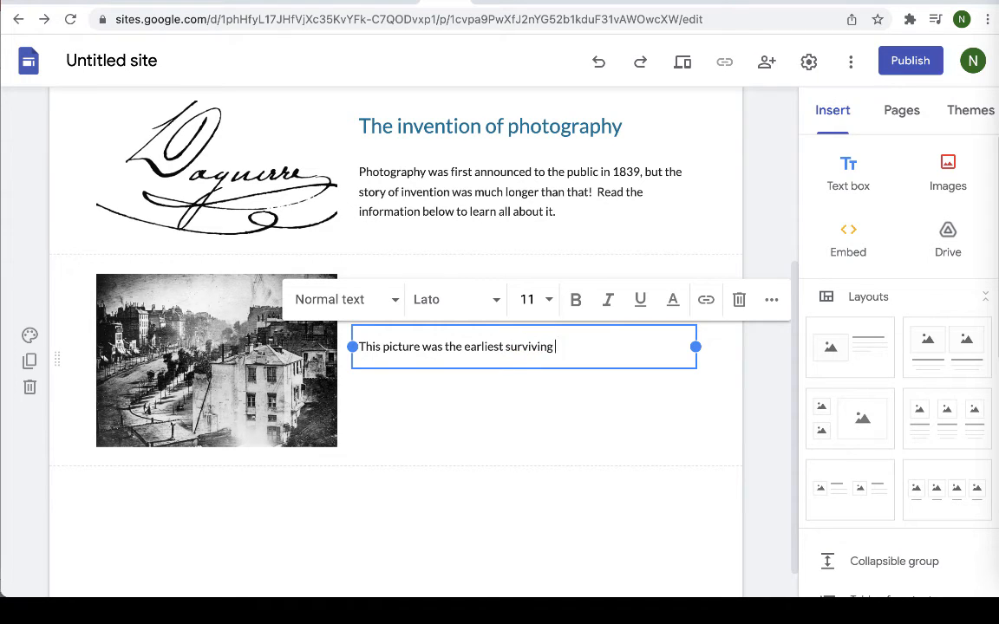
text(photograp)
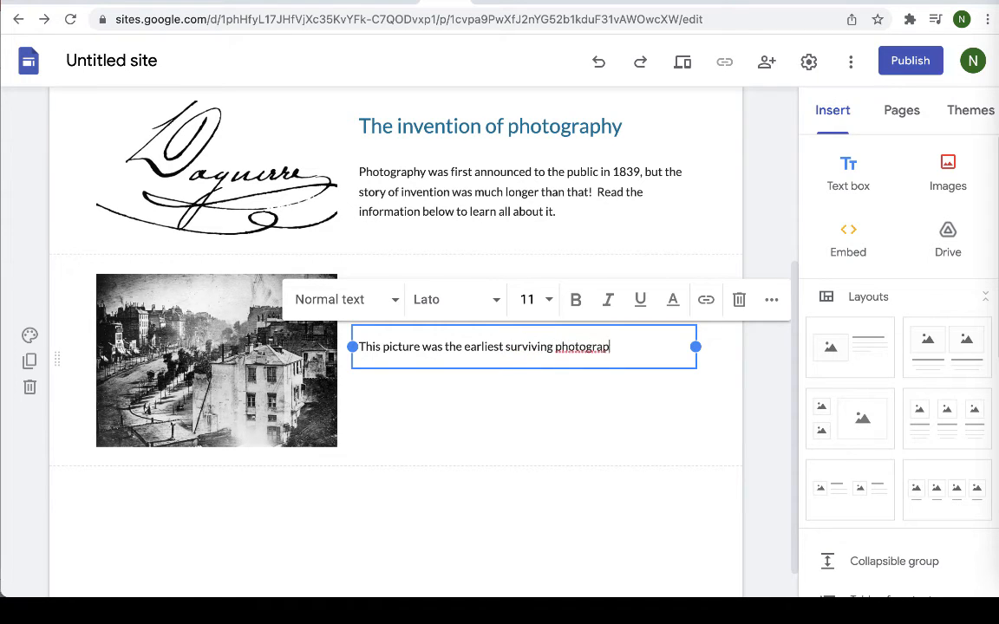
text(h, and the first)
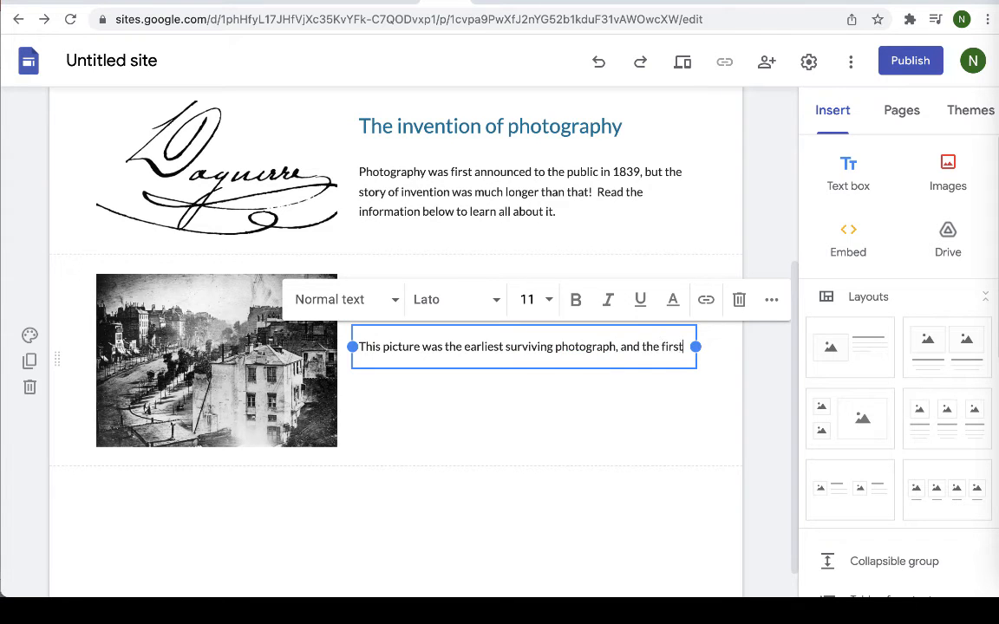
text(photograph)
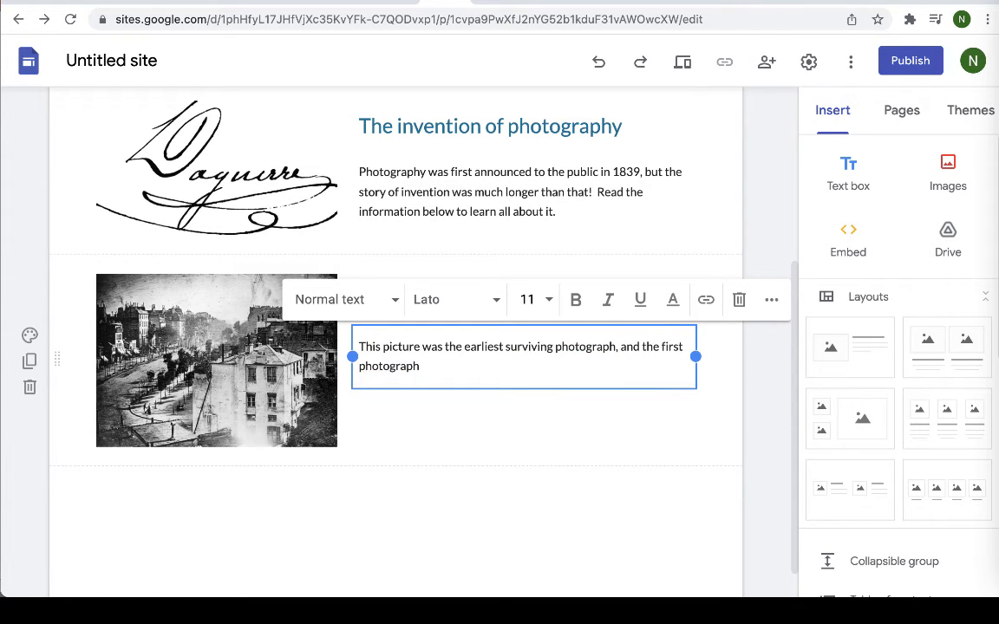
text(of a person)
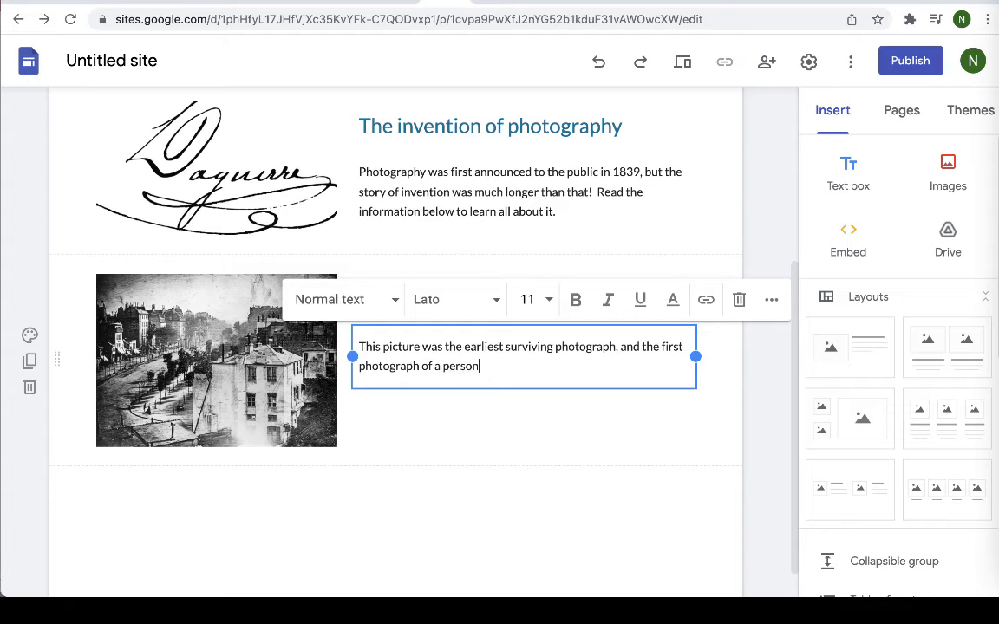
text(. Ca)
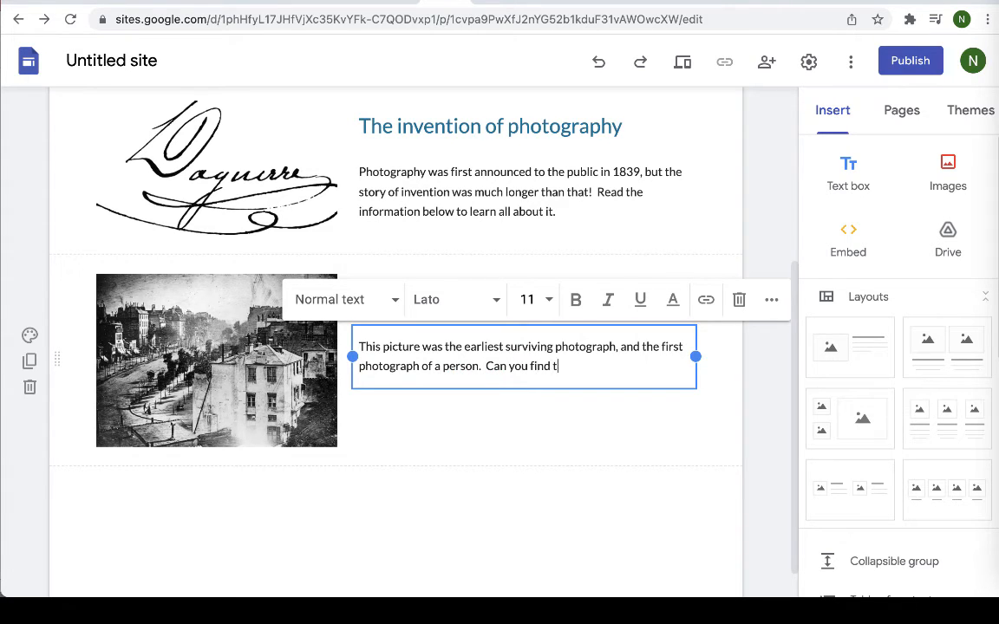
text(he person?)
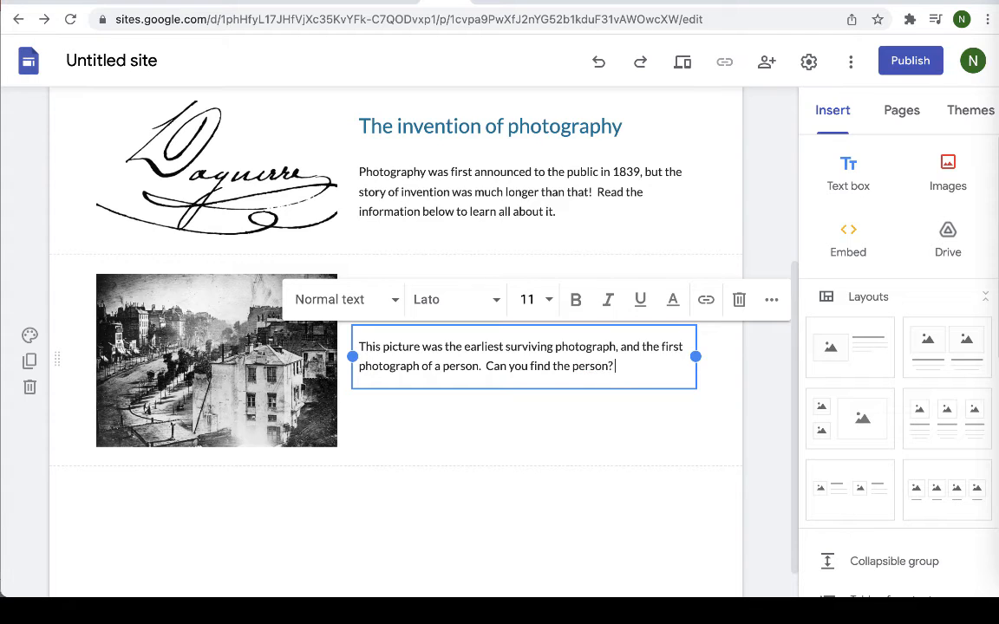
text(Let me tell)
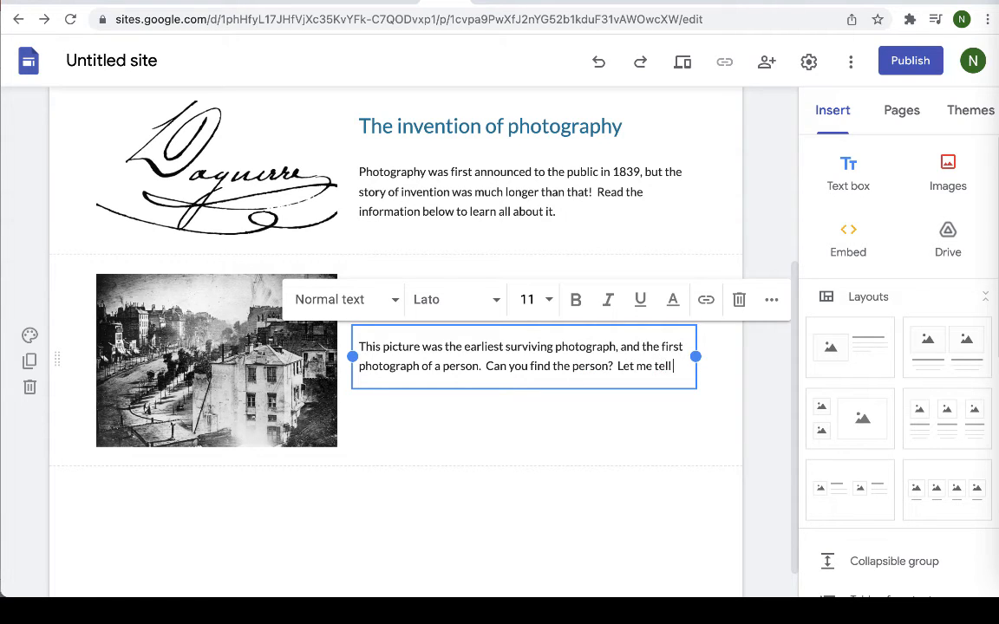
text(you all about)
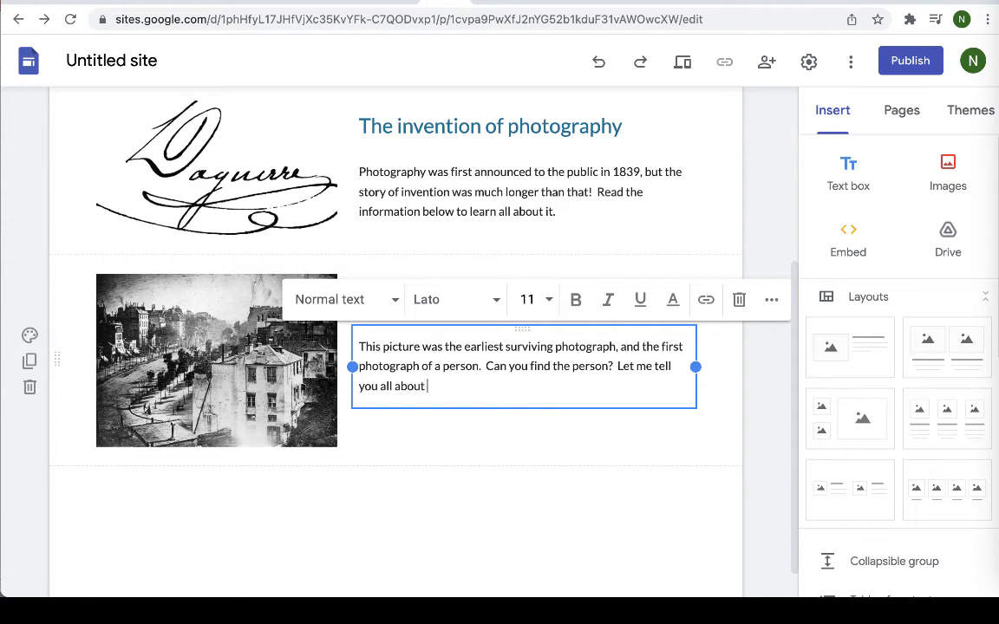
text(it)
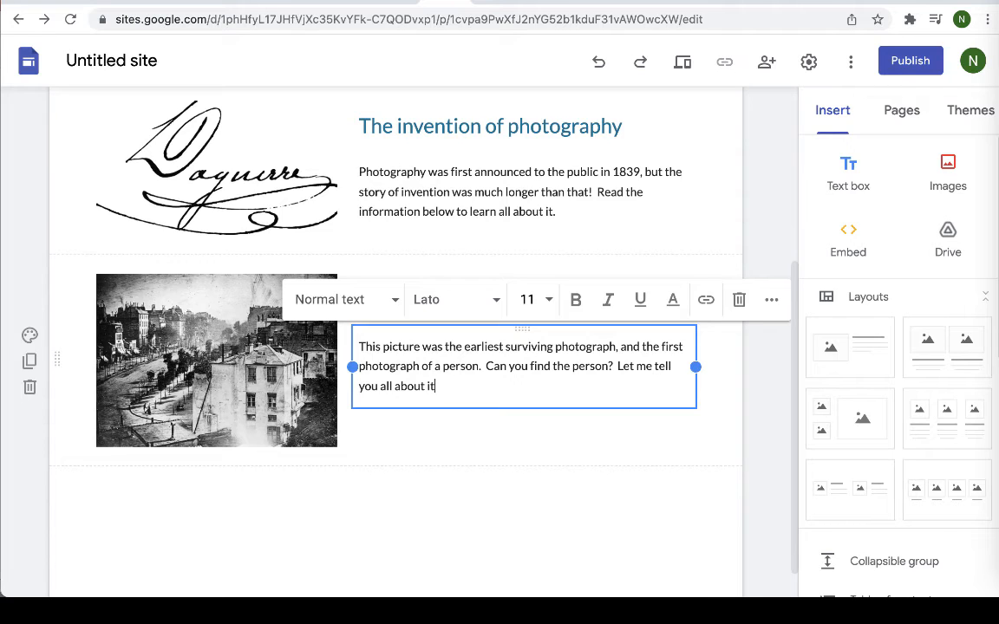
text(......)
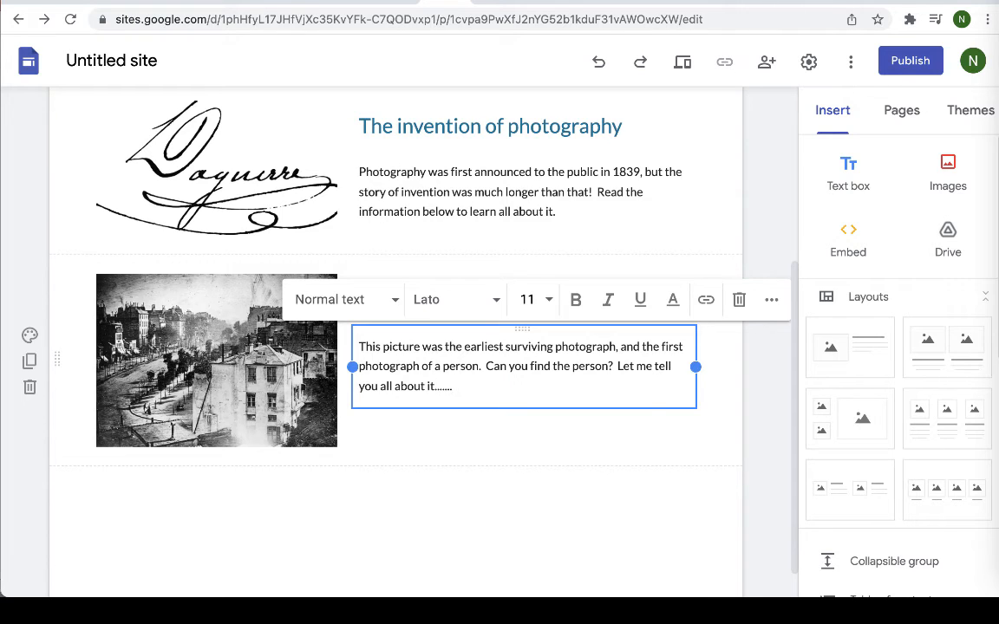
click(572, 440)
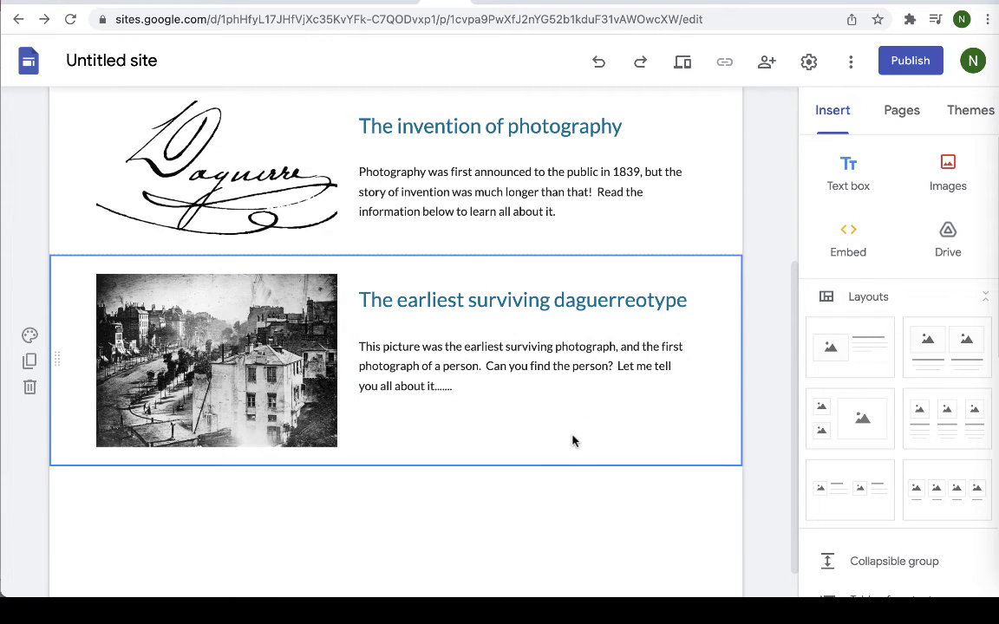
mouse_move(435, 441)
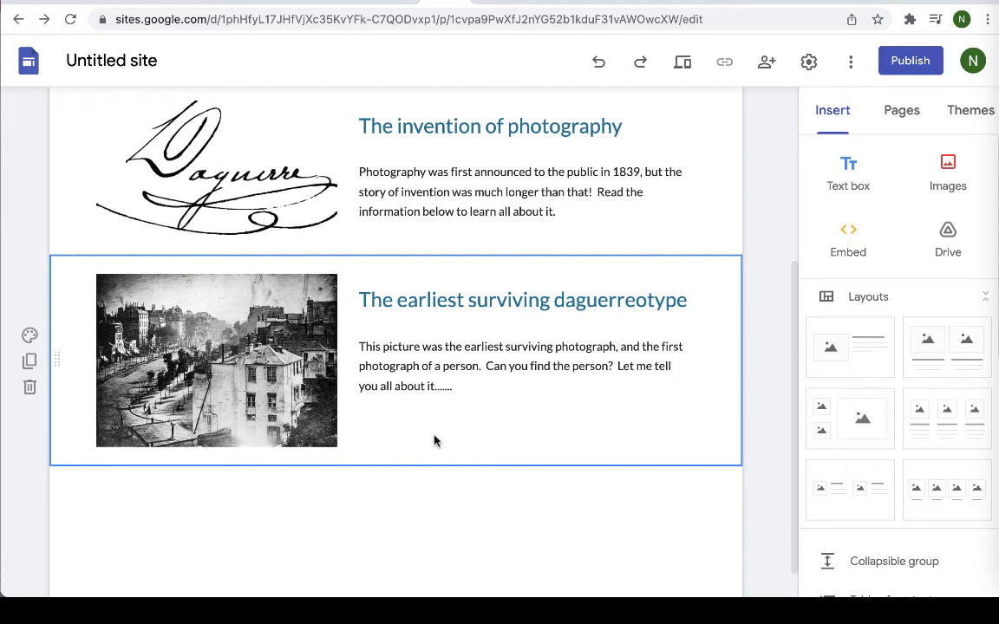
mouse_move(578, 445)
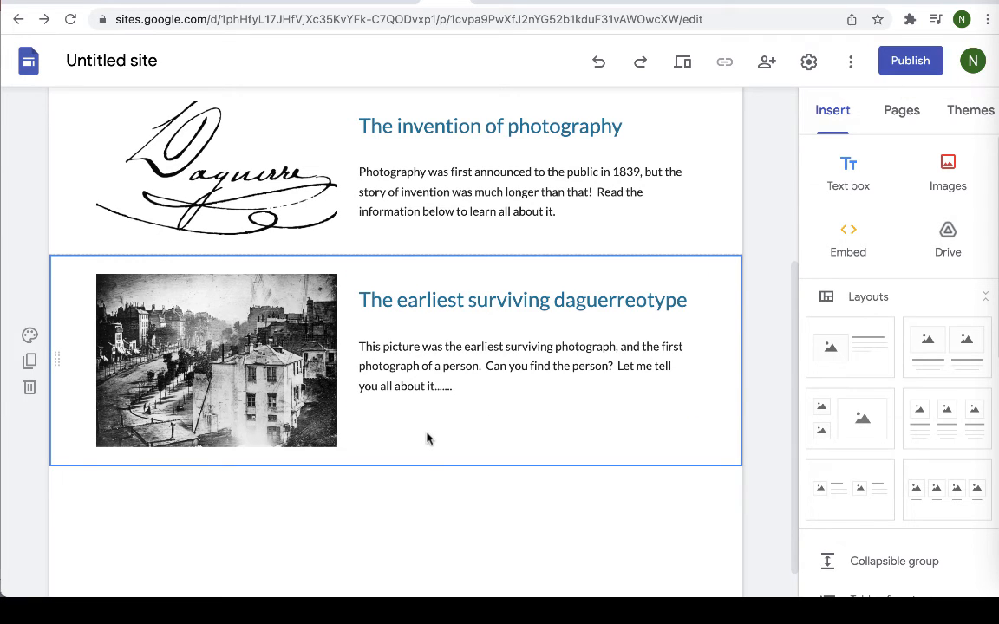
mouse_move(385, 431)
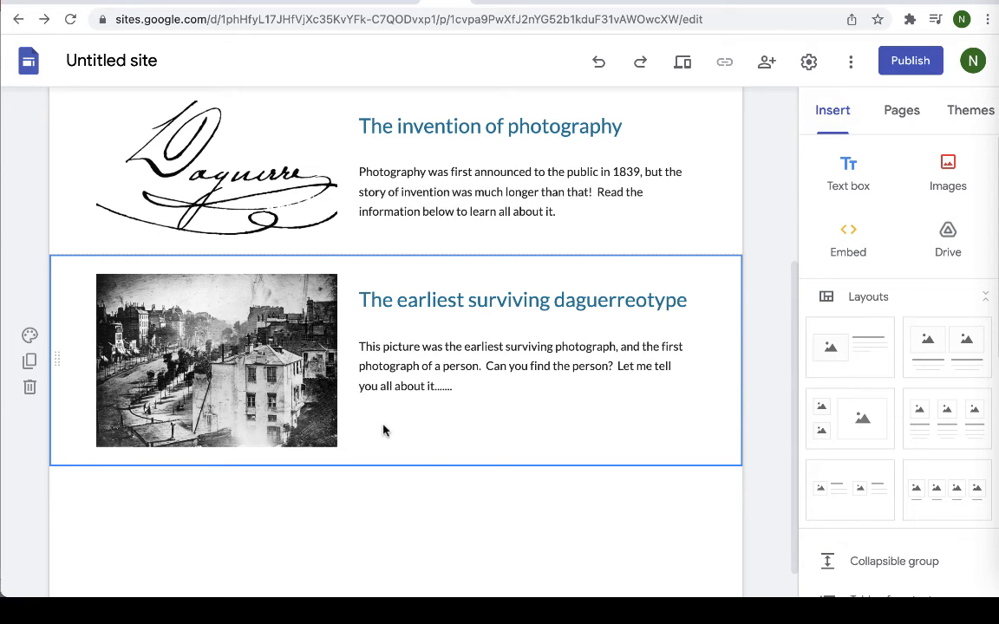
mouse_move(848, 174)
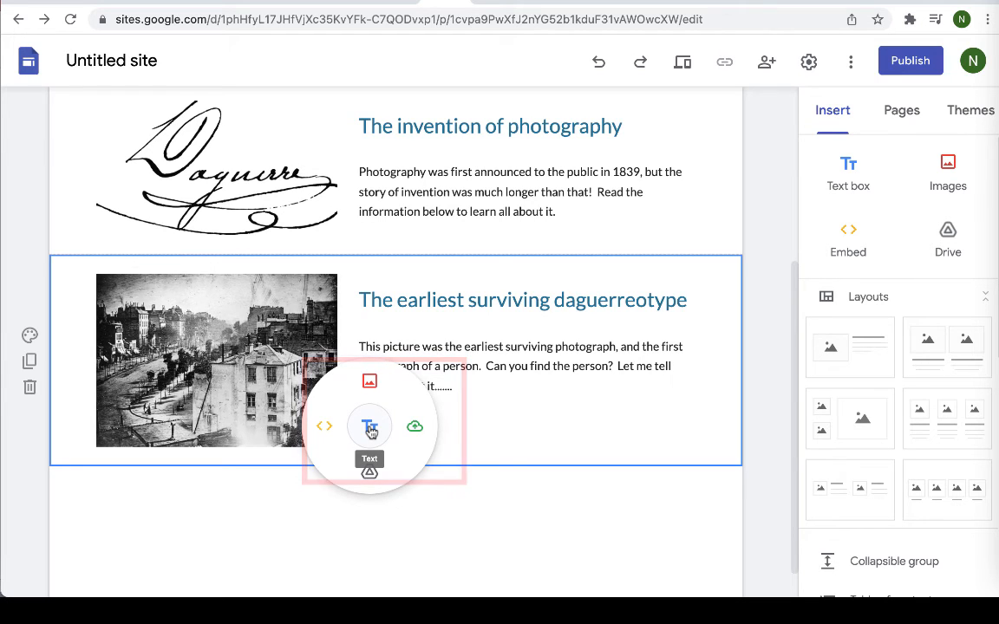
- Add a caption crediting Daguerre's Boulevard du Temple, Paris, c. 1838 beneath the photograph
click(369, 426)
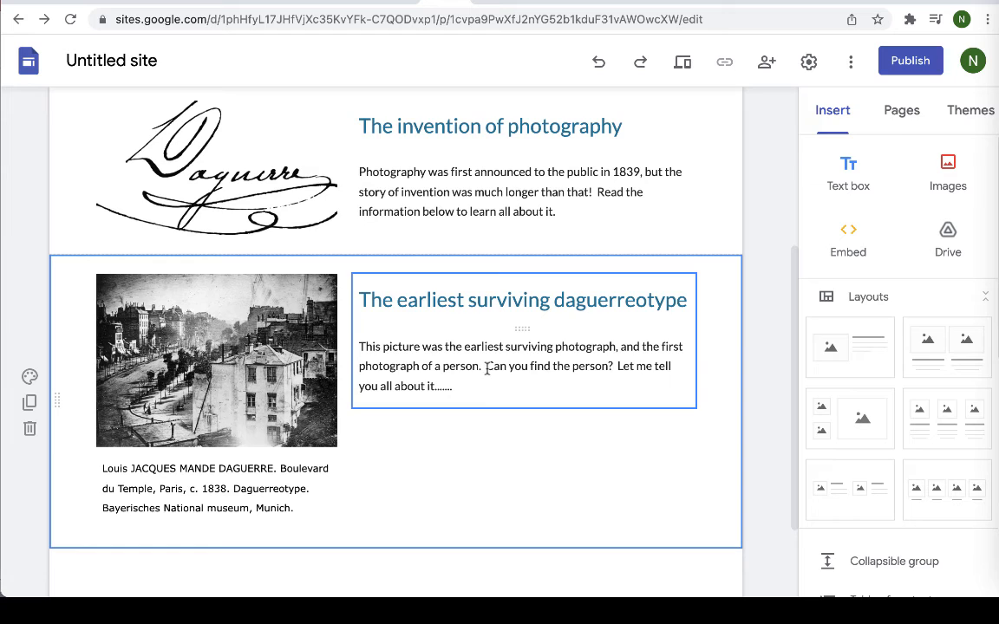
click(650, 480)
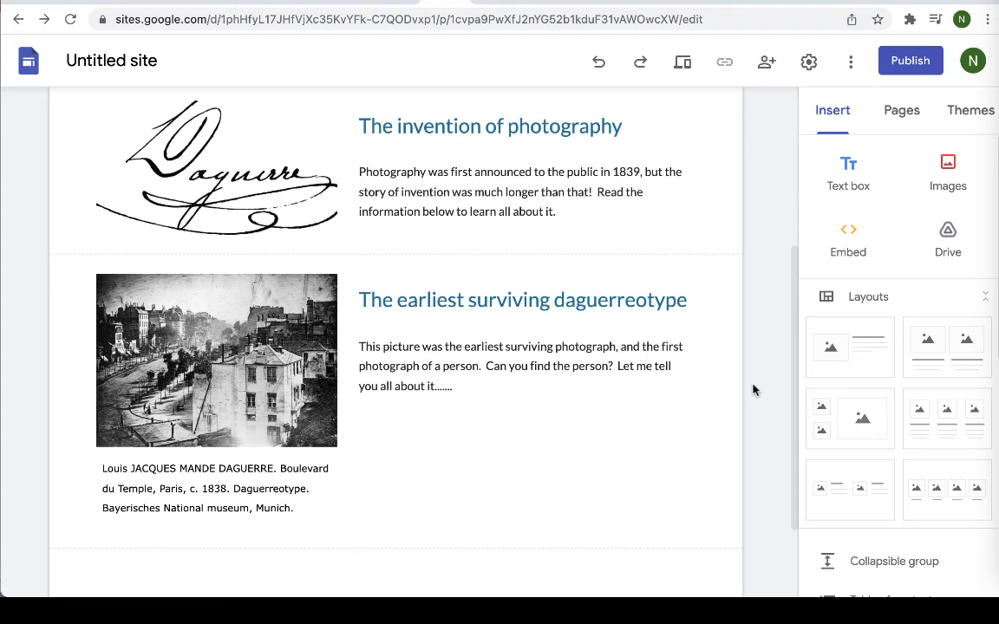
scroll(up, 3)
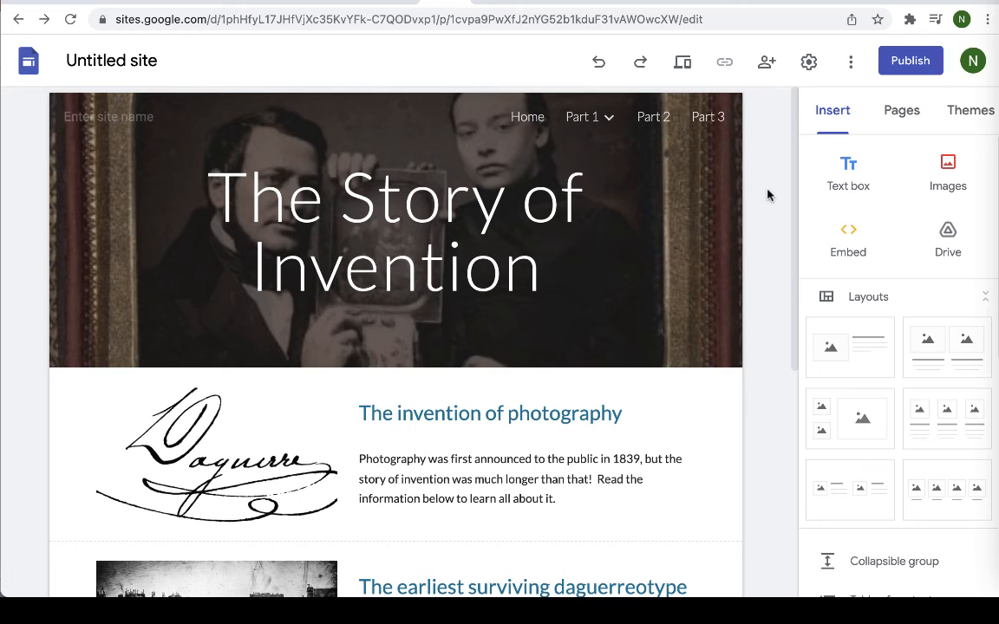
- Return to the Home page and bring up the Publish to the web dialog
click(527, 117)
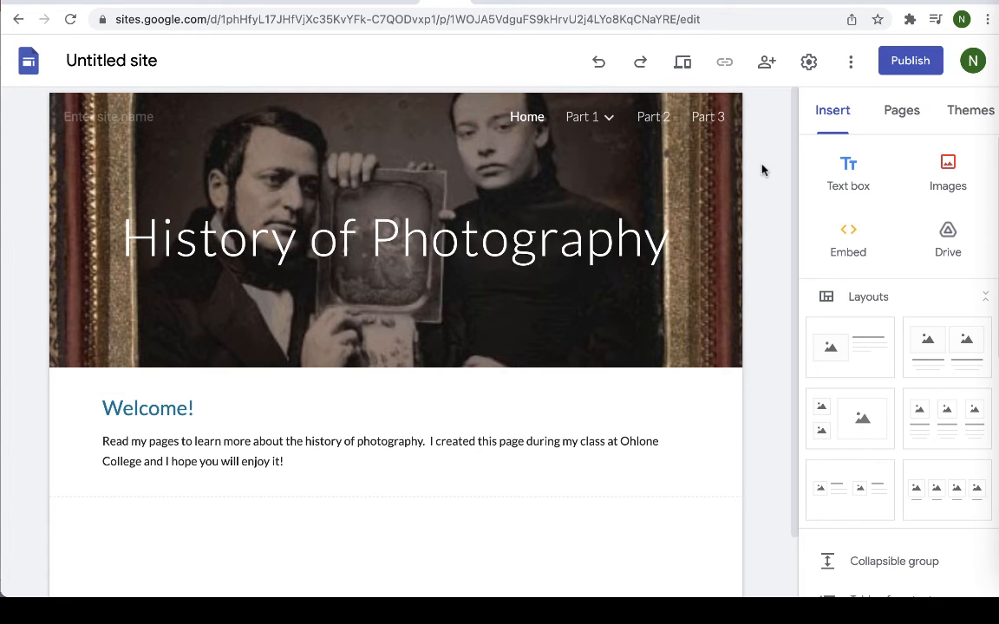
mouse_move(911, 60)
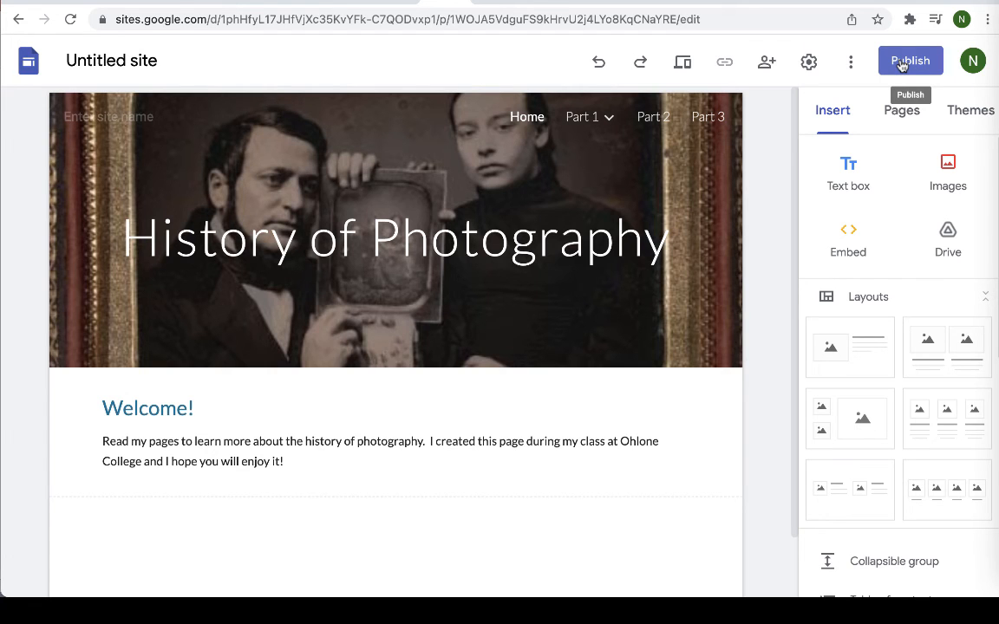
click(910, 61)
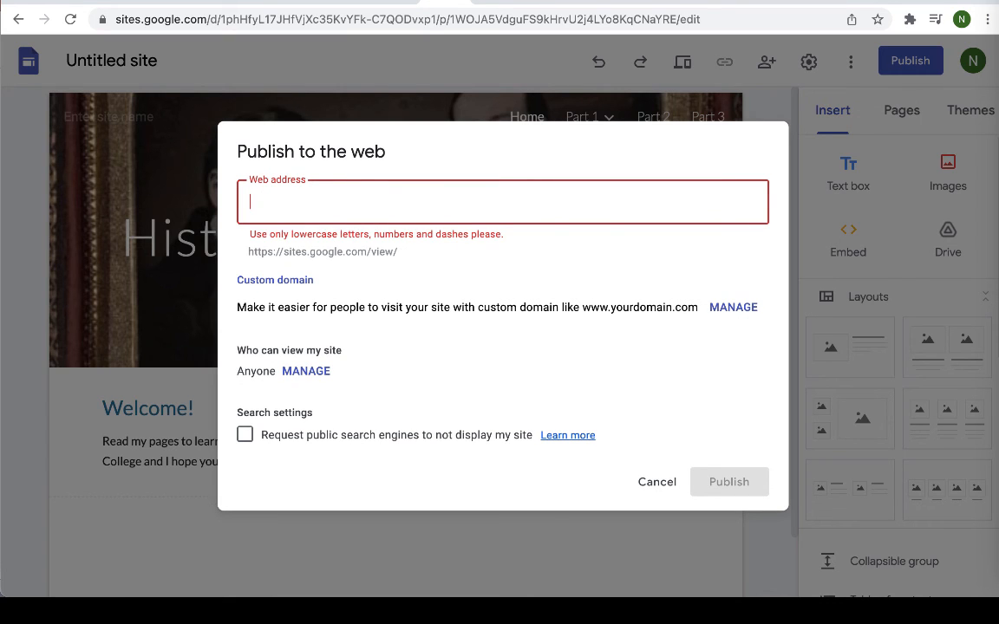
- Enter 'my-compendium-2022' as the web address and publish the site
text(my-comp)
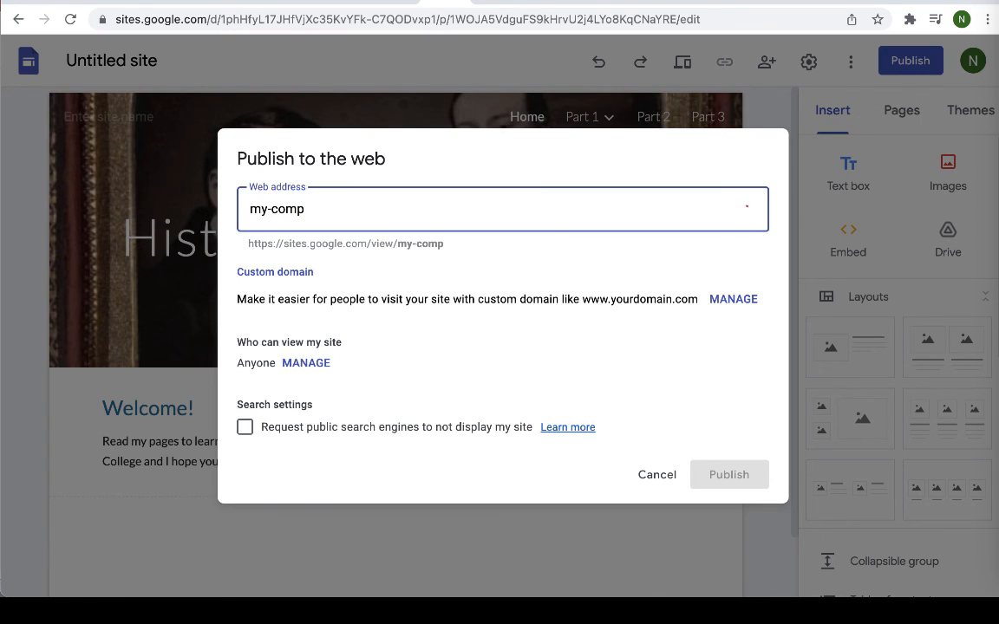
text(de)
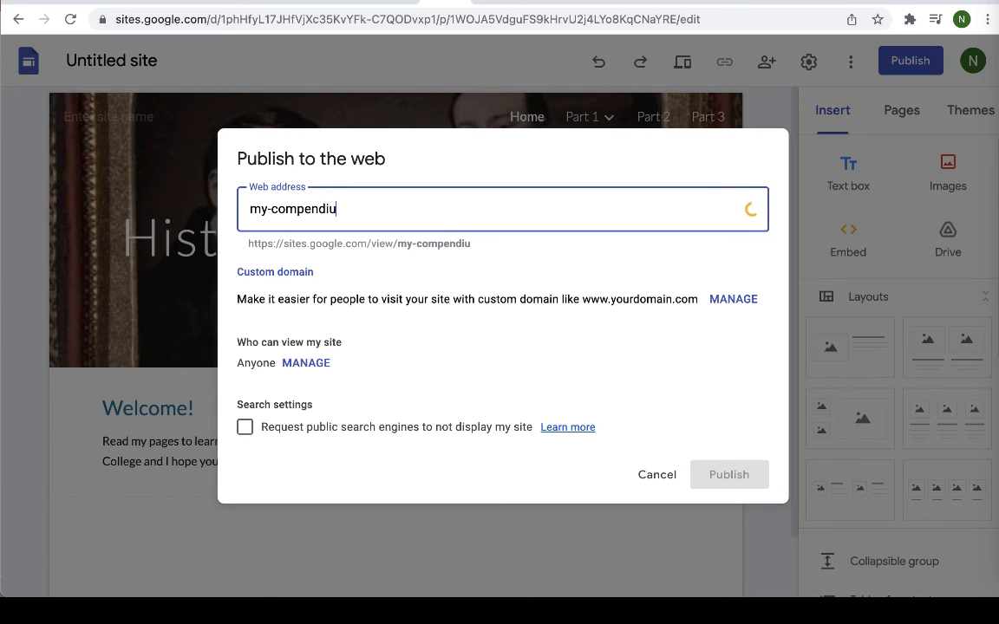
text(m_)
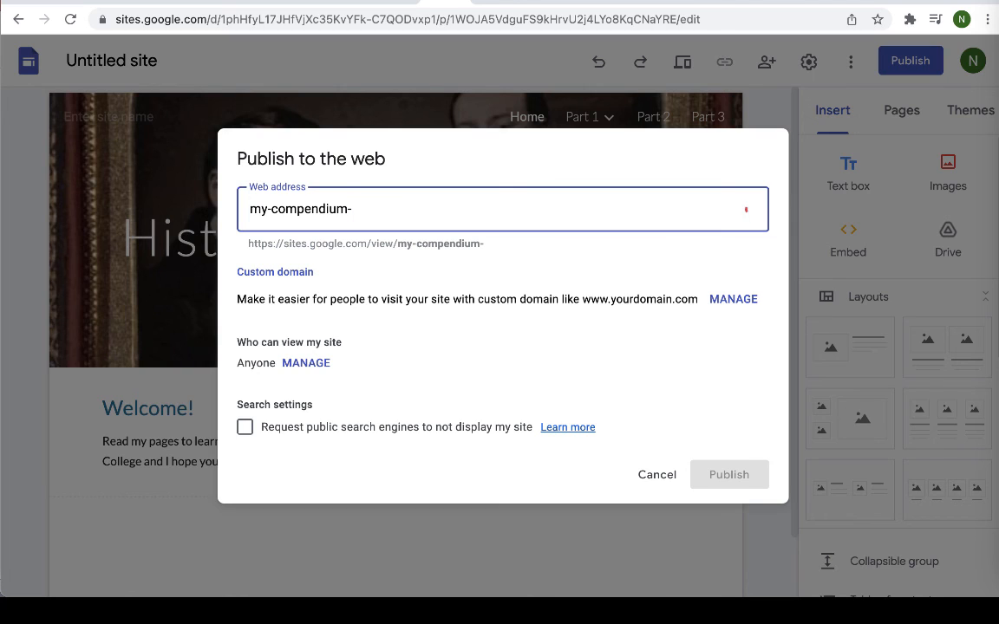
text(2022)
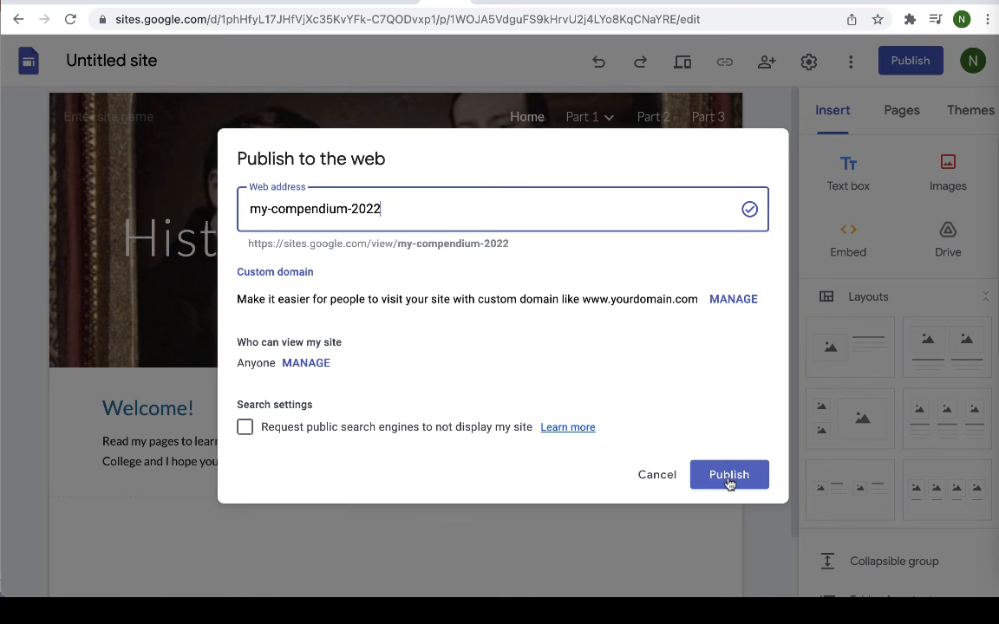
click(728, 474)
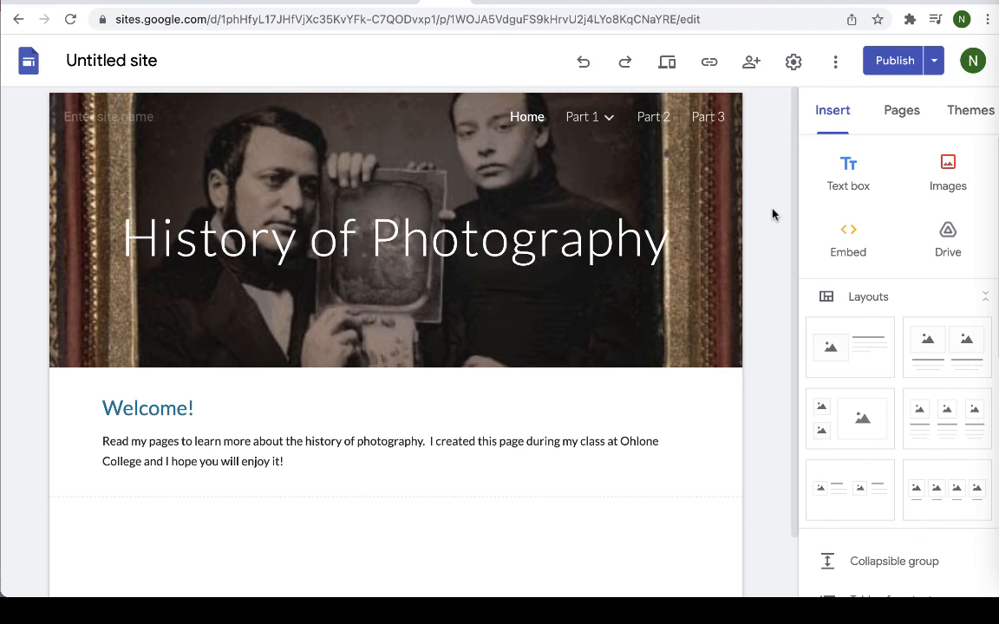
mouse_move(752, 182)
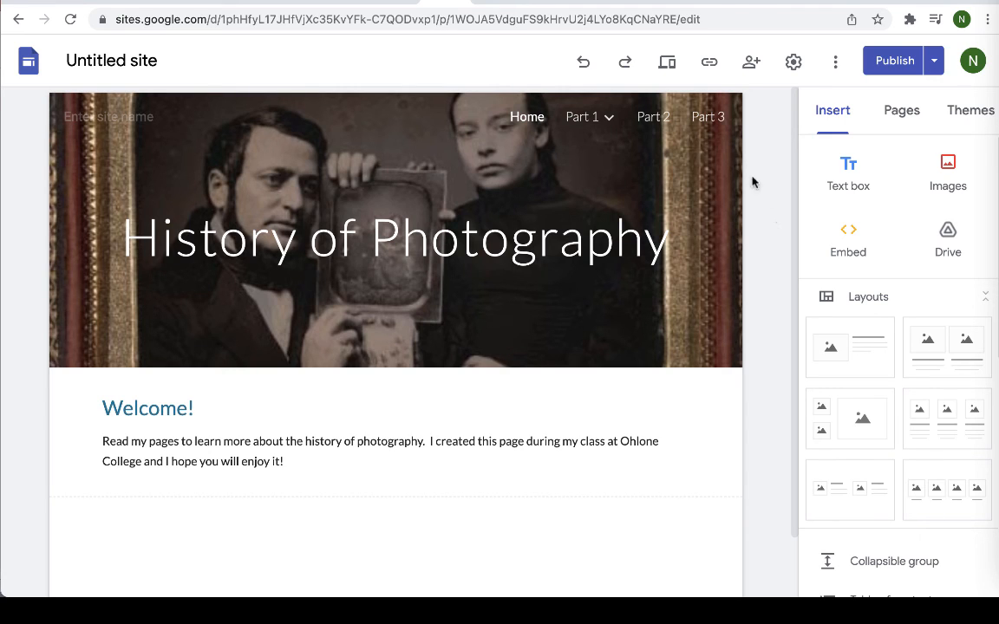
mouse_move(709, 62)
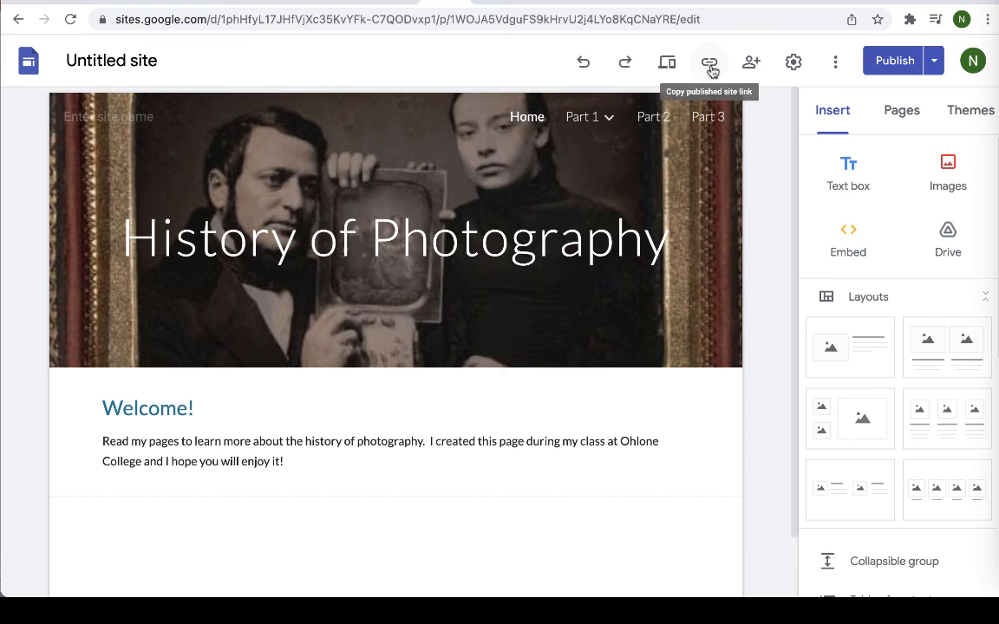
- Copy the published link sites.google.com/view/my-compendium-2022/home
click(709, 61)
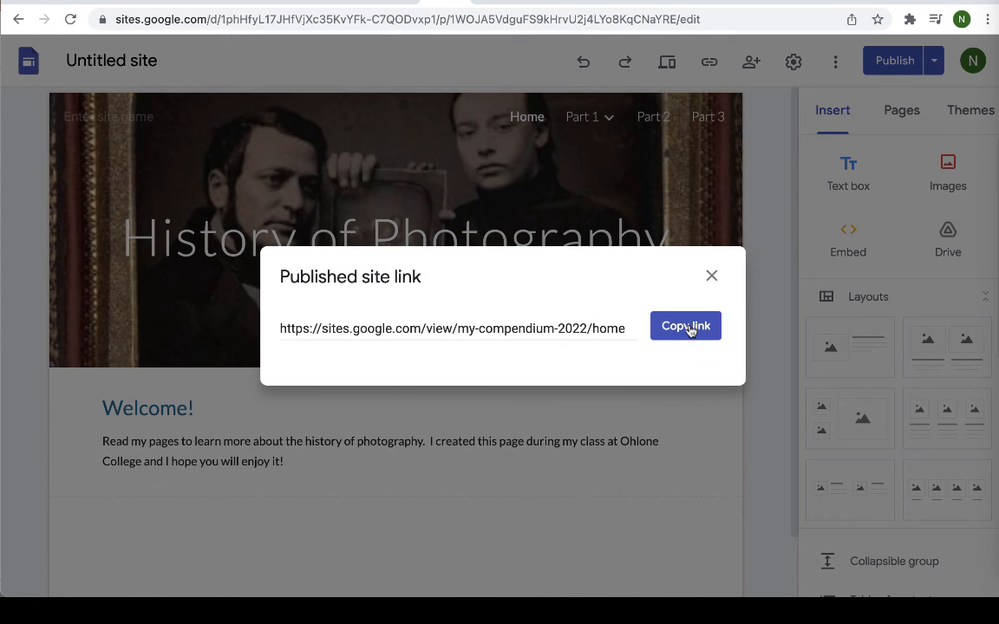
click(685, 325)
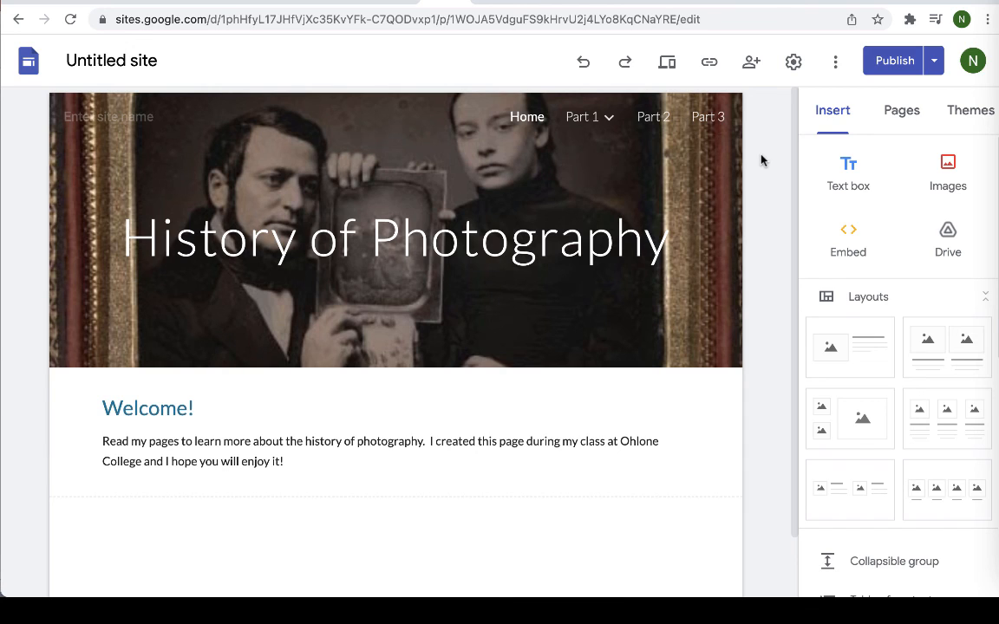
mouse_move(666, 61)
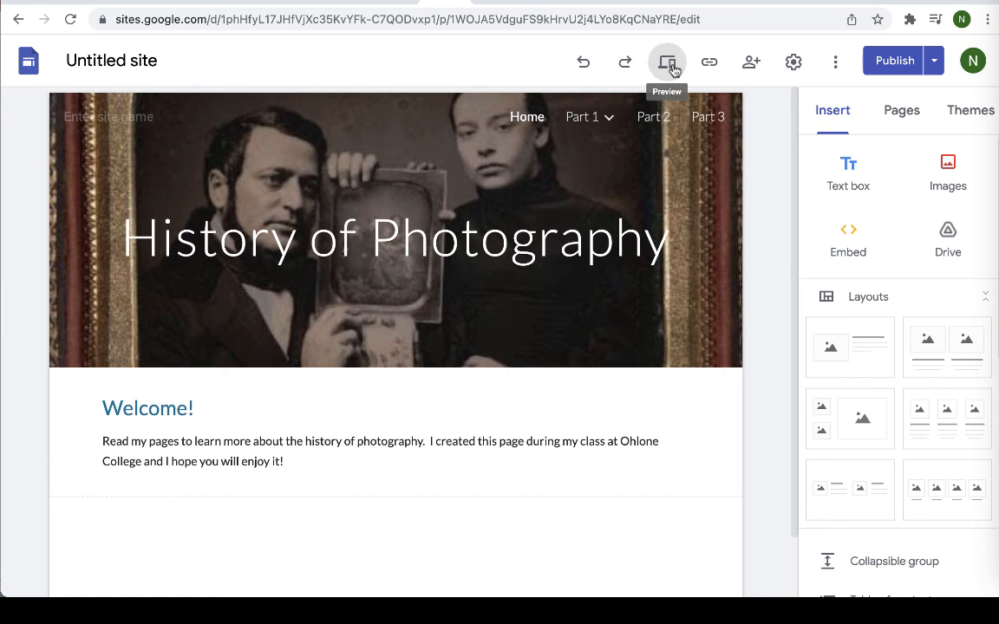
- Preview the site in Phone view and navigate through the menu to Part 1 and its subpages
click(666, 61)
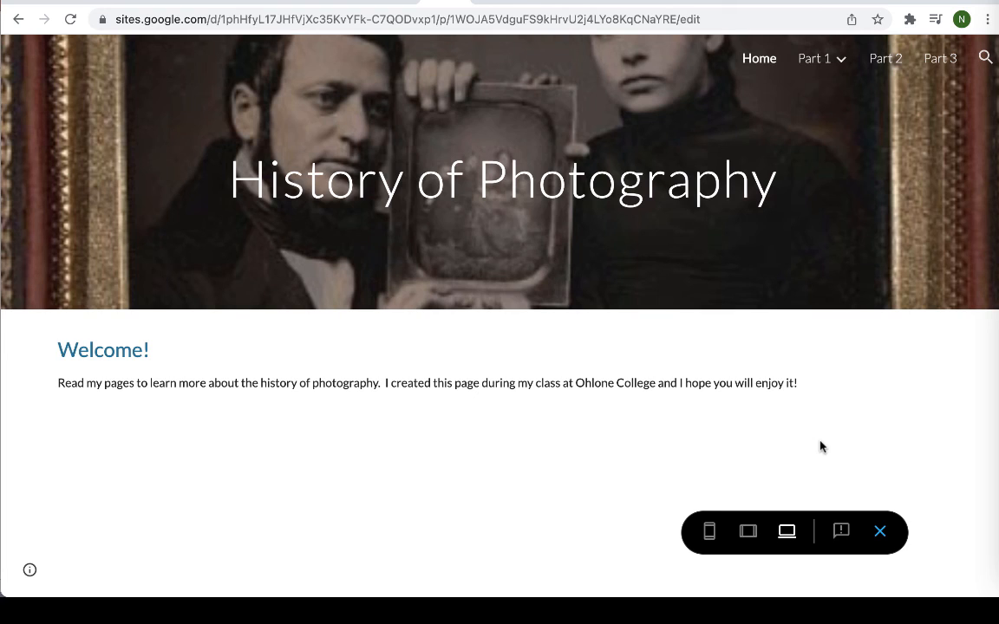
mouse_move(709, 531)
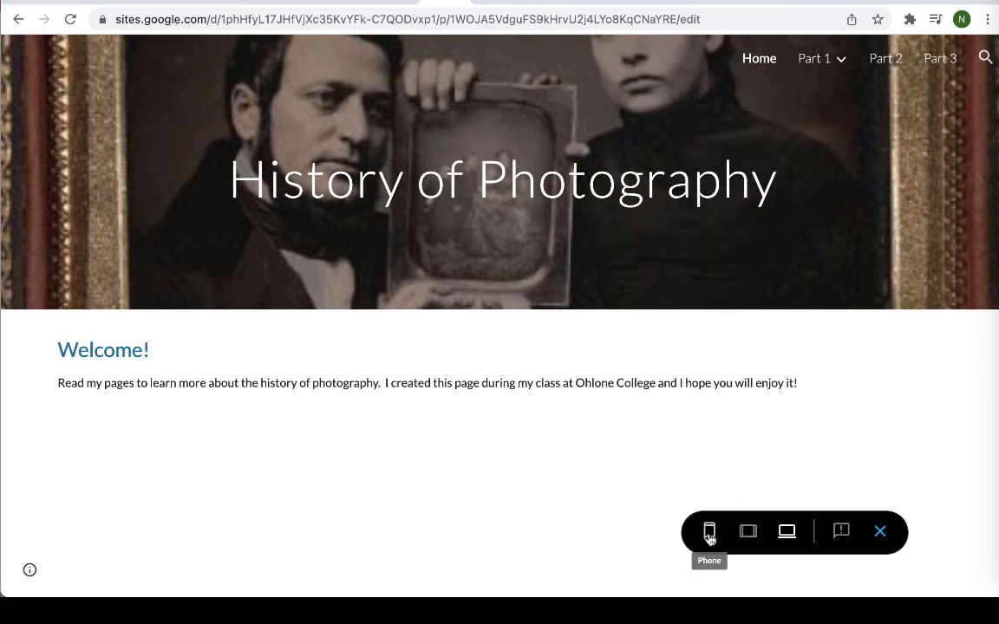
click(708, 531)
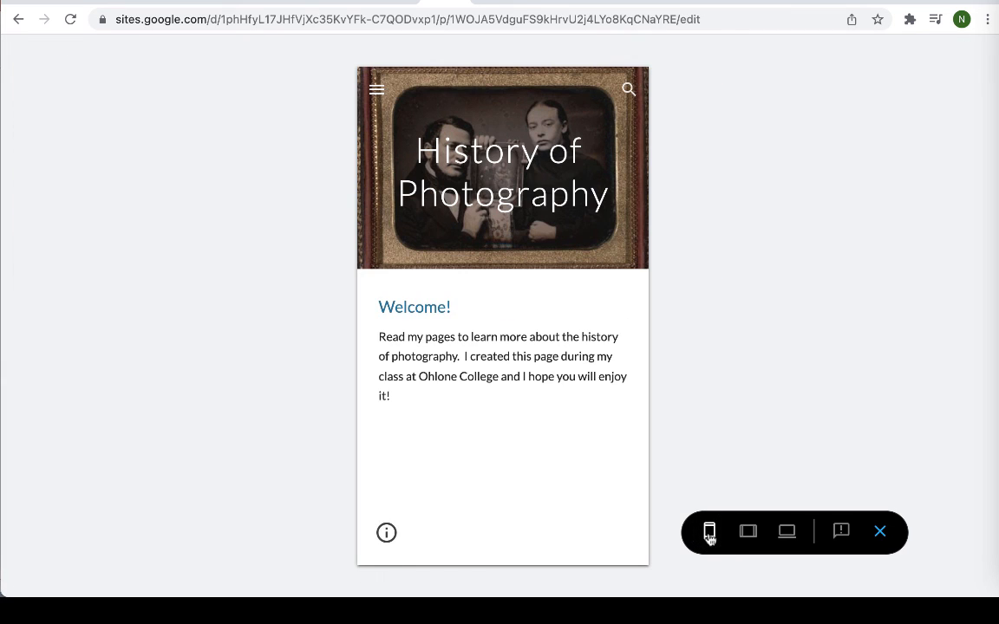
mouse_move(377, 90)
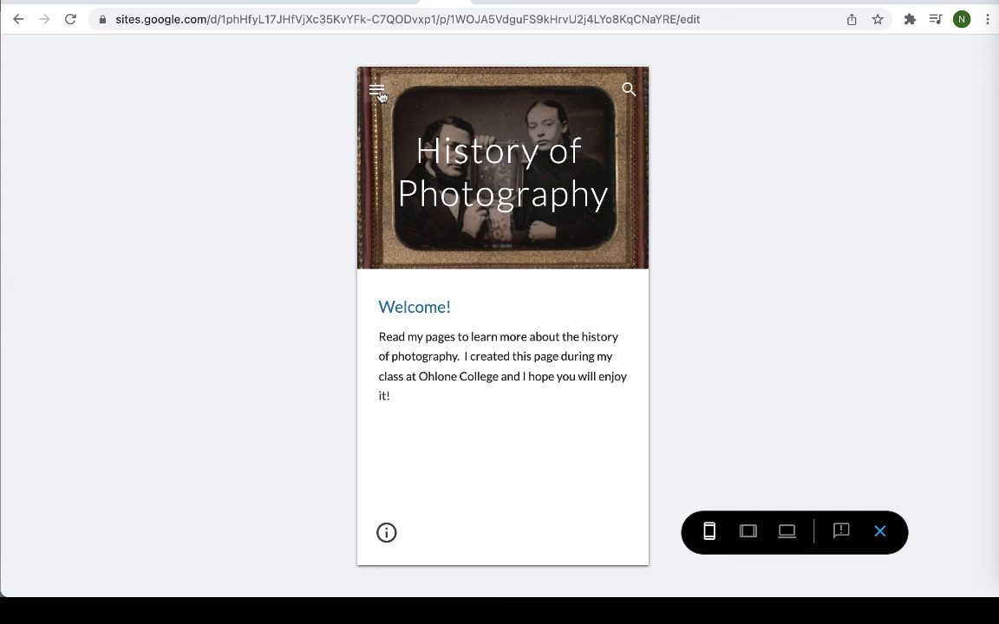
click(378, 89)
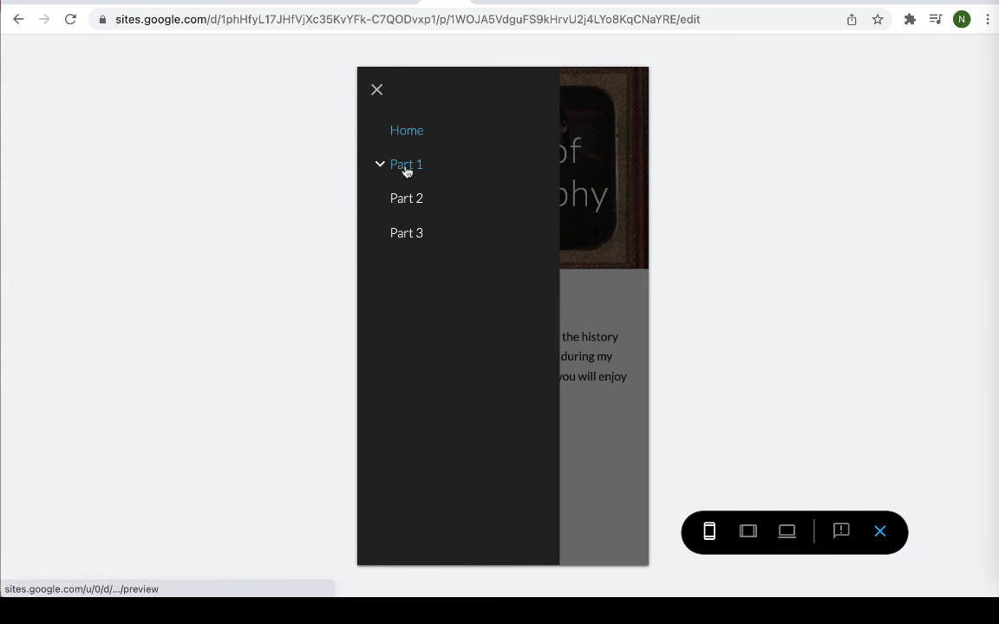
click(405, 164)
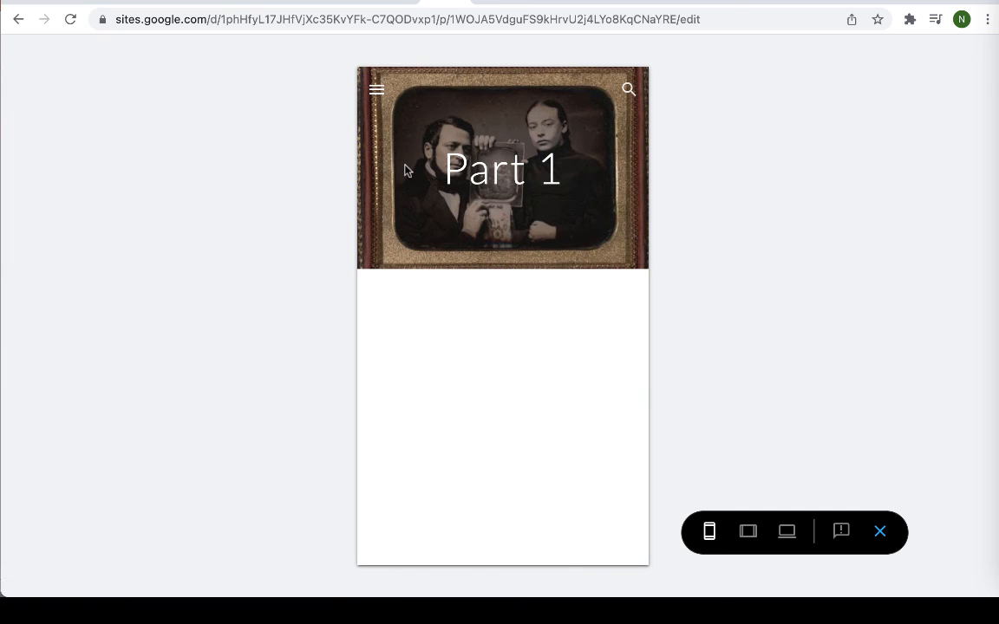
click(377, 89)
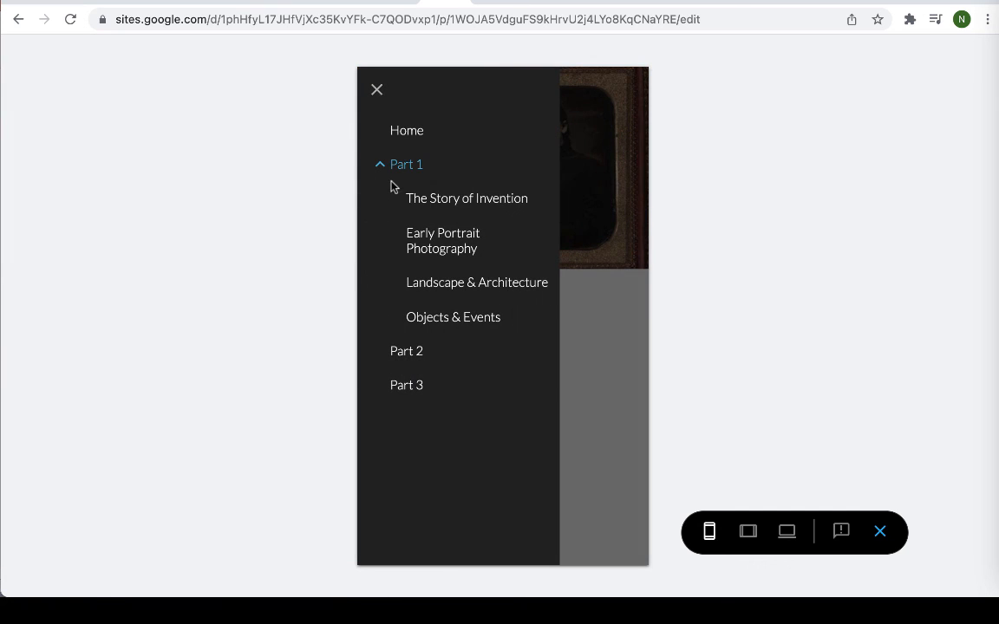
mouse_move(476, 282)
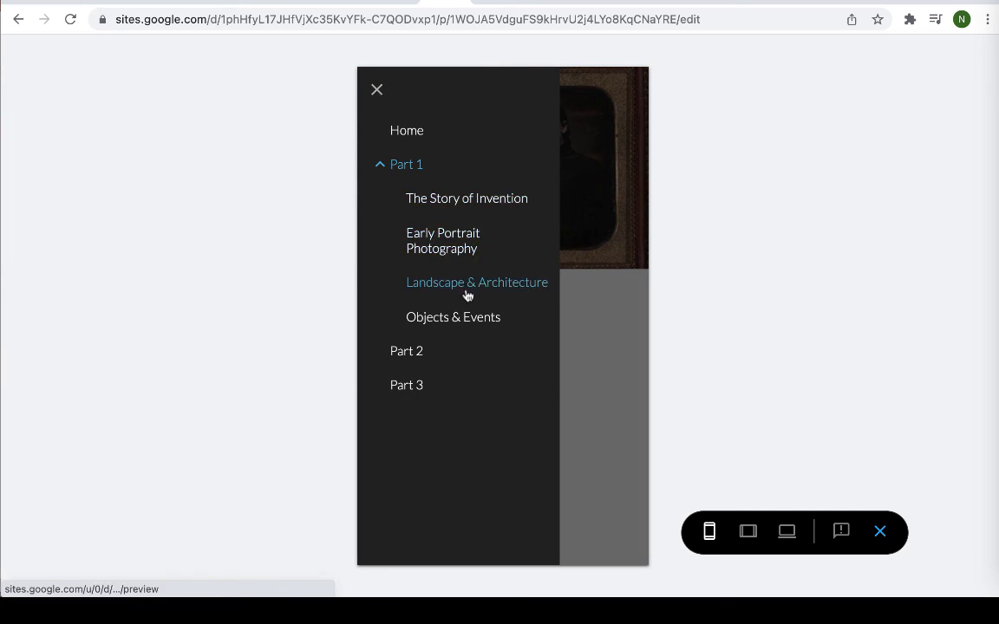
mouse_move(452, 317)
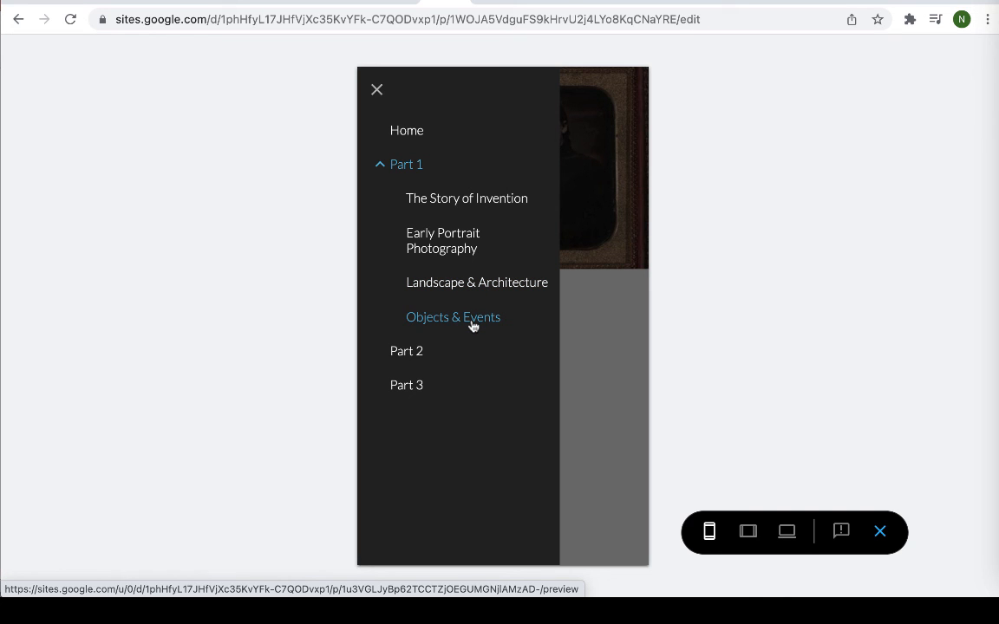
mouse_move(736, 223)
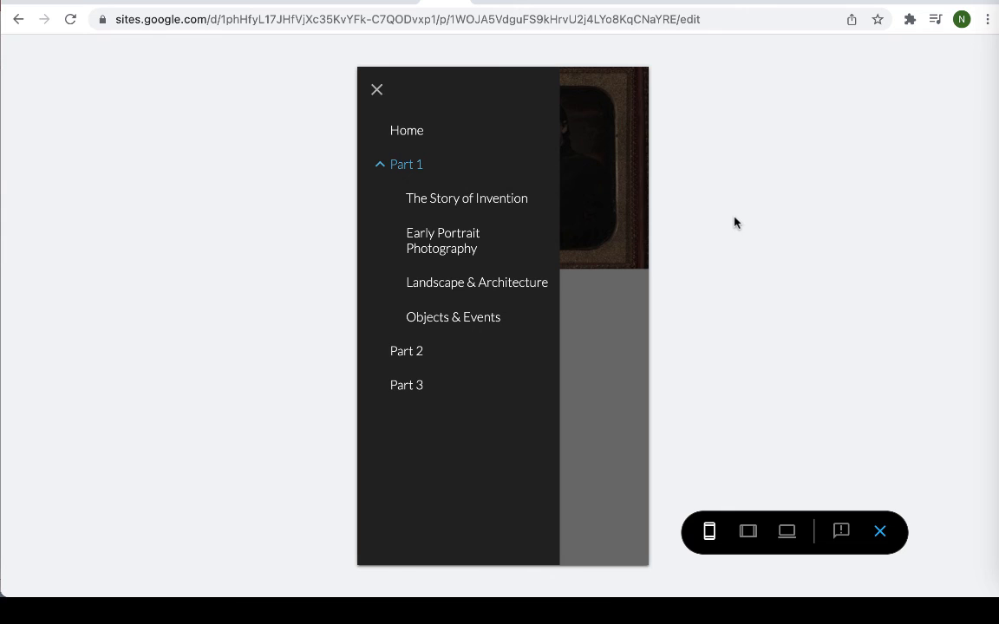
click(376, 89)
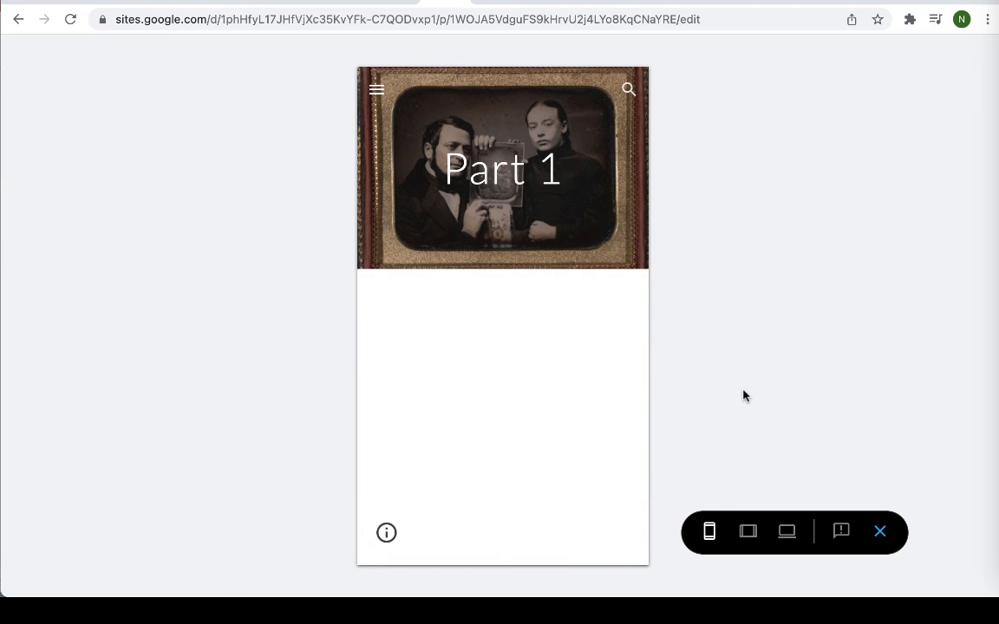
mouse_move(880, 531)
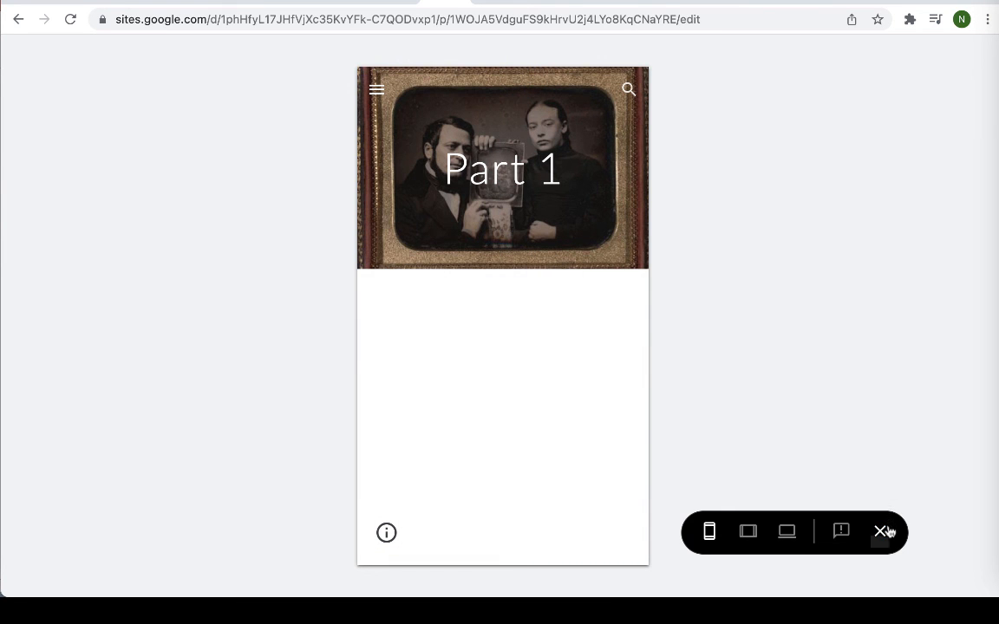
mouse_move(879, 532)
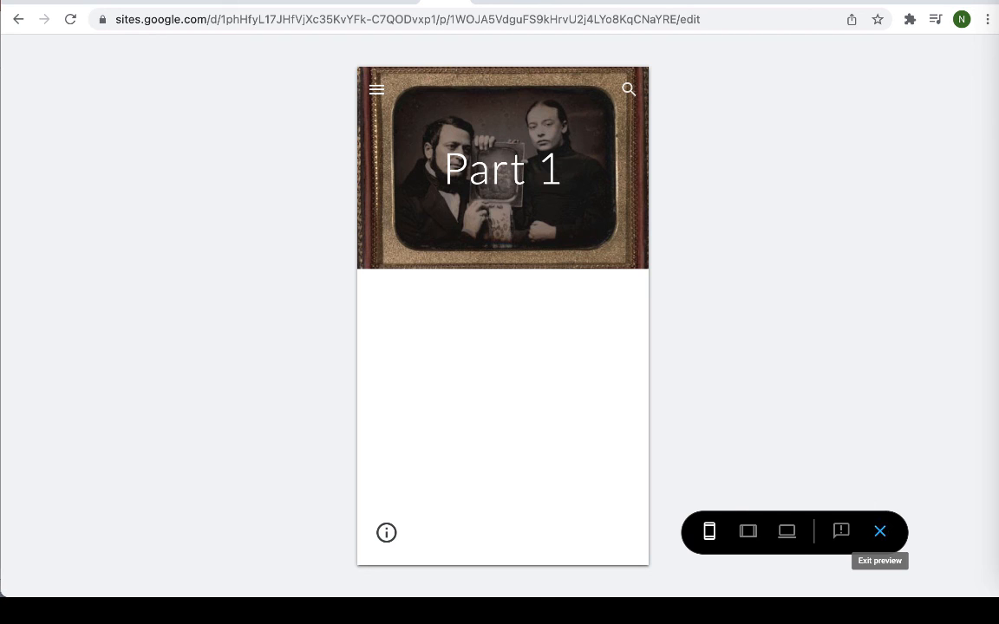